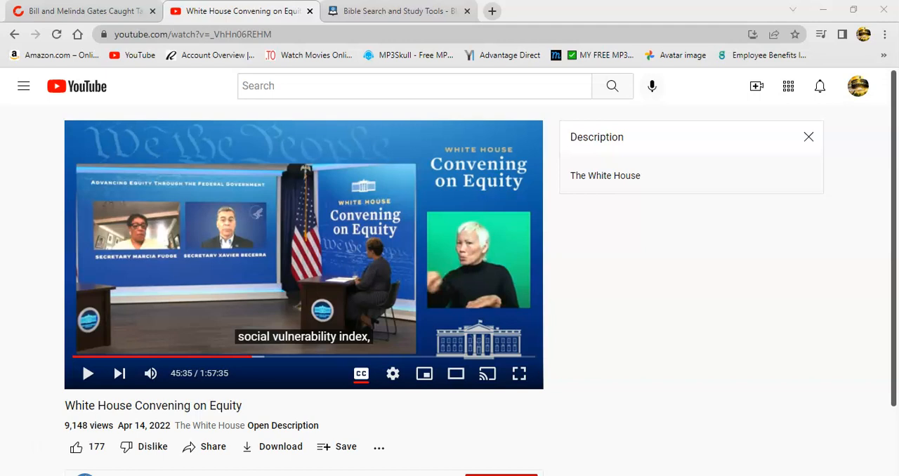
mouse_move(31, 238)
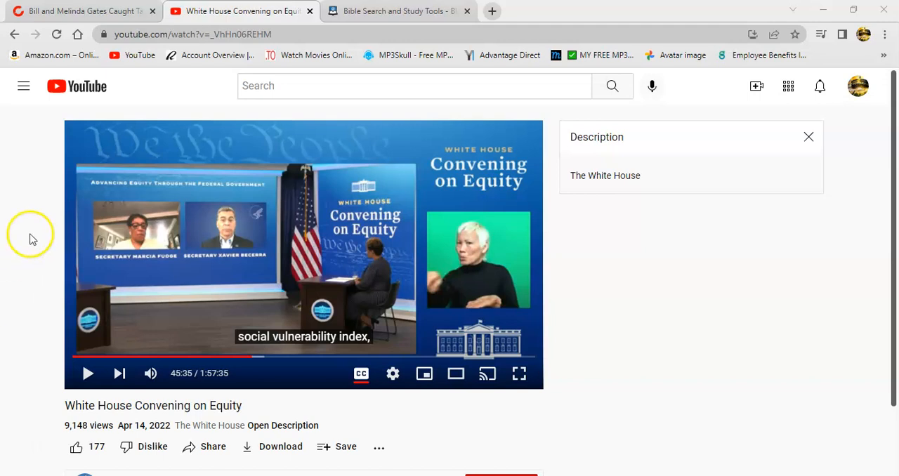
mouse_move(19, 292)
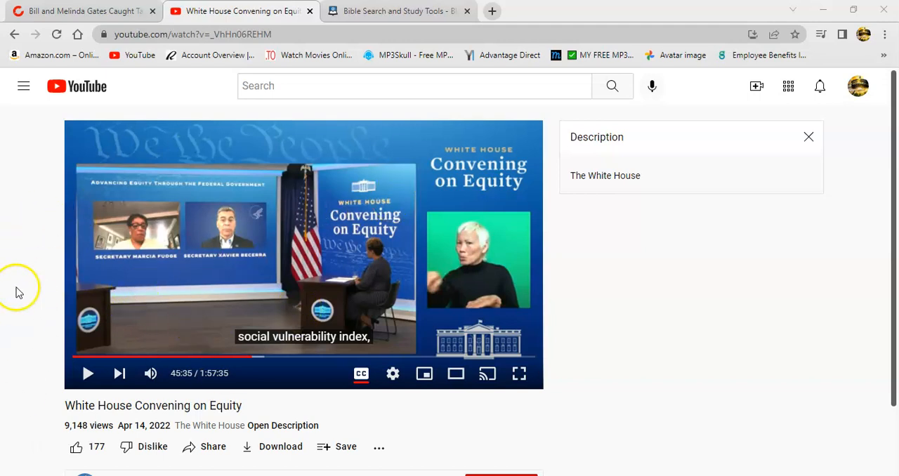
mouse_move(41, 251)
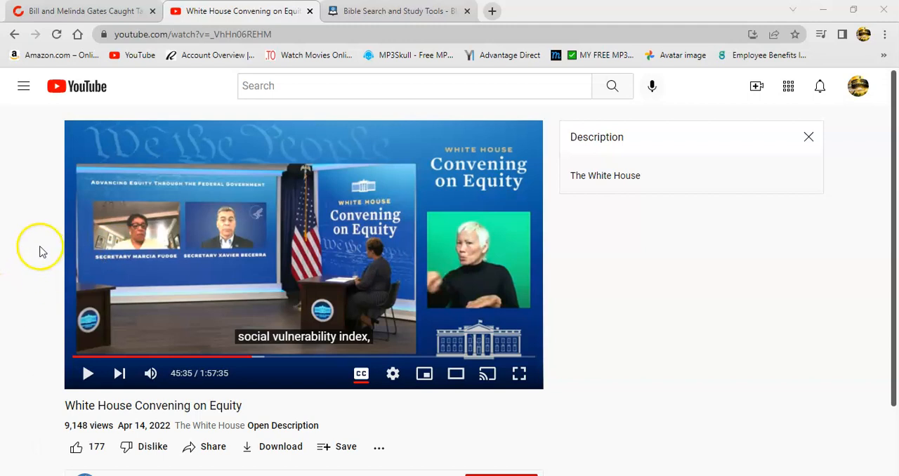
mouse_move(56, 264)
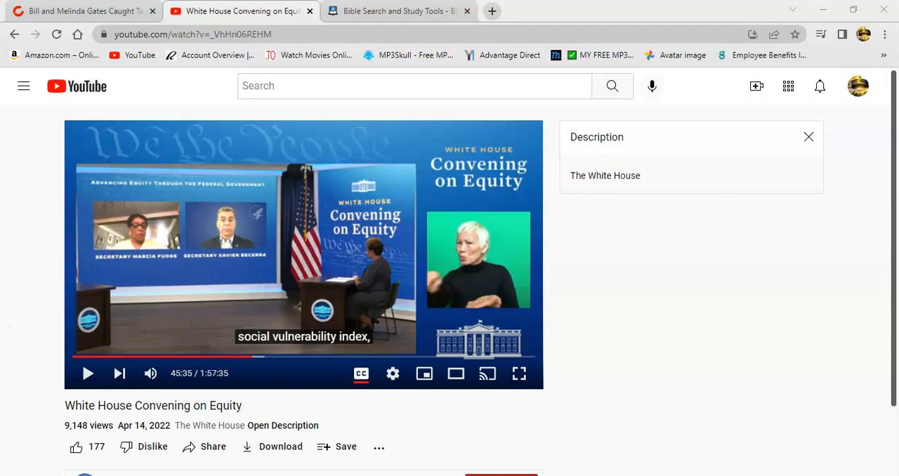
mouse_move(21, 292)
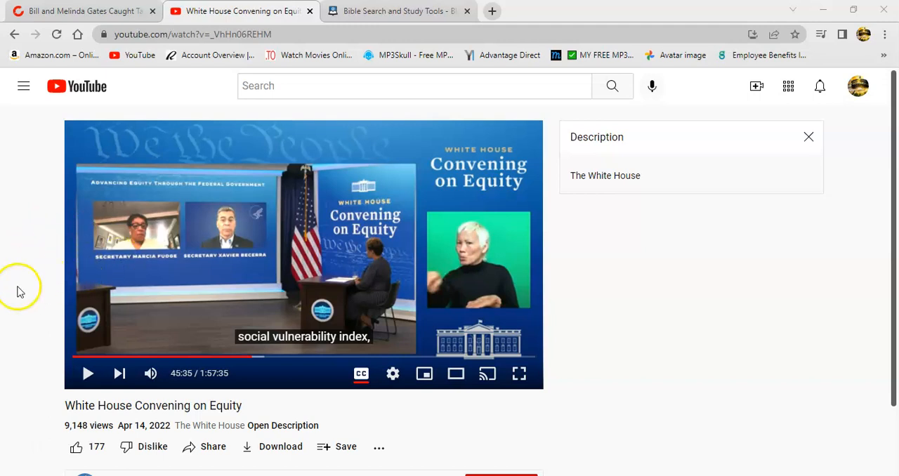
mouse_move(64, 259)
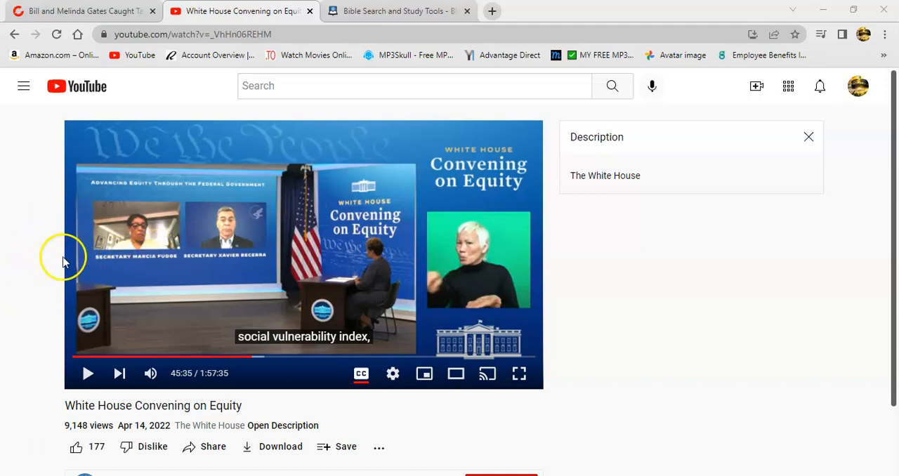
mouse_move(11, 297)
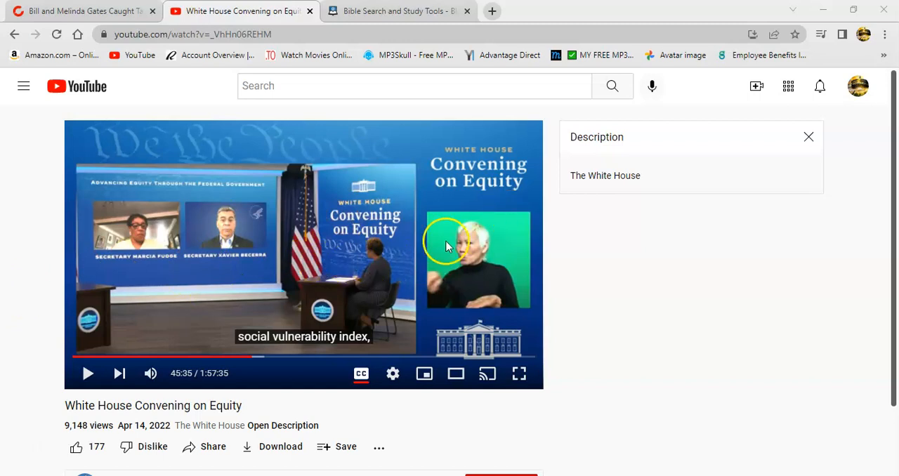
mouse_move(469, 250)
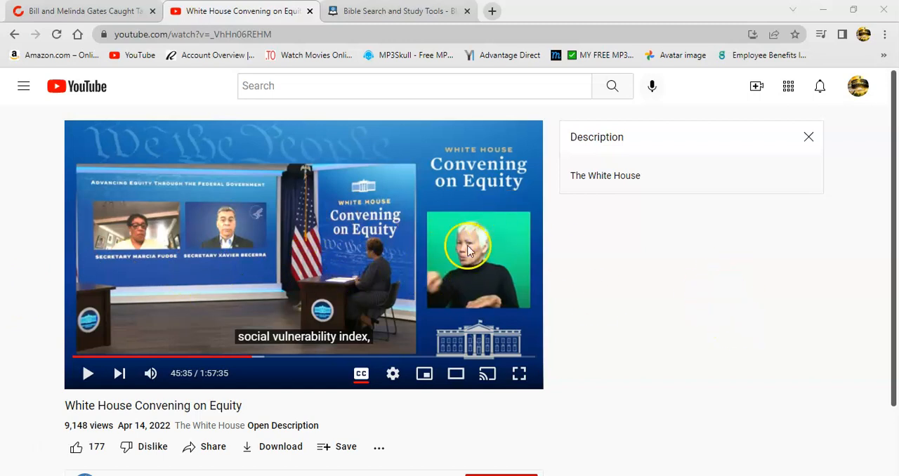
mouse_move(711, 281)
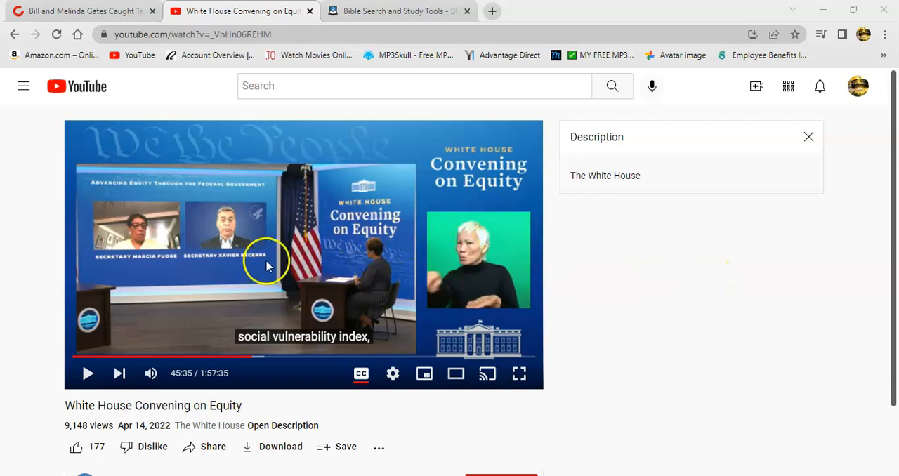
mouse_move(582, 281)
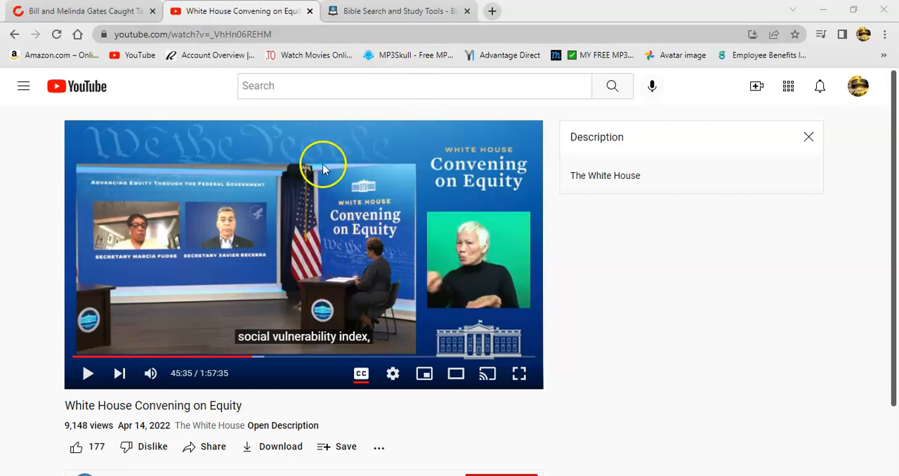
mouse_move(850, 101)
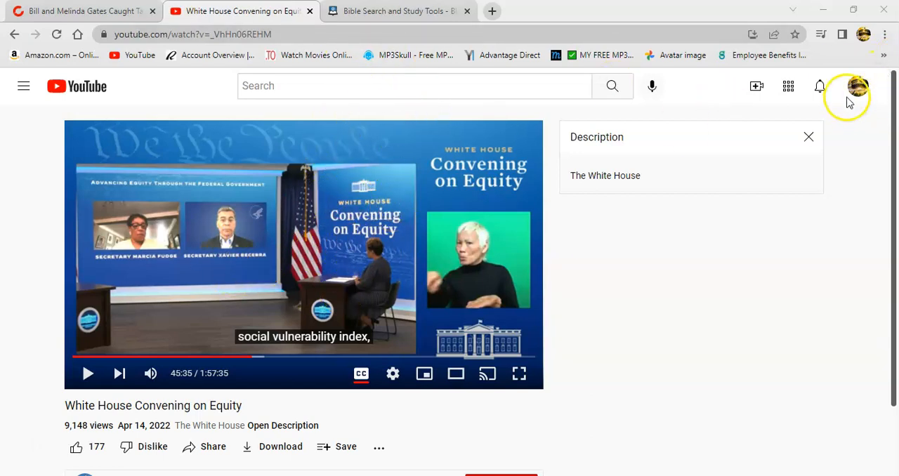
mouse_move(372, 273)
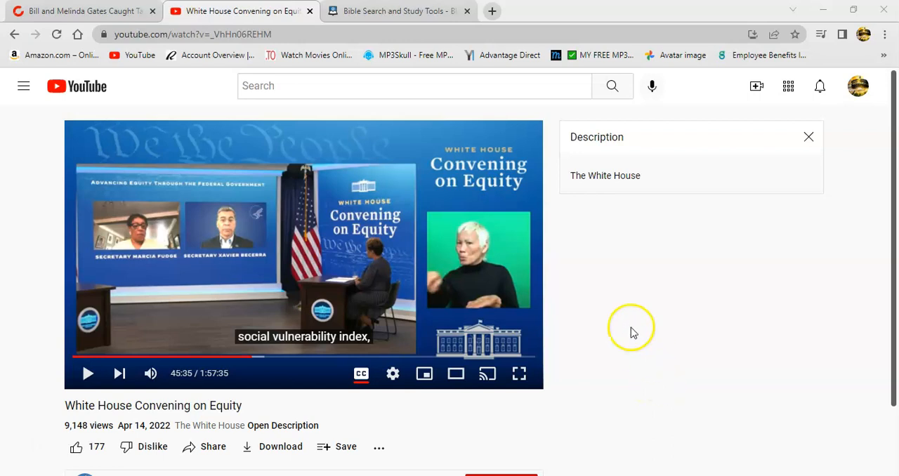
mouse_move(275, 284)
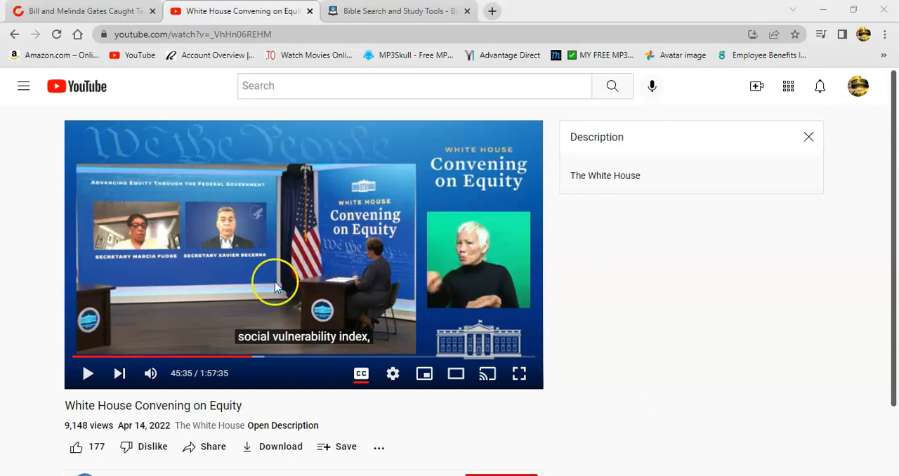
mouse_move(705, 244)
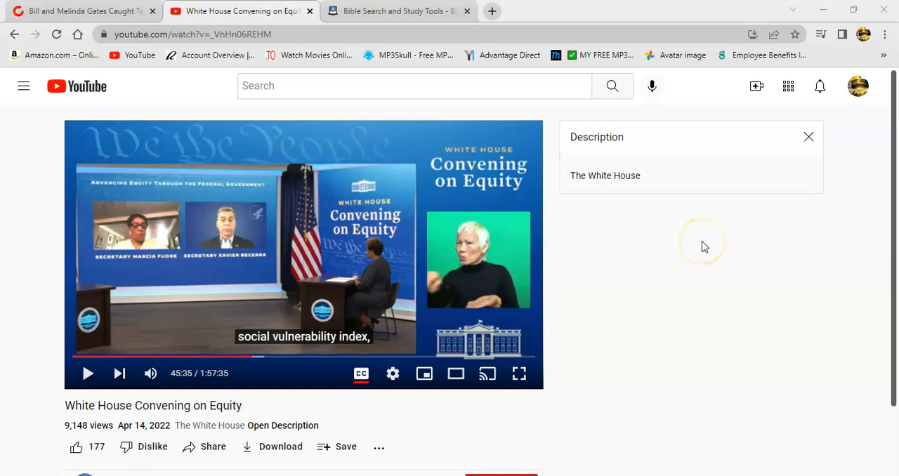
mouse_move(357, 239)
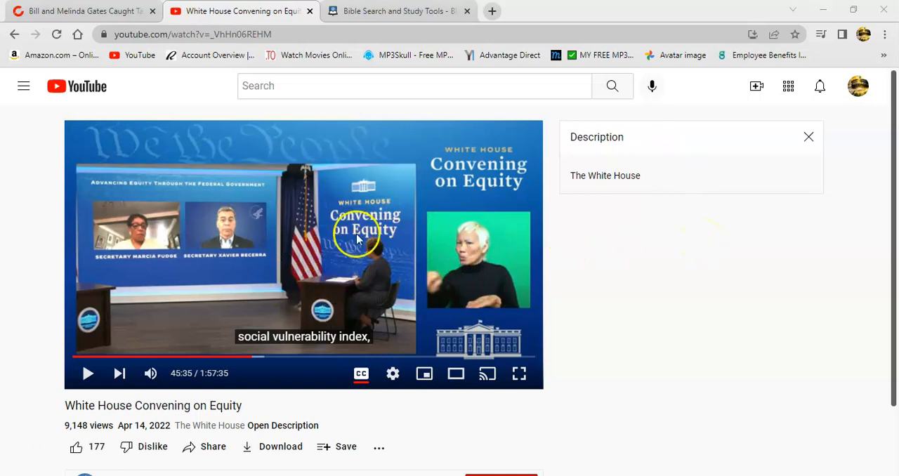
mouse_move(436, 228)
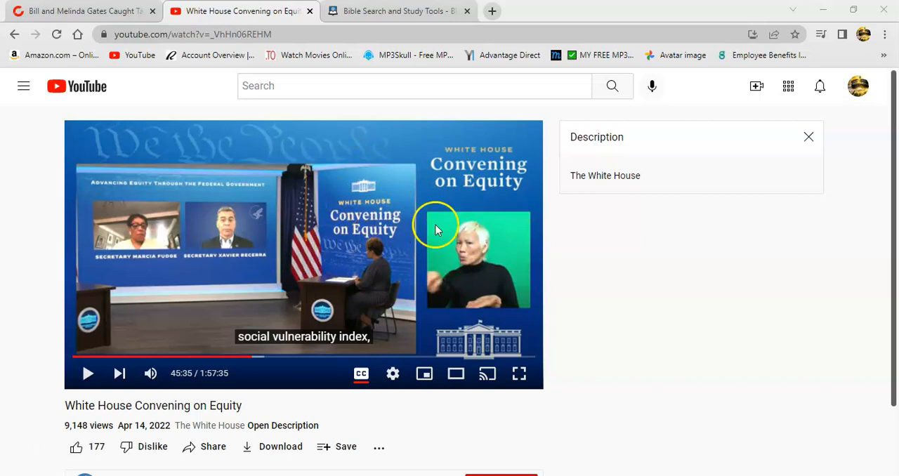
mouse_move(422, 281)
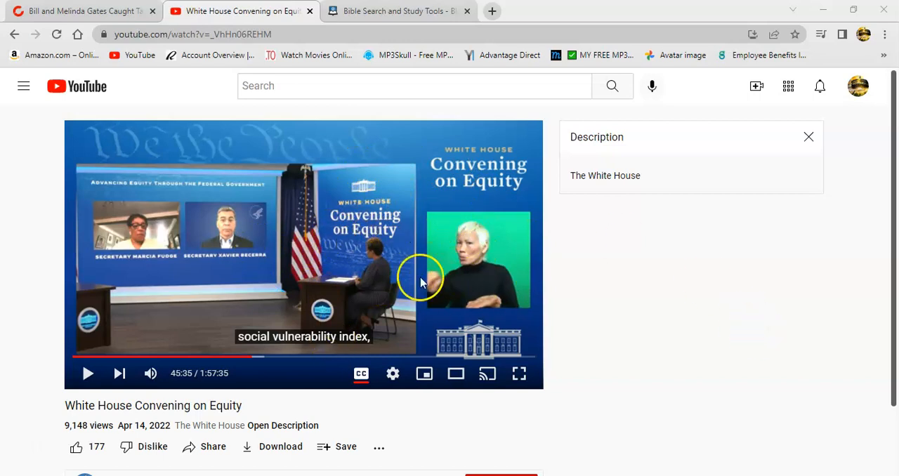
mouse_move(382, 266)
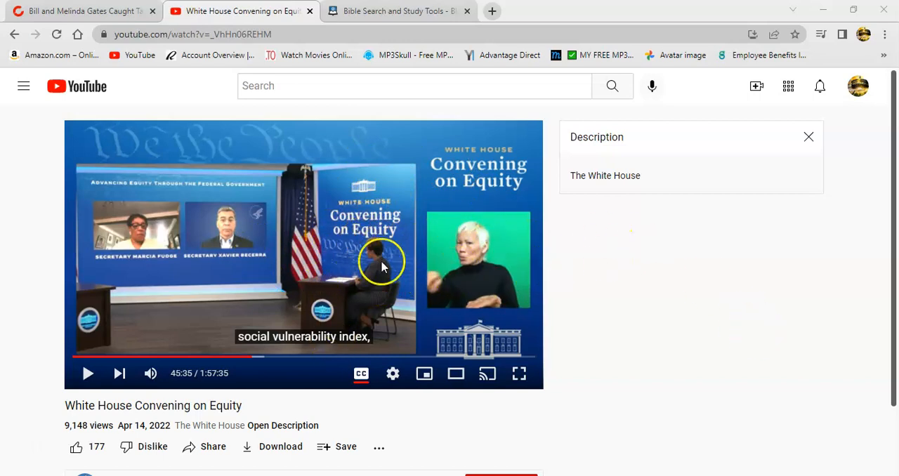
mouse_move(410, 281)
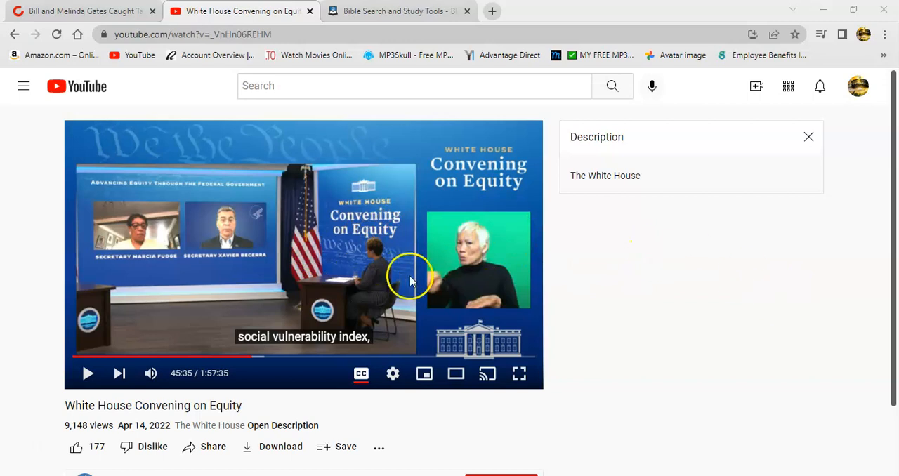
mouse_move(609, 250)
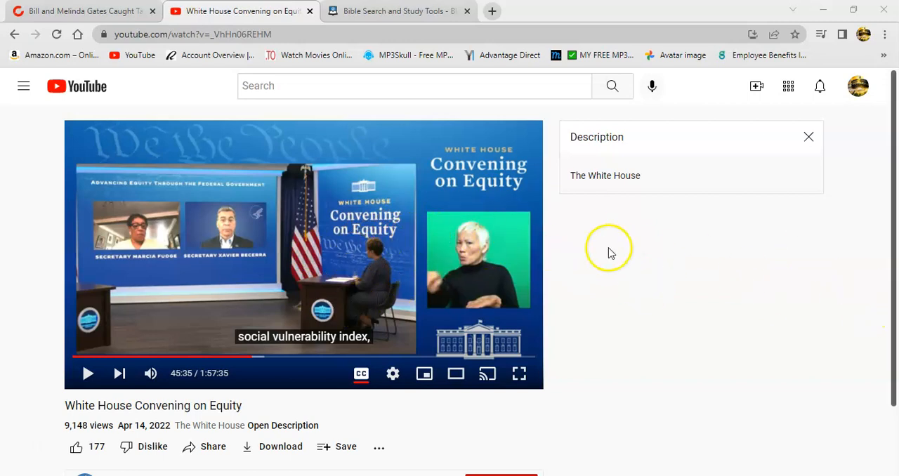
mouse_move(606, 368)
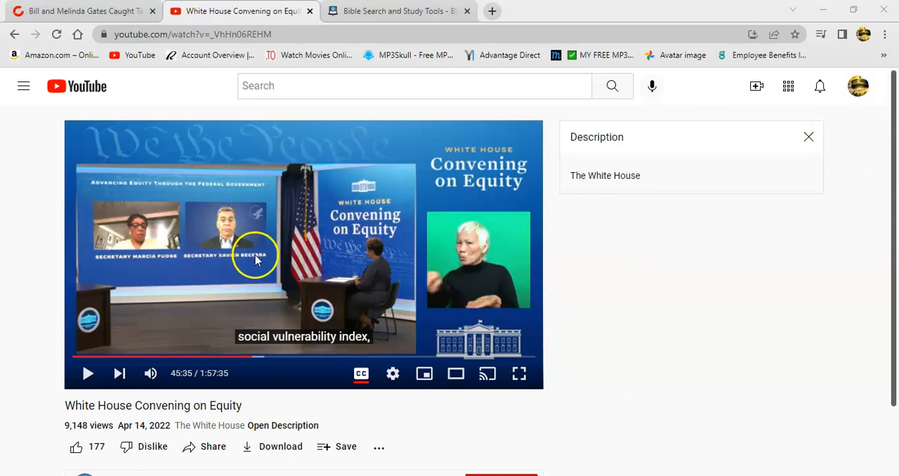
mouse_move(293, 265)
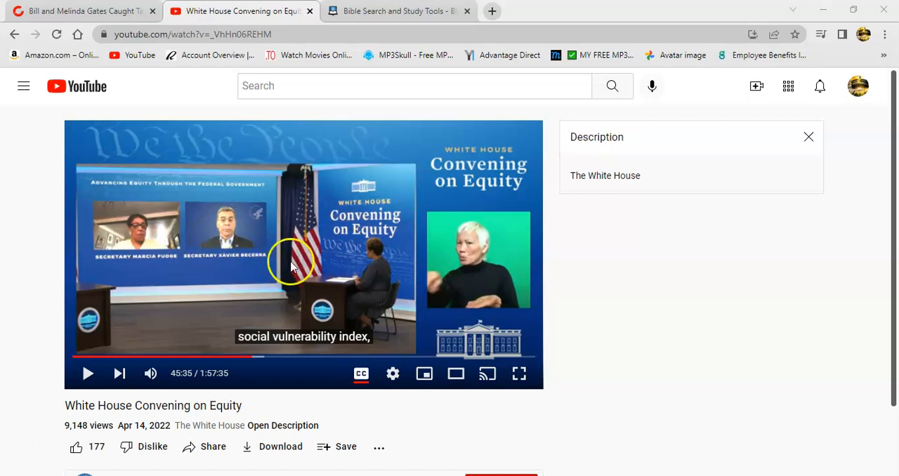
mouse_move(37, 280)
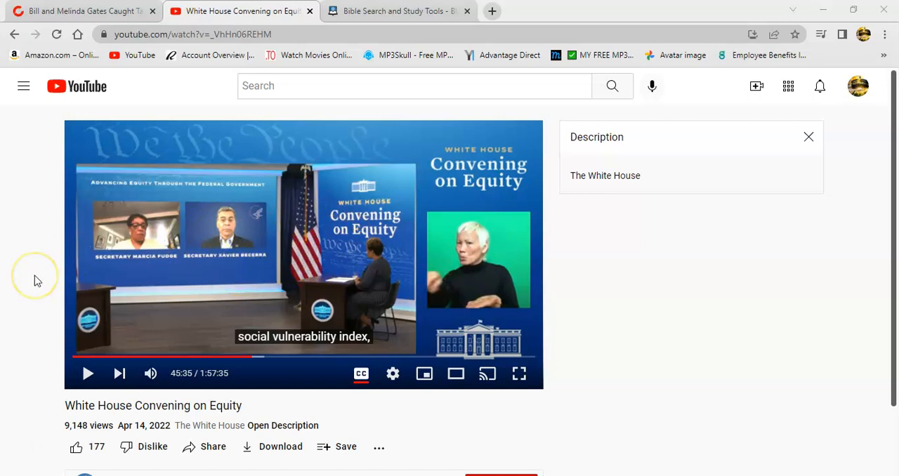
mouse_move(708, 329)
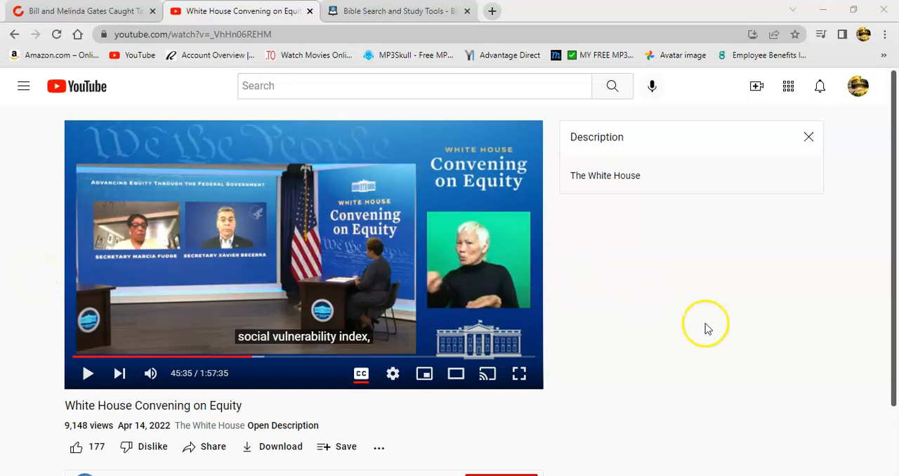
mouse_move(541, 213)
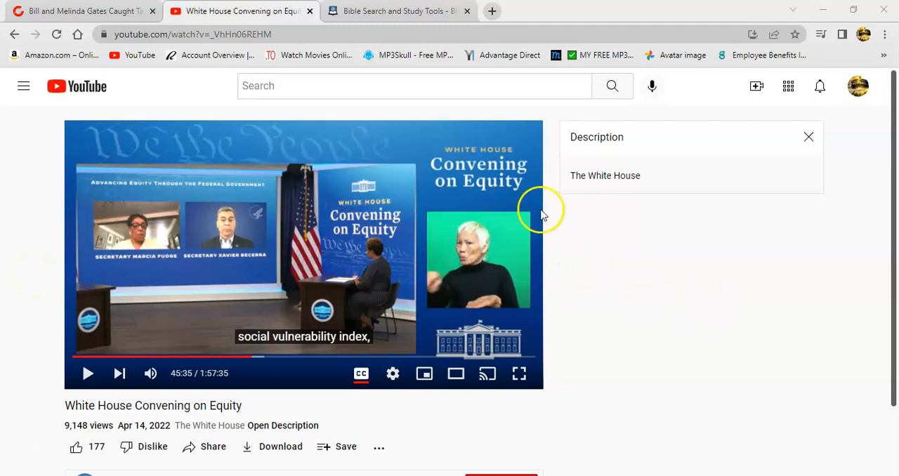
mouse_move(404, 233)
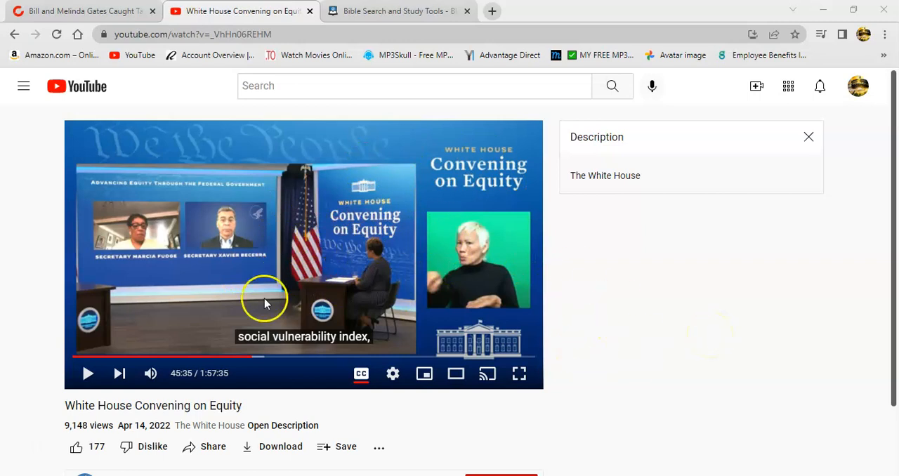
mouse_move(642, 287)
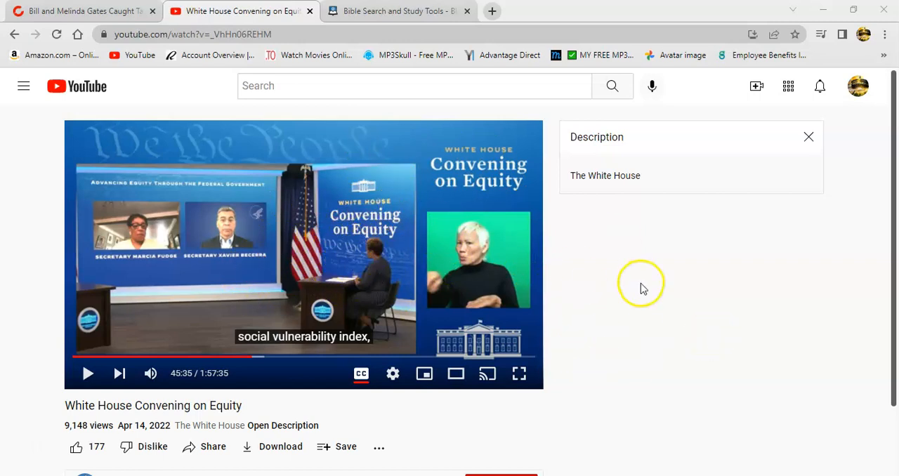
mouse_move(362, 242)
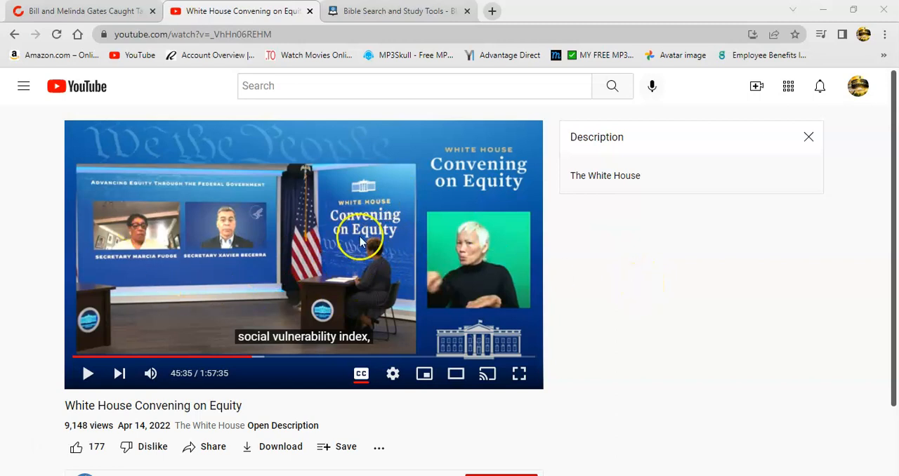
mouse_move(433, 158)
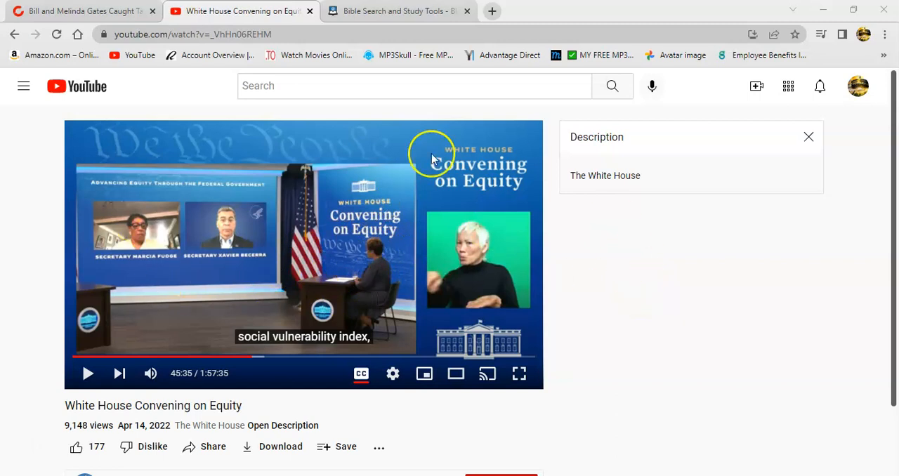
mouse_move(372, 250)
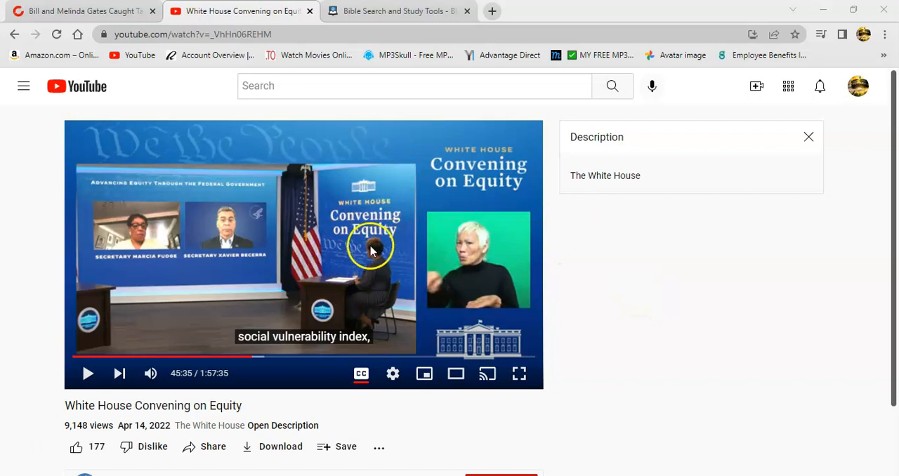
mouse_move(329, 138)
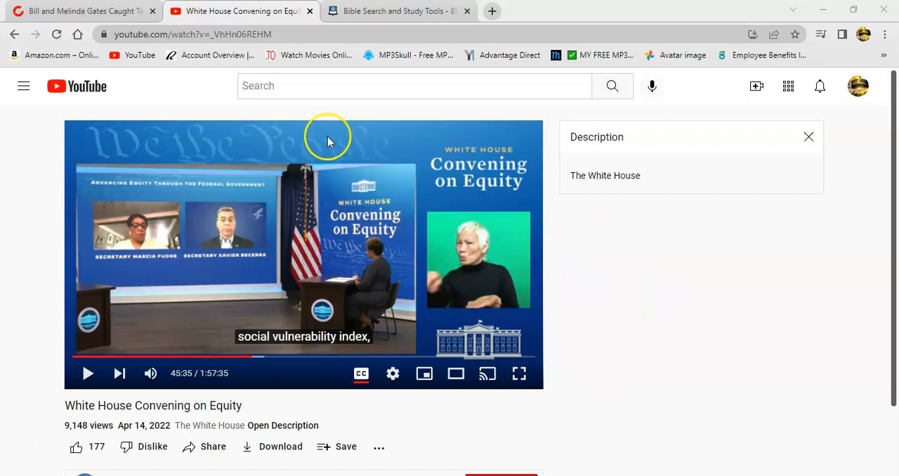
mouse_move(433, 242)
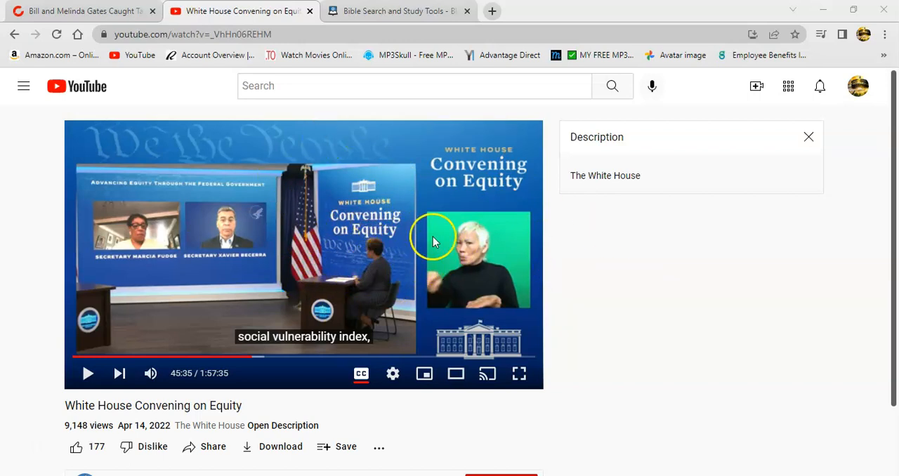
mouse_move(534, 259)
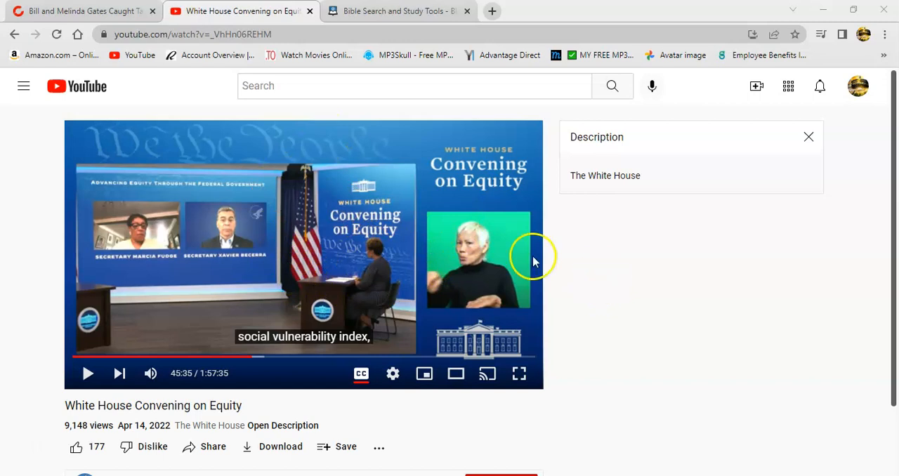
mouse_move(379, 295)
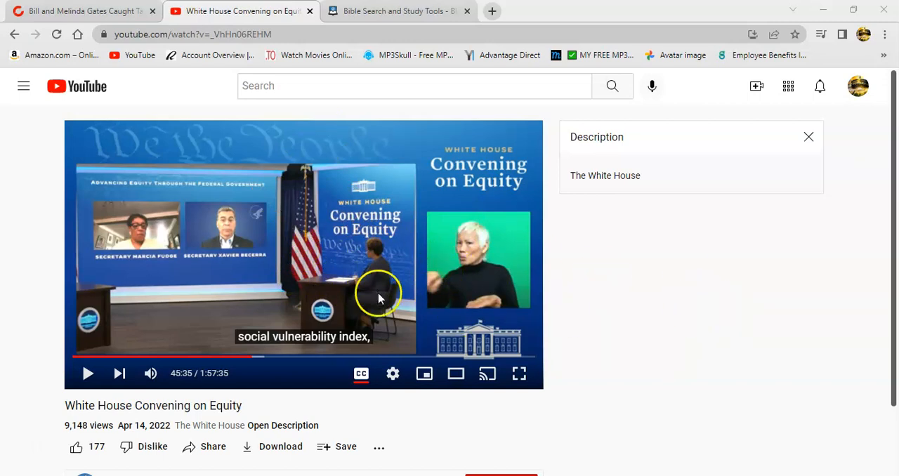
mouse_move(364, 282)
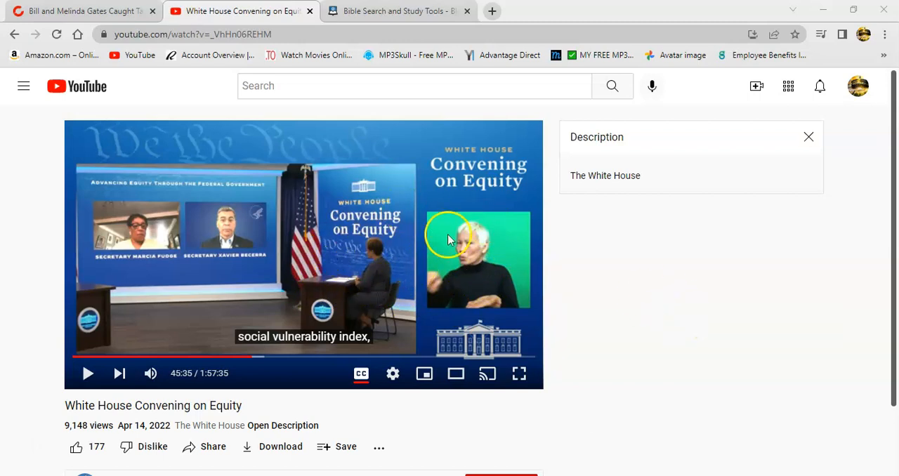
mouse_move(665, 382)
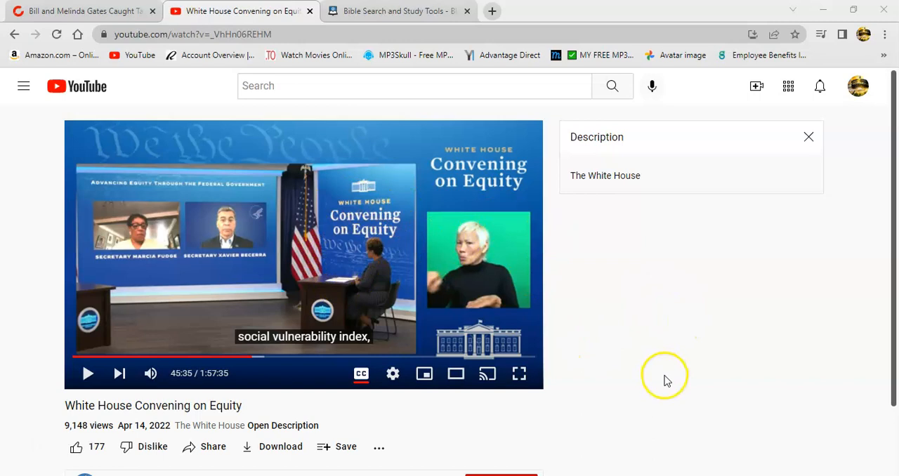
mouse_move(330, 256)
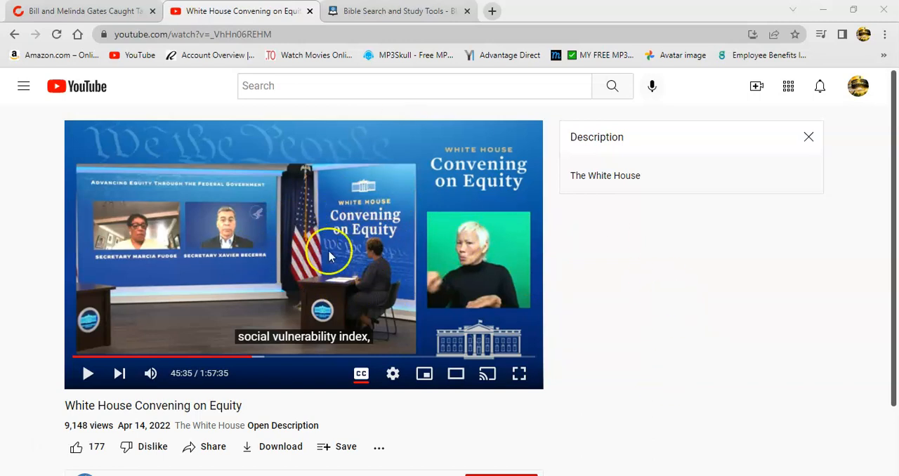
mouse_move(728, 274)
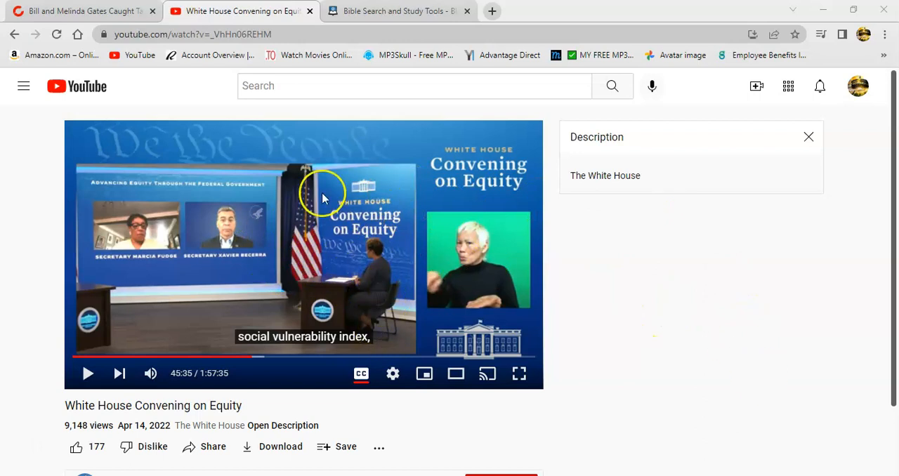
mouse_move(511, 274)
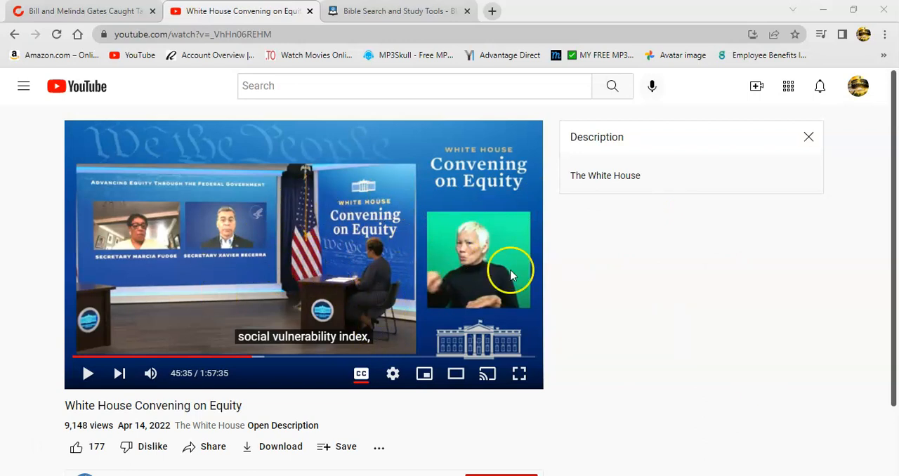
mouse_move(442, 274)
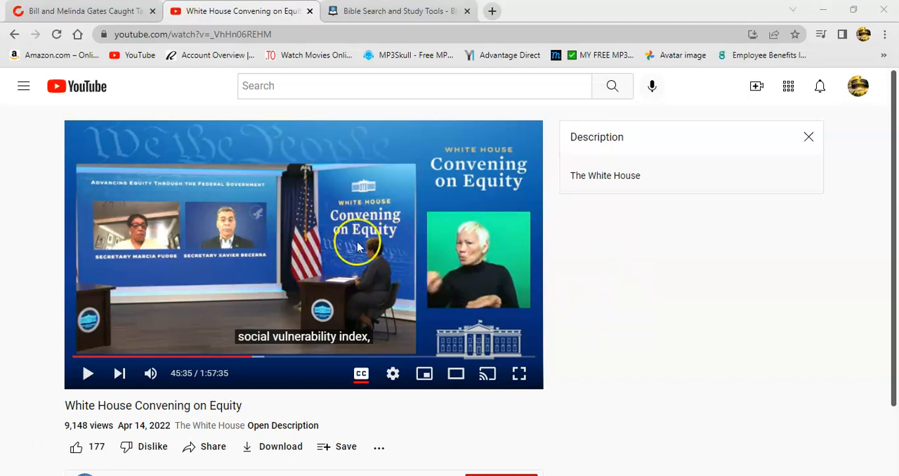
mouse_move(488, 374)
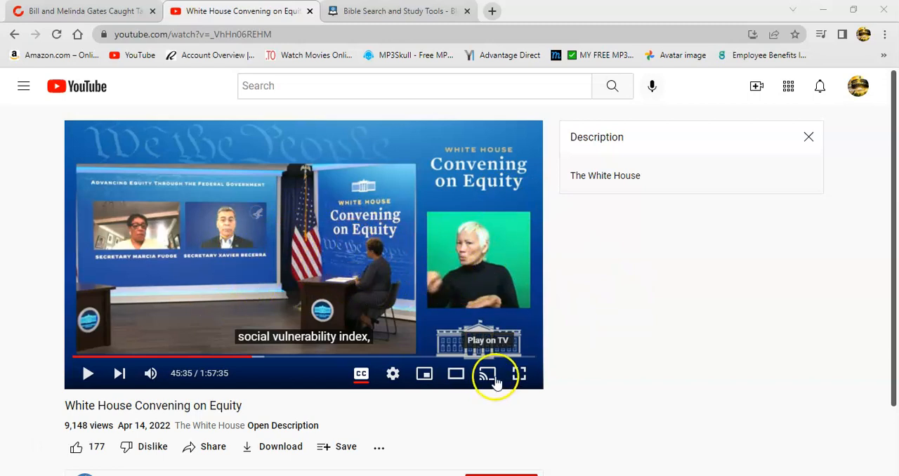
mouse_move(312, 207)
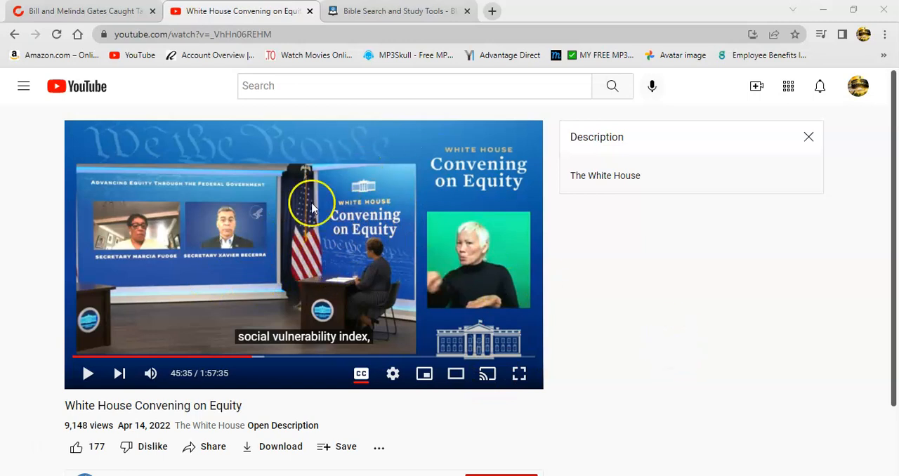
mouse_move(376, 227)
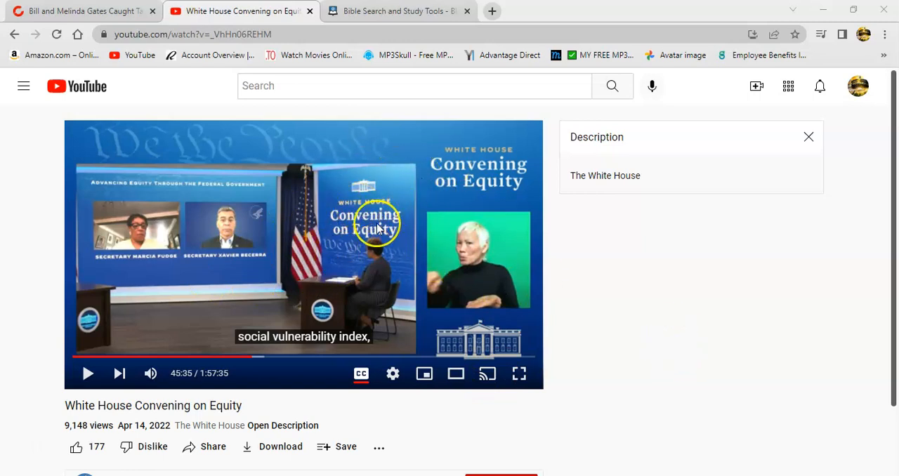
mouse_move(391, 253)
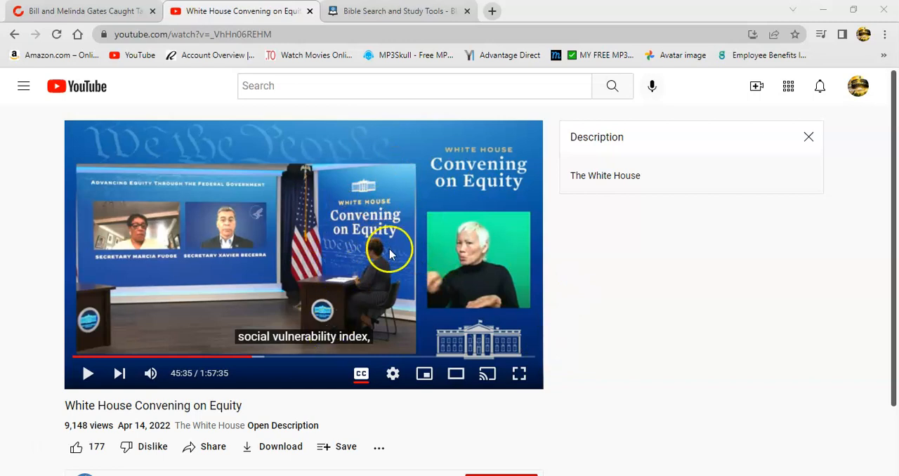
mouse_move(708, 326)
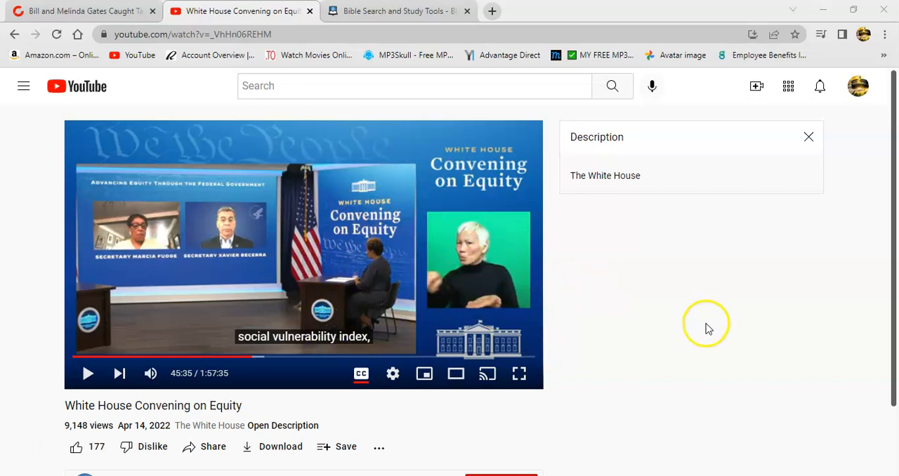
mouse_move(672, 335)
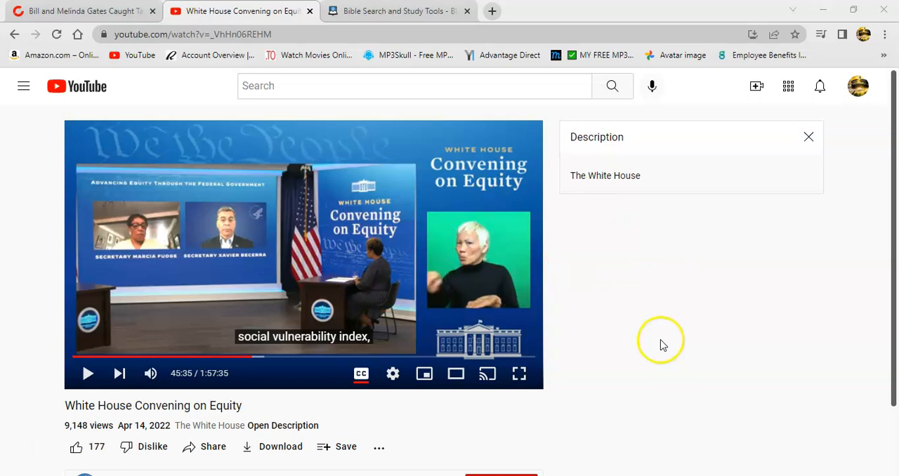
mouse_move(399, 286)
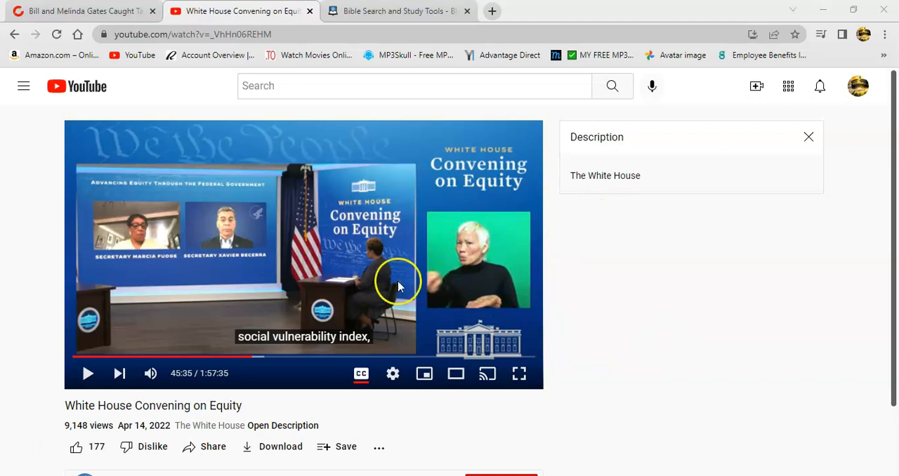
mouse_move(522, 267)
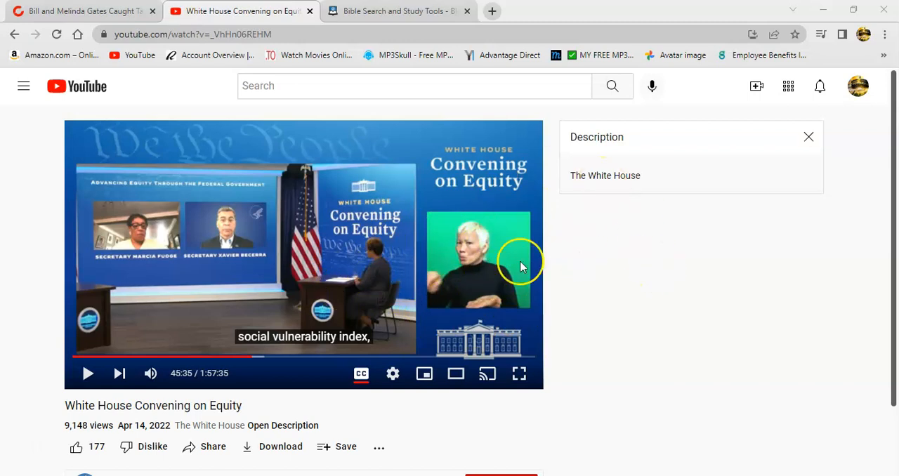
mouse_move(663, 281)
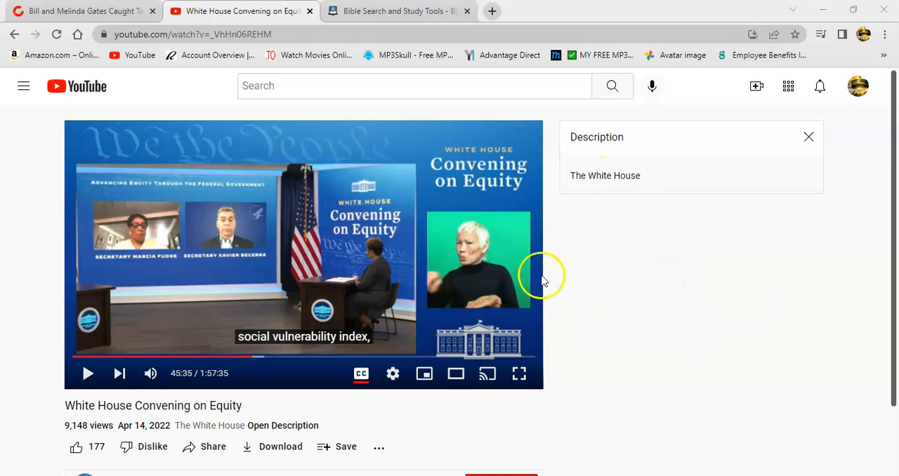
mouse_move(590, 270)
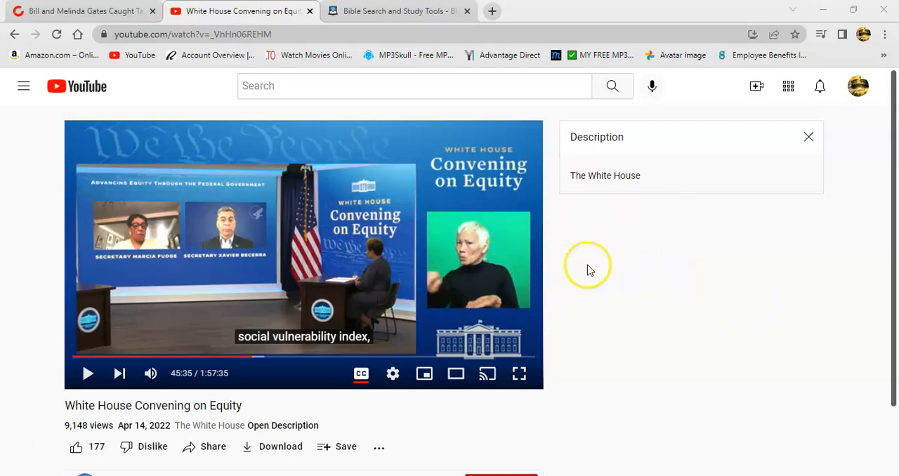
mouse_move(630, 281)
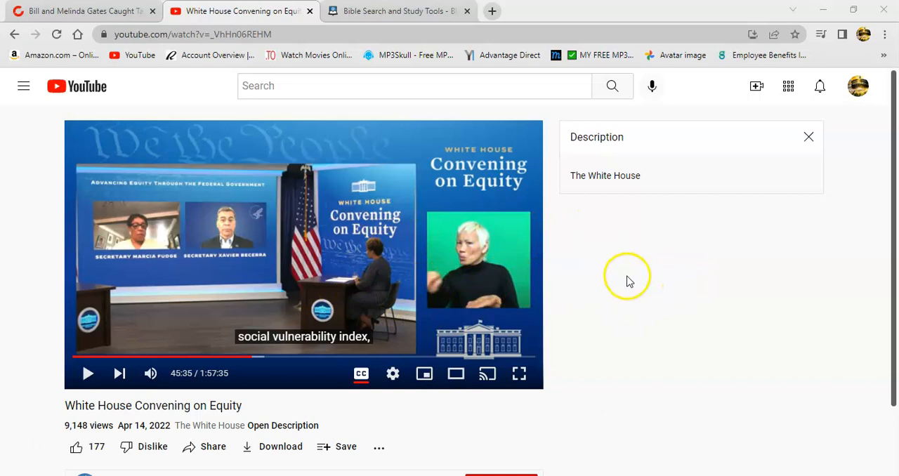
mouse_move(629, 307)
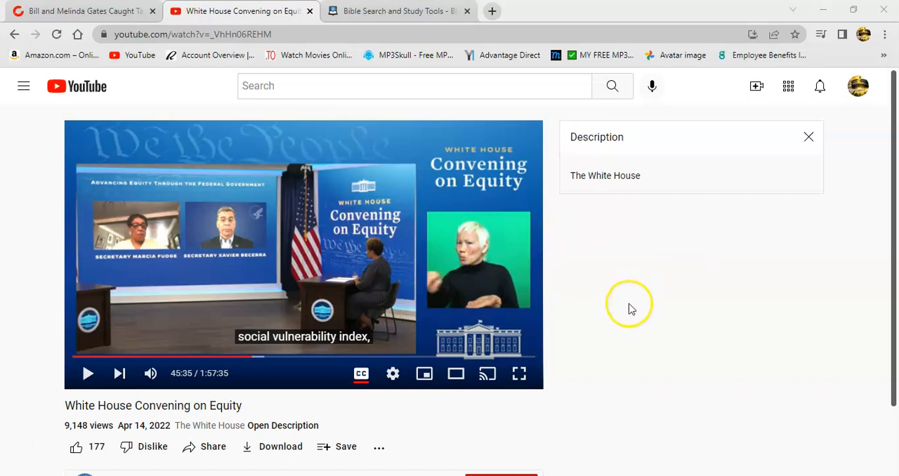
mouse_move(346, 270)
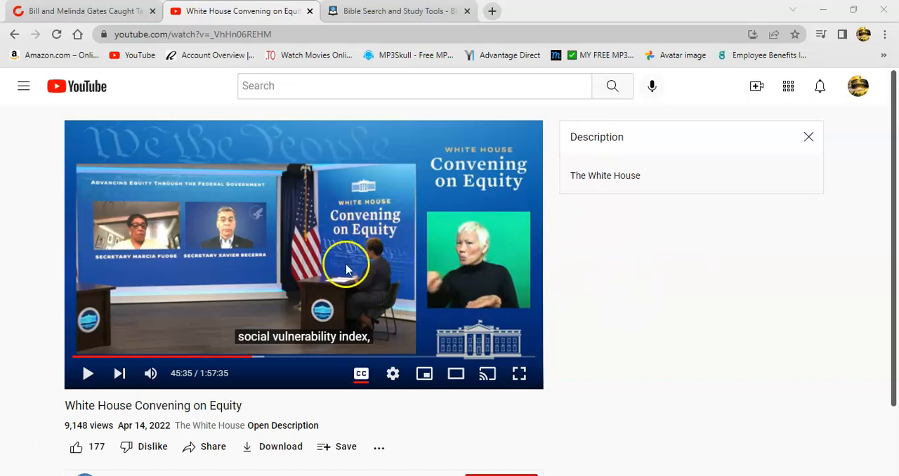
mouse_move(260, 250)
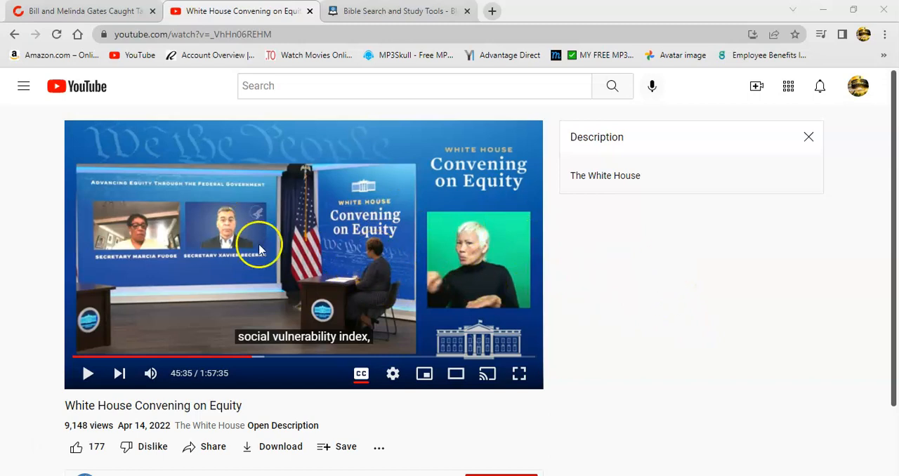
mouse_move(335, 256)
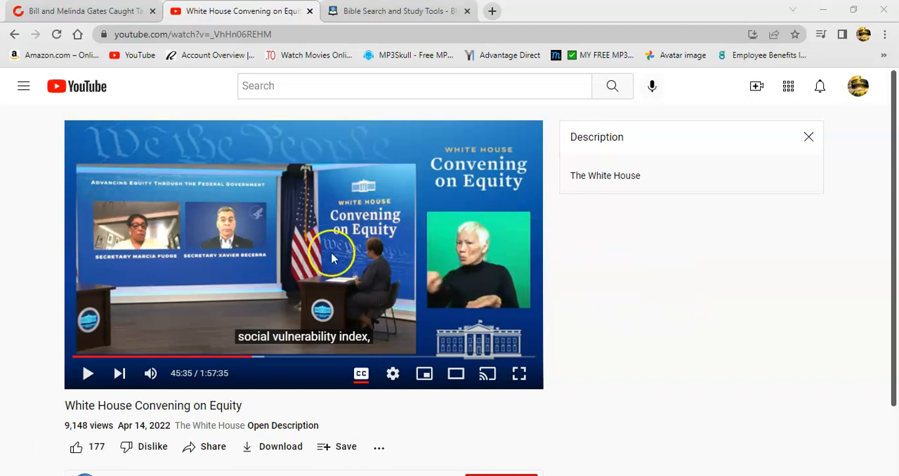
mouse_move(443, 253)
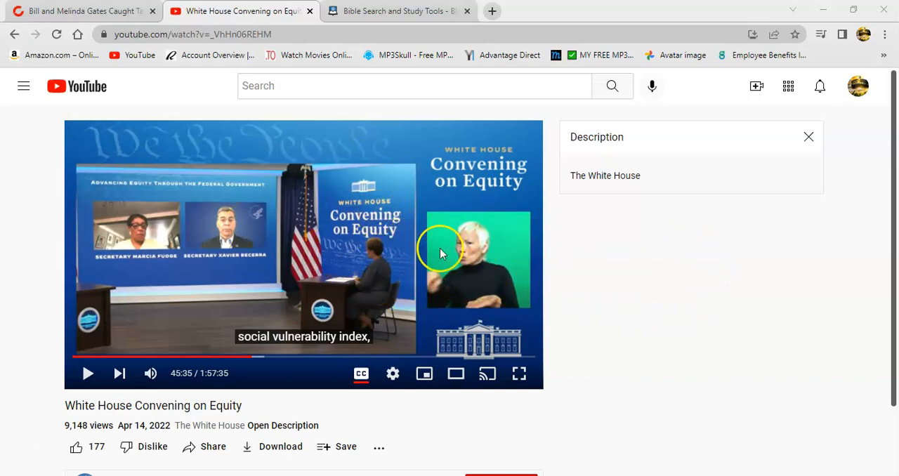
mouse_move(686, 298)
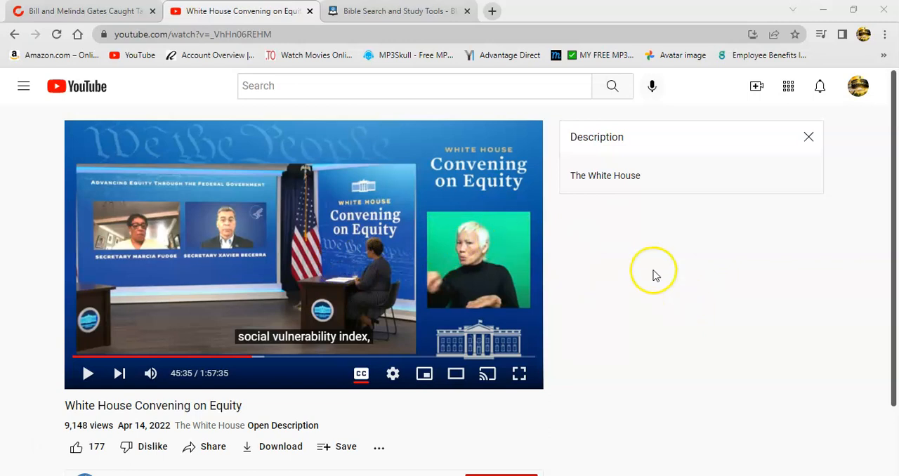
mouse_move(494, 125)
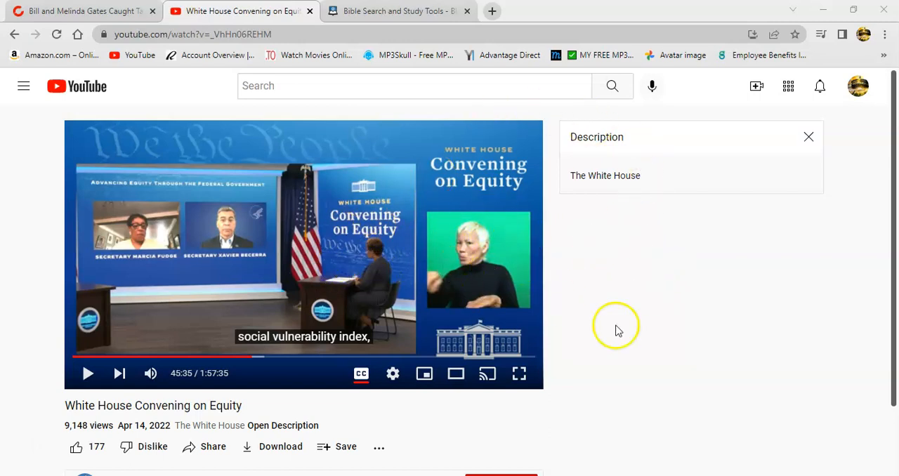
mouse_move(354, 272)
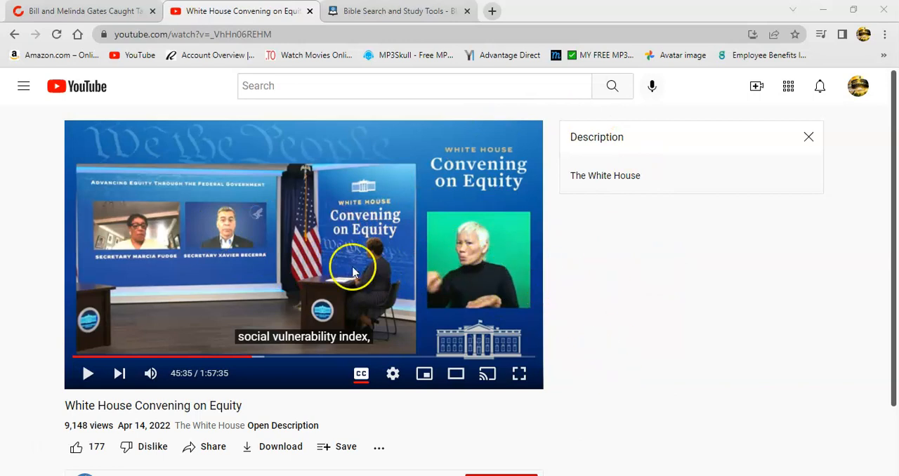
mouse_move(533, 298)
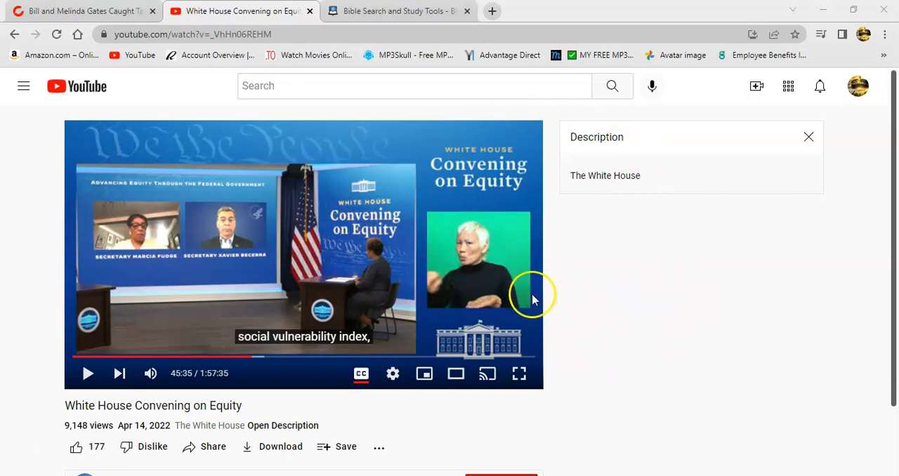
mouse_move(629, 376)
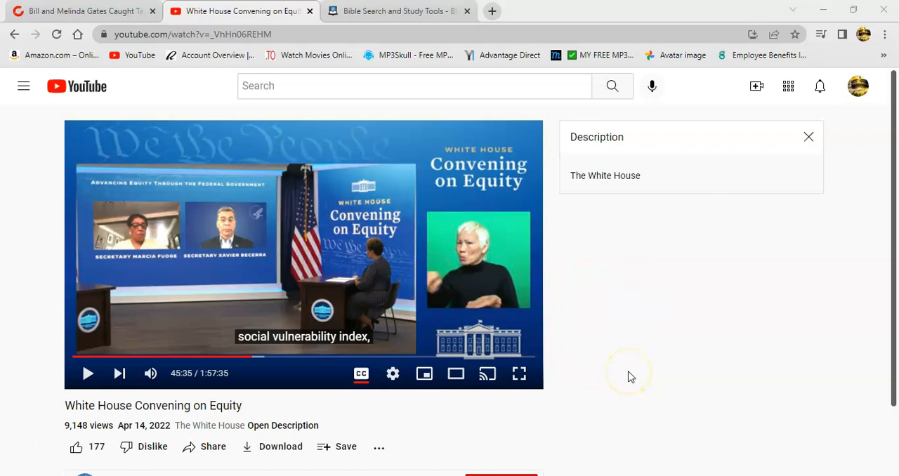
mouse_move(680, 320)
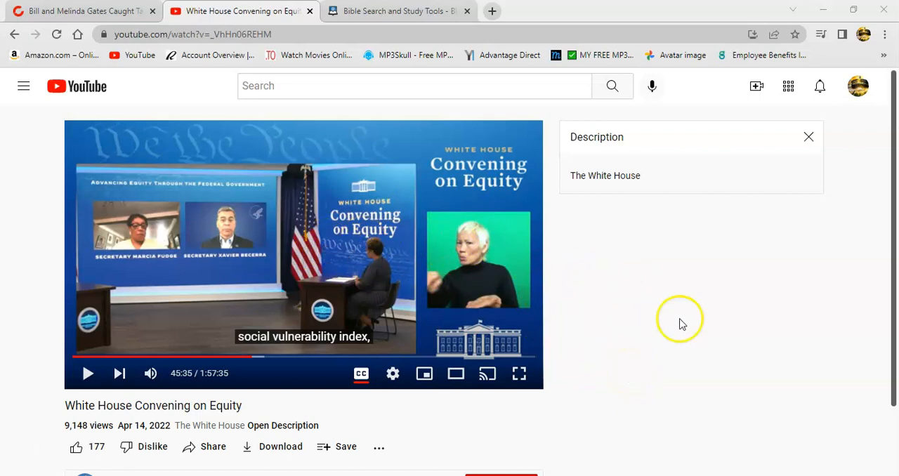
mouse_move(668, 340)
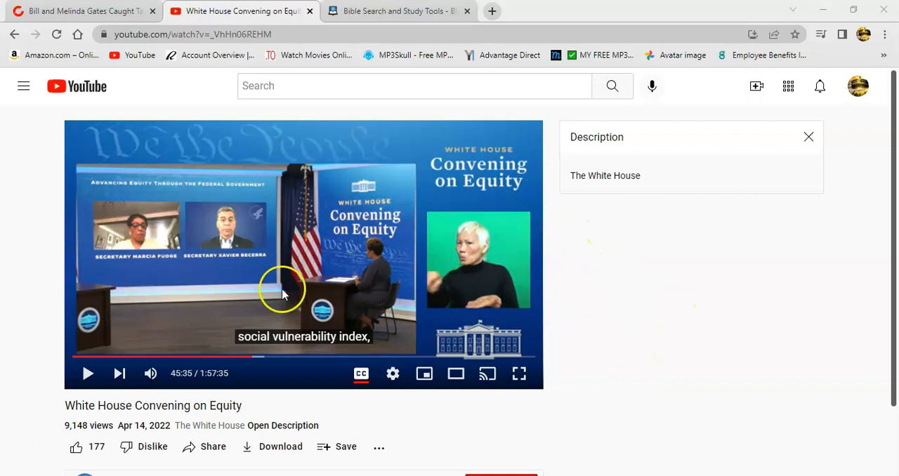
mouse_move(236, 293)
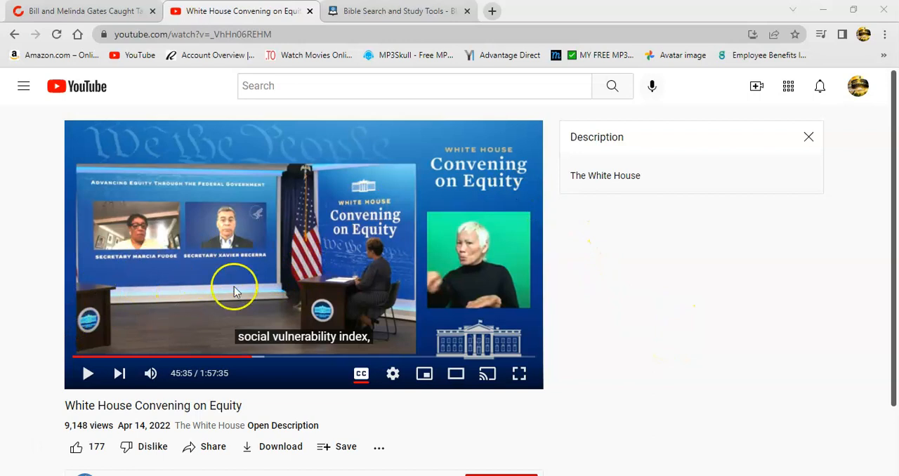
mouse_move(315, 273)
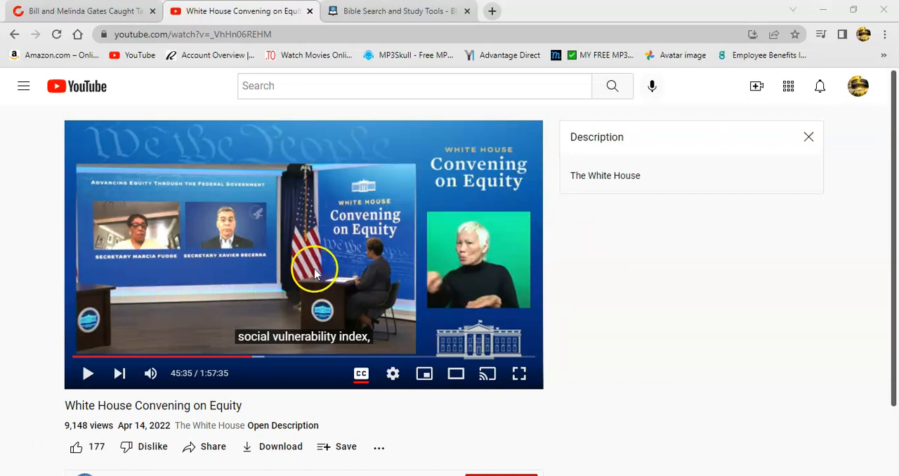
mouse_move(316, 298)
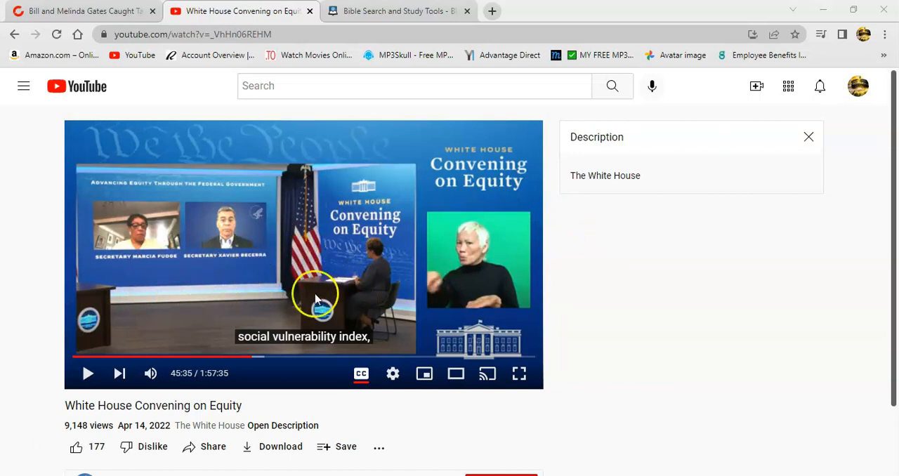
mouse_move(404, 283)
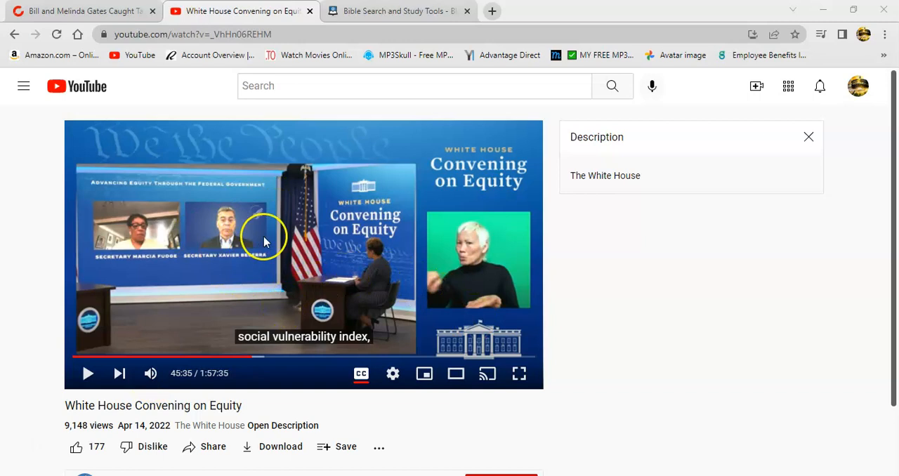
mouse_move(199, 260)
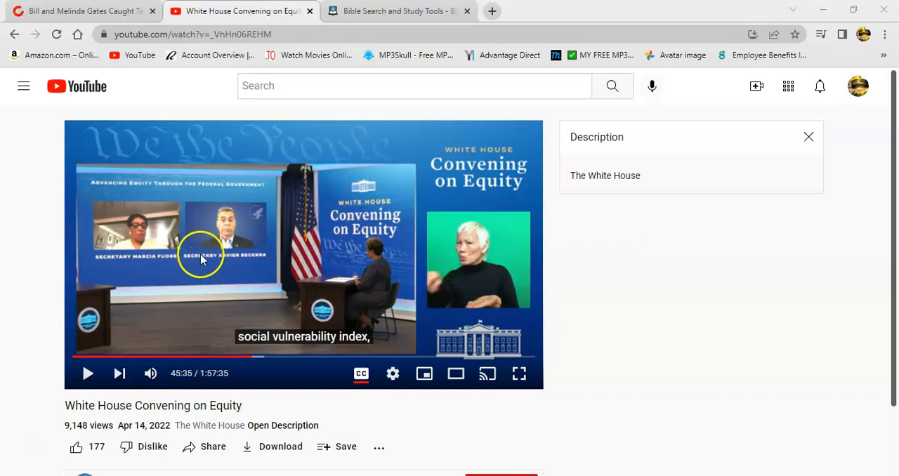
mouse_move(294, 246)
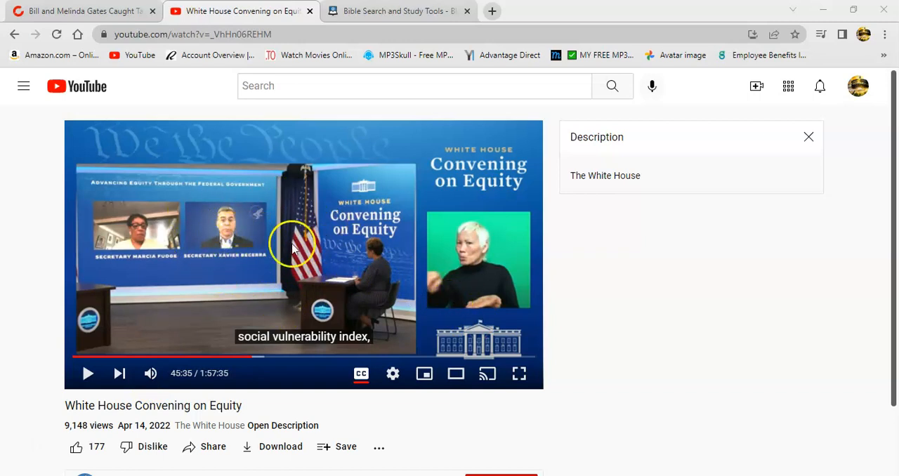
mouse_move(269, 228)
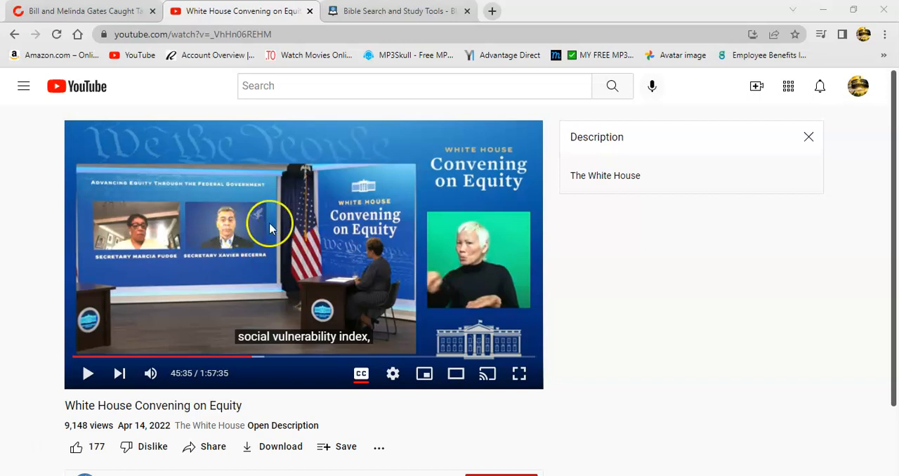
mouse_move(304, 232)
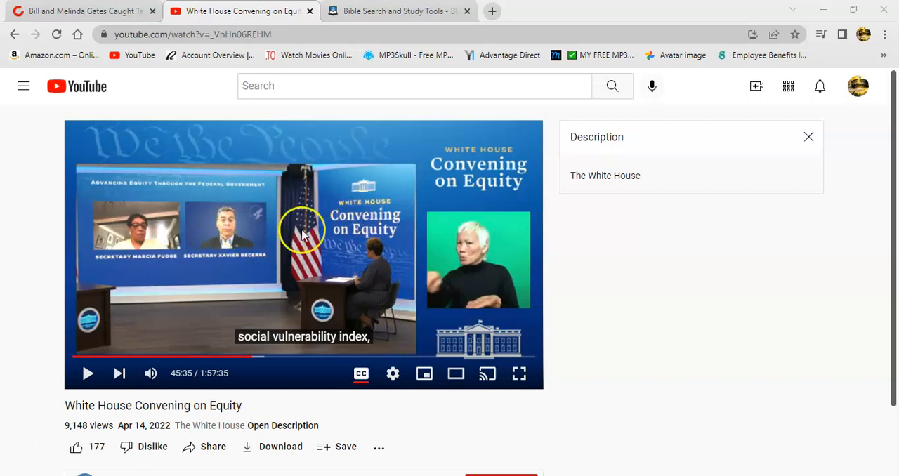
mouse_move(223, 233)
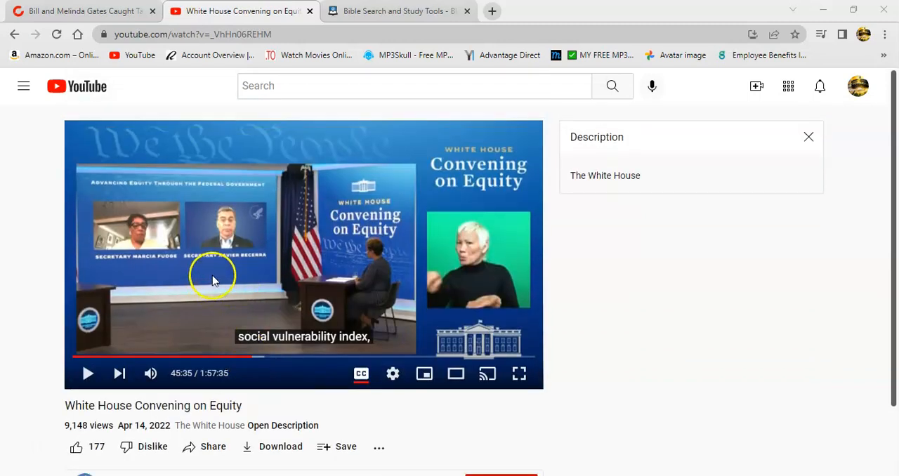
Play the equity video muted, then pause it at 45:58 on 'vaccines are killing people of color'.
scroll(down, 3)
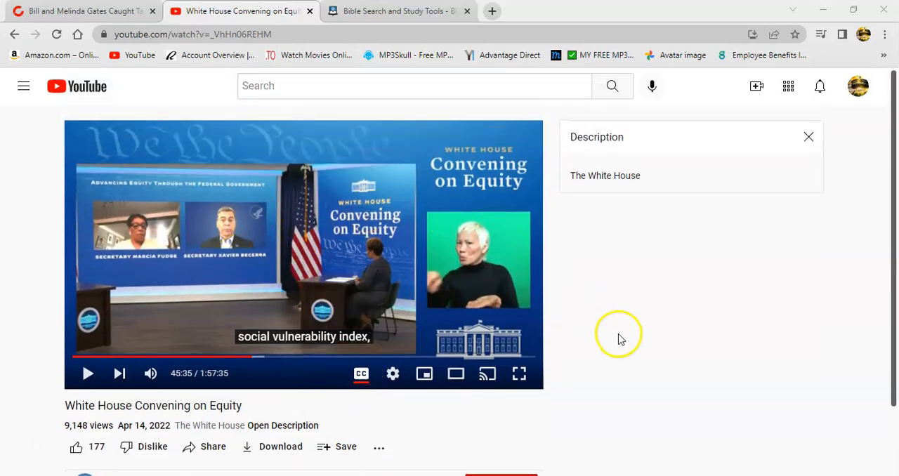
mouse_move(413, 244)
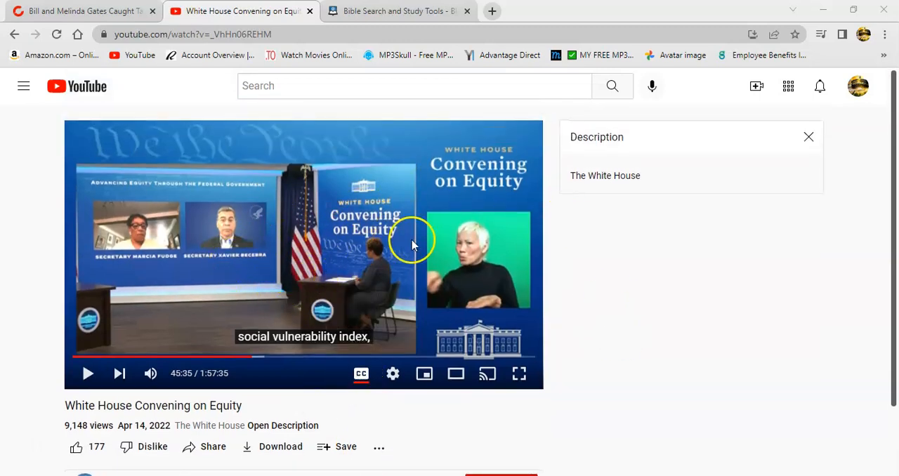
mouse_move(621, 386)
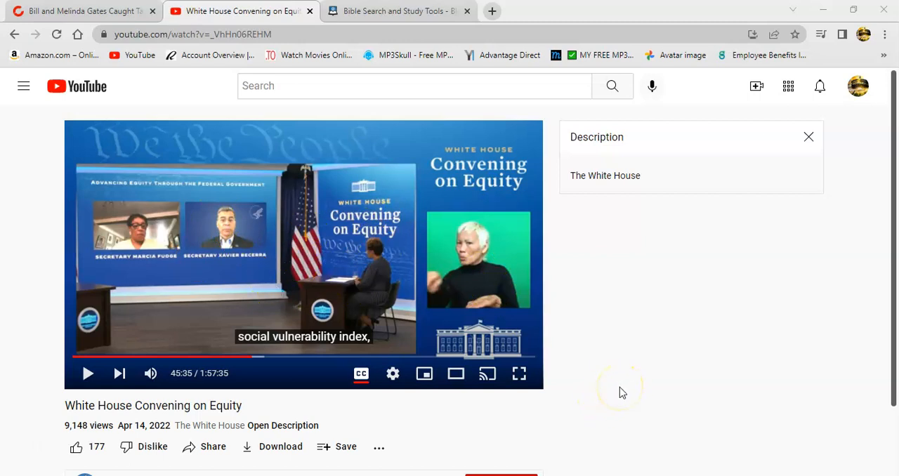
mouse_move(153, 222)
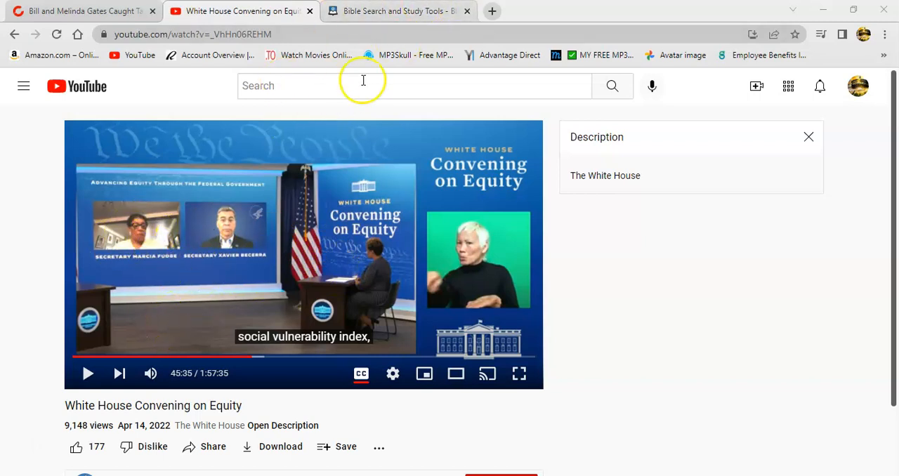
mouse_move(467, 204)
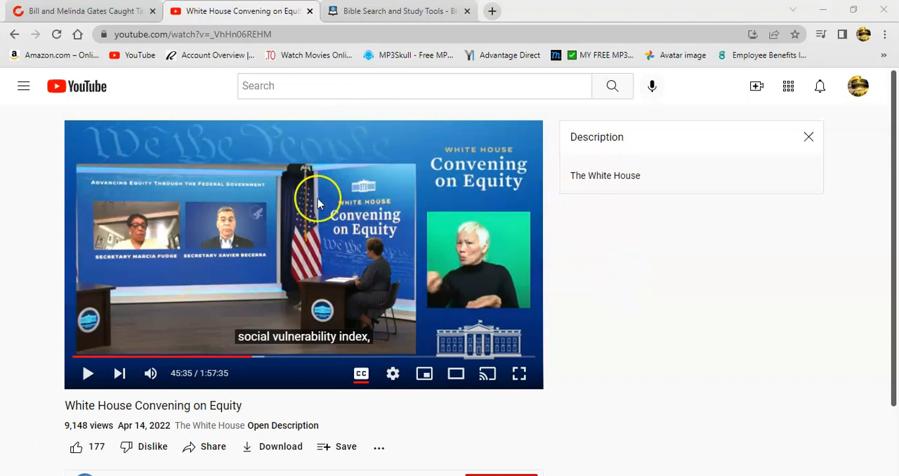
mouse_move(551, 308)
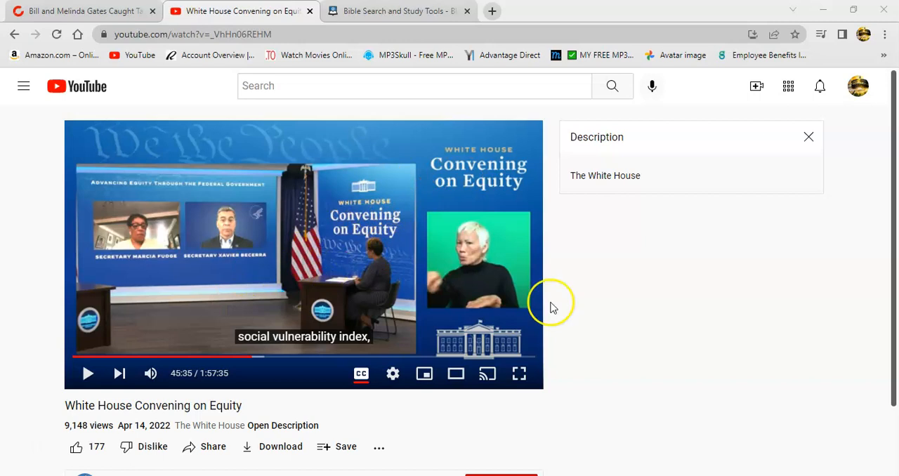
mouse_move(626, 351)
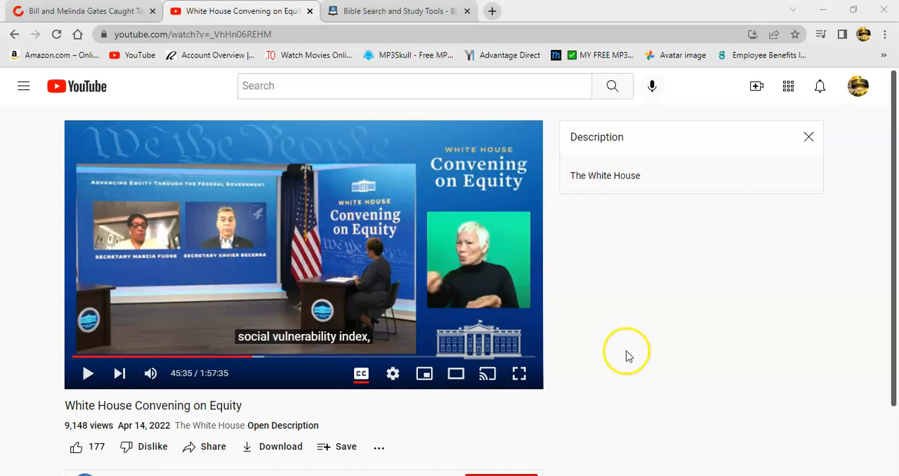
mouse_move(548, 250)
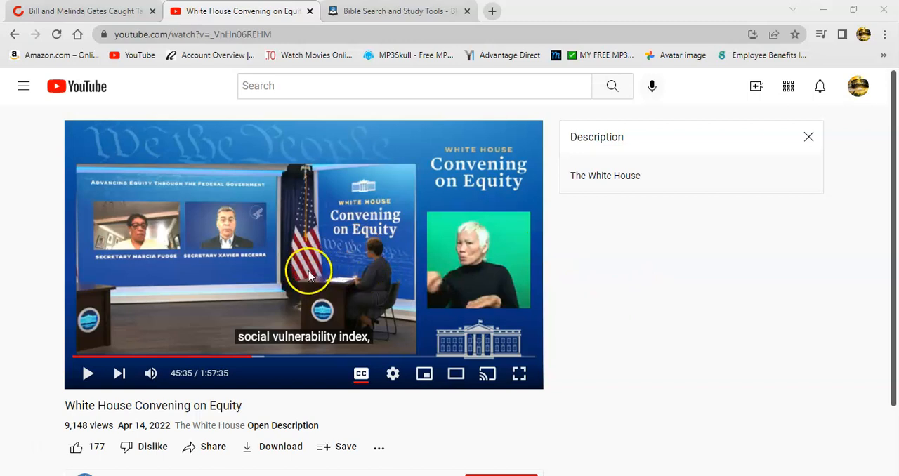
mouse_move(495, 330)
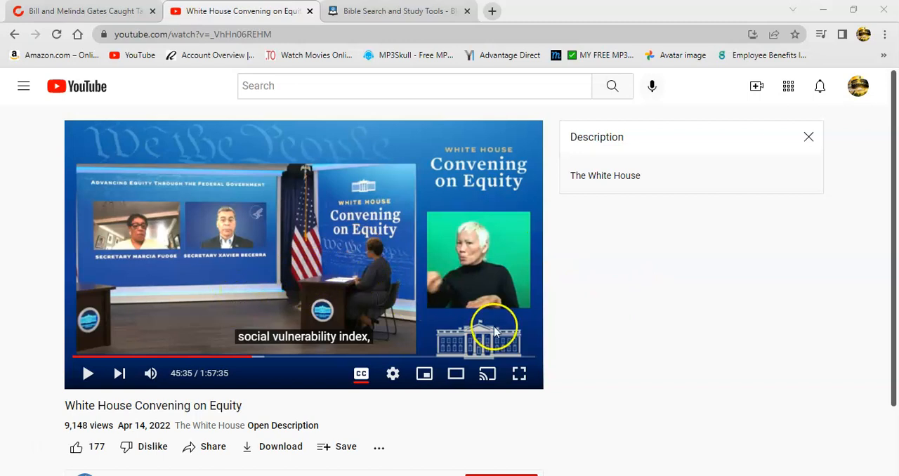
mouse_move(424, 288)
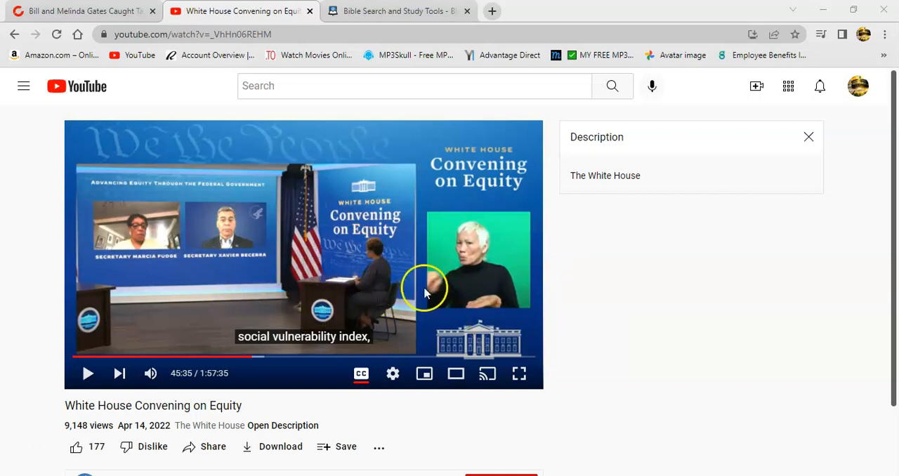
mouse_move(522, 308)
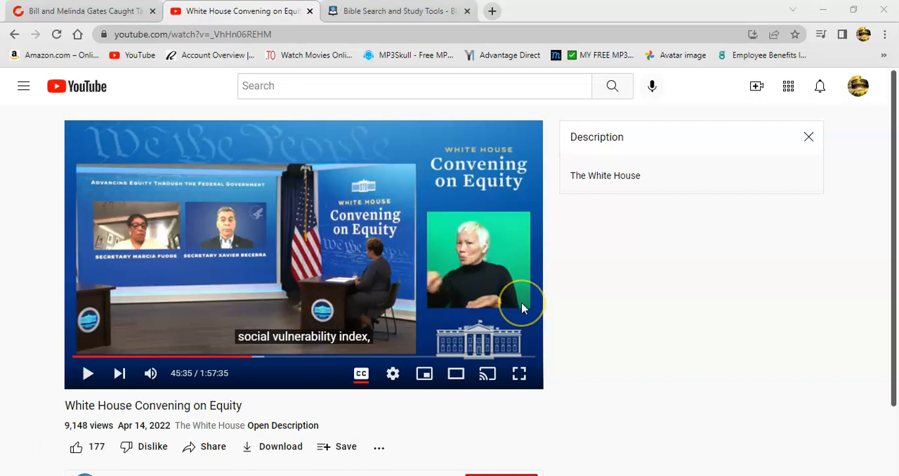
mouse_move(283, 284)
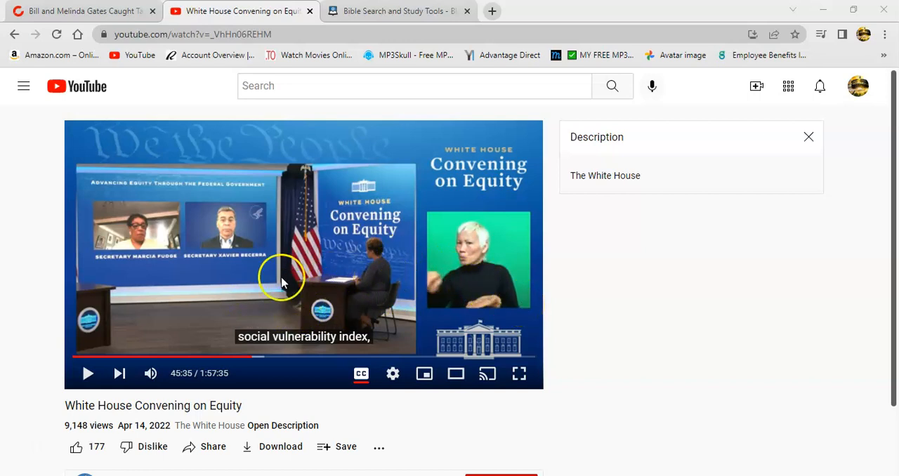
mouse_move(55, 393)
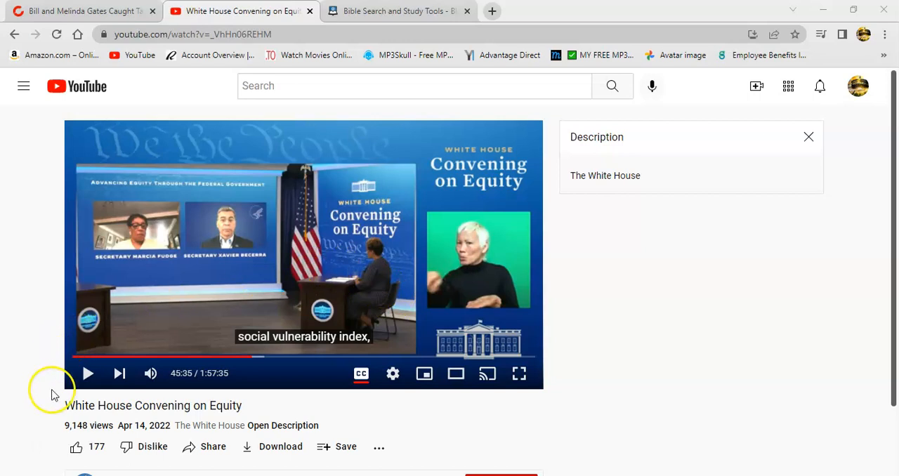
mouse_move(87, 374)
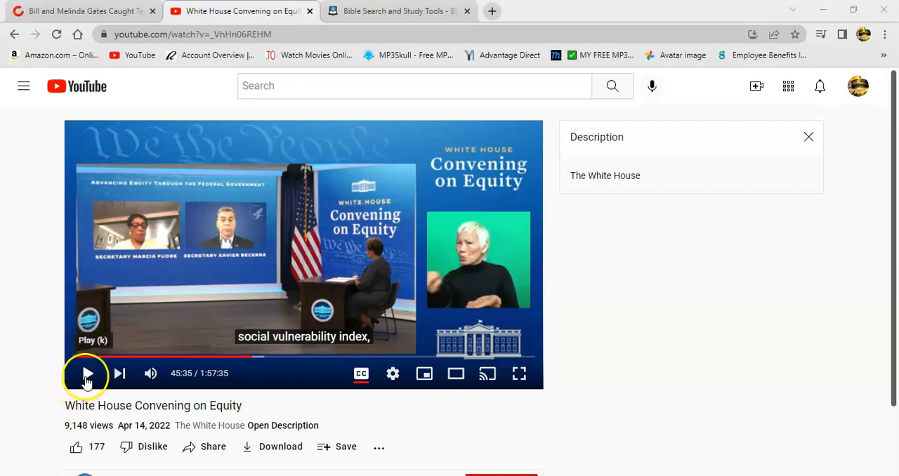
click(87, 374)
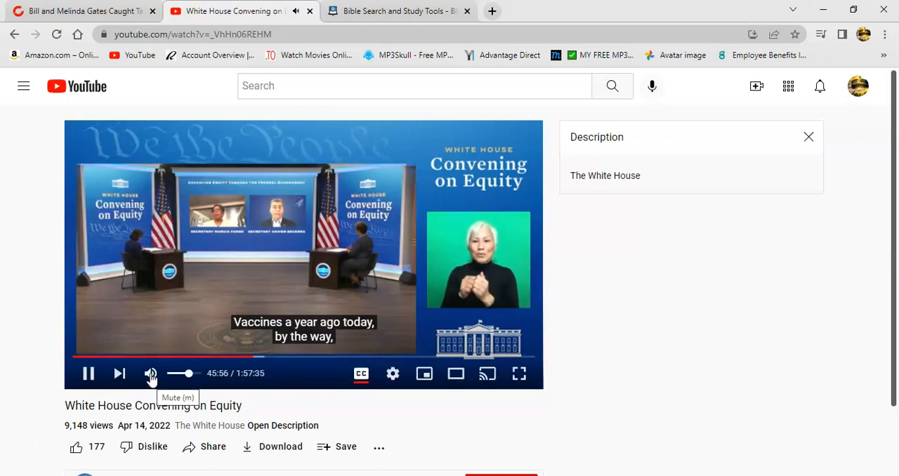
click(150, 374)
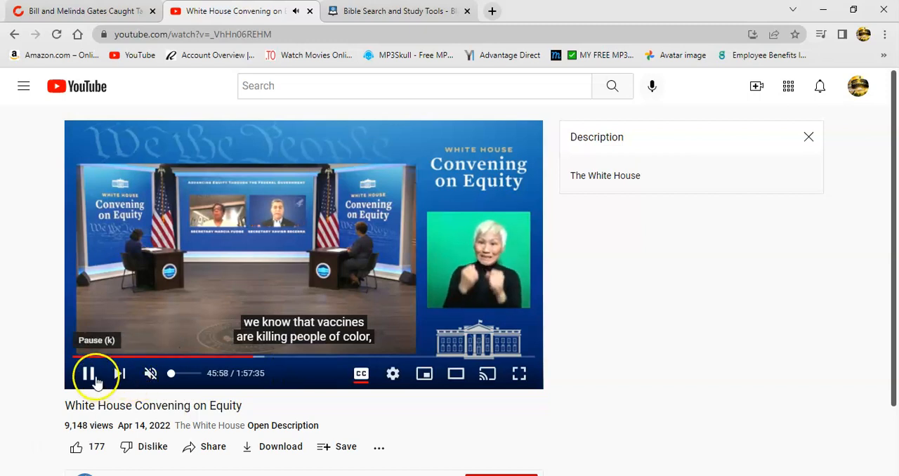
click(89, 374)
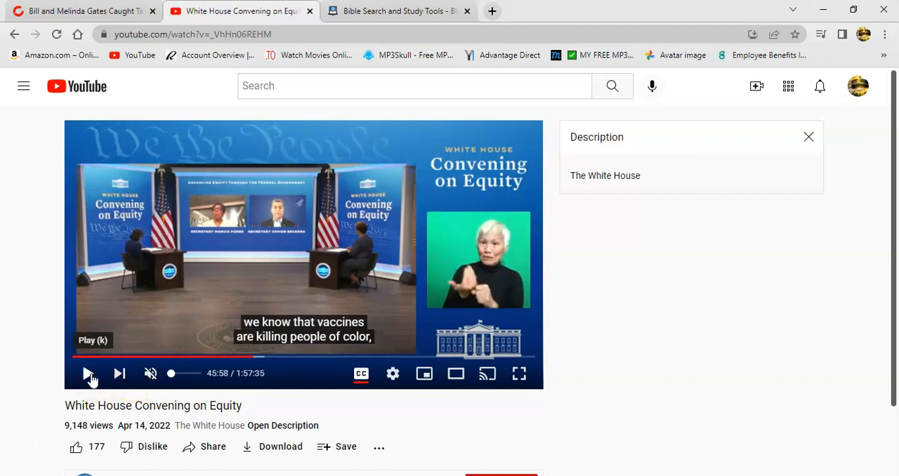
click(87, 374)
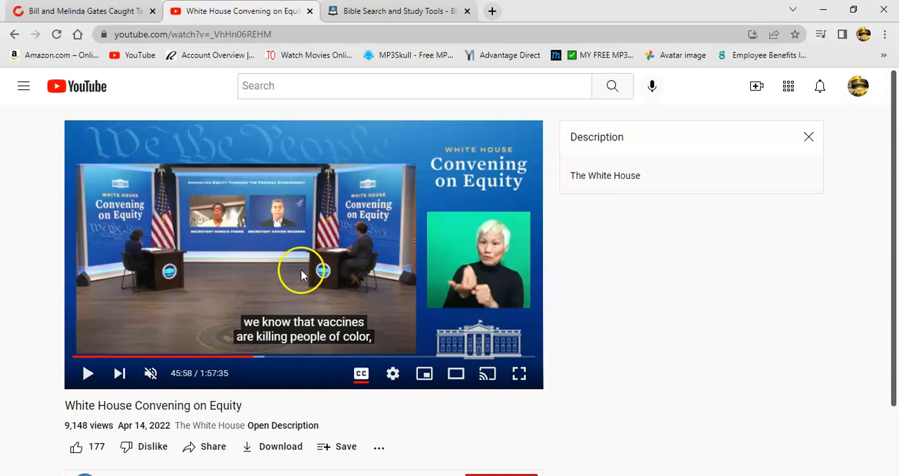
mouse_move(279, 302)
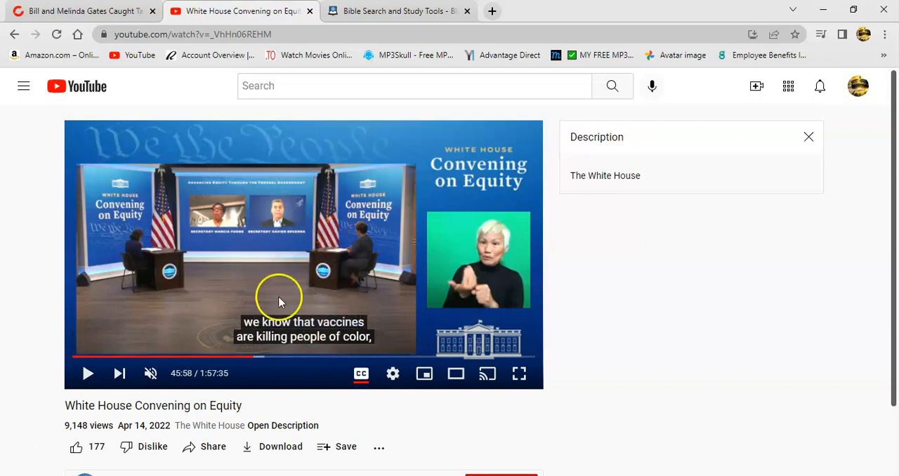
mouse_move(269, 367)
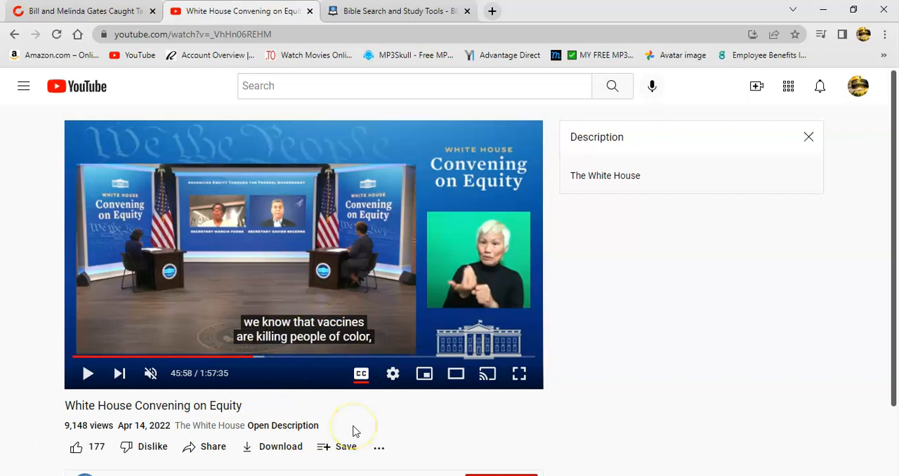
mouse_move(288, 227)
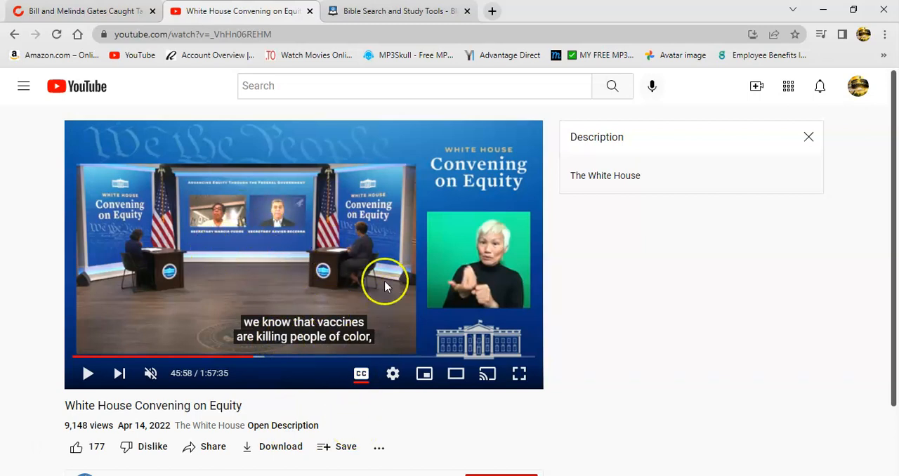
mouse_move(483, 195)
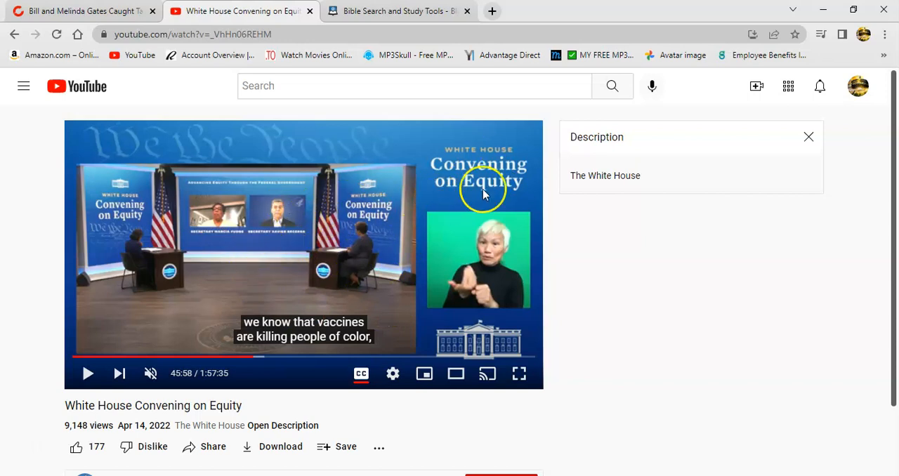
mouse_move(311, 312)
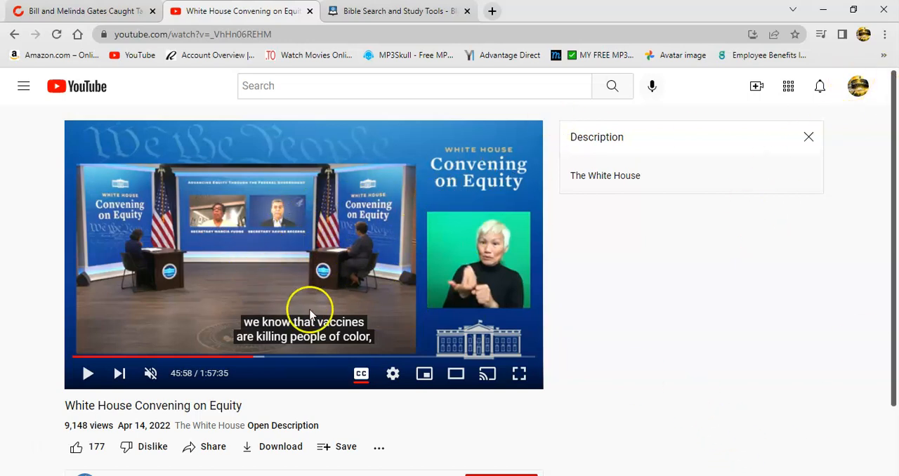
mouse_move(345, 337)
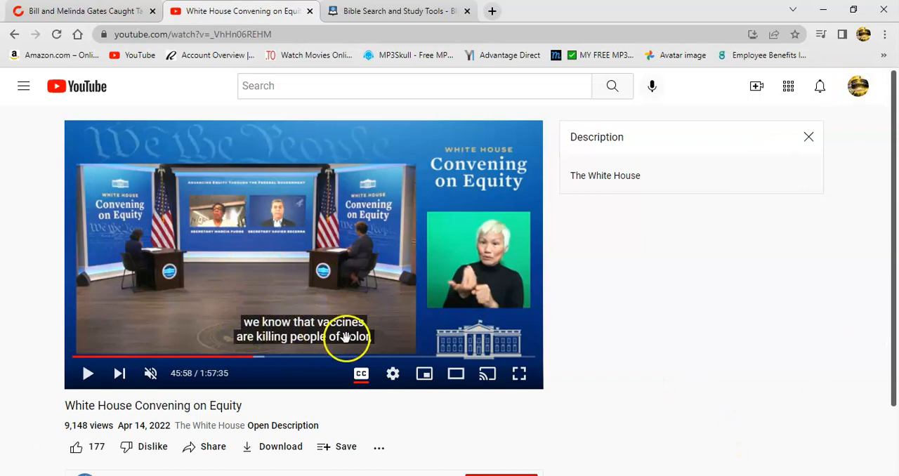
mouse_move(293, 374)
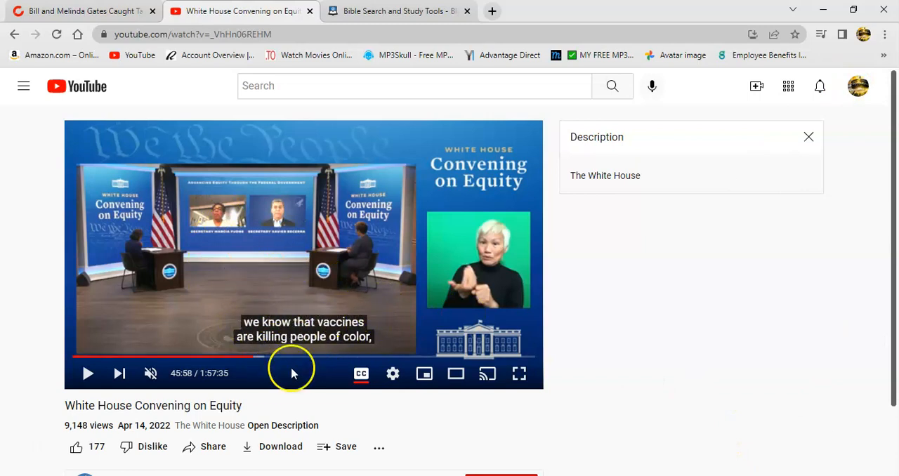
mouse_move(435, 466)
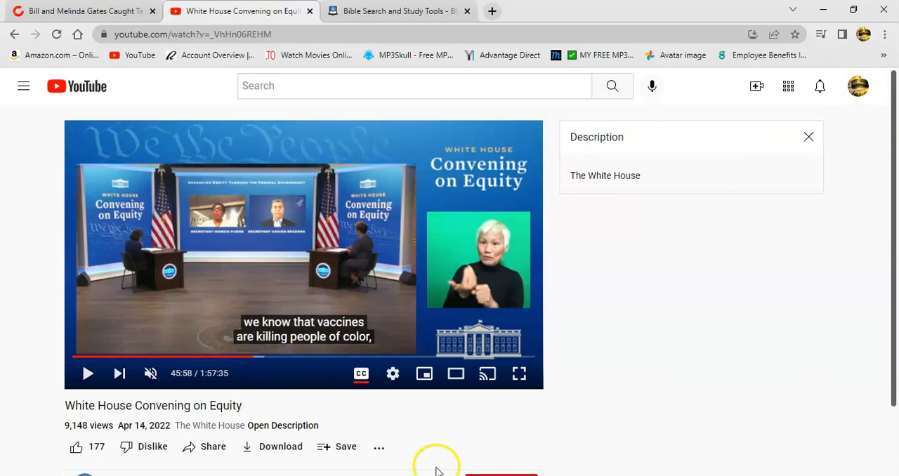
mouse_move(247, 334)
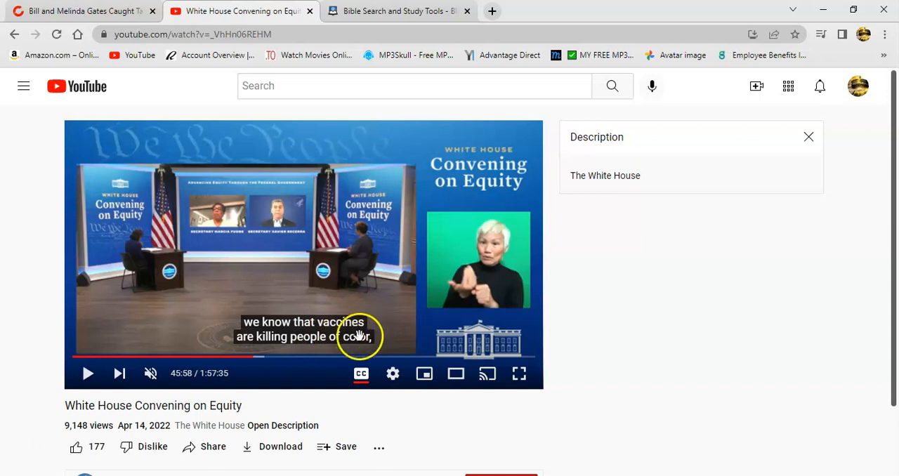
mouse_move(254, 340)
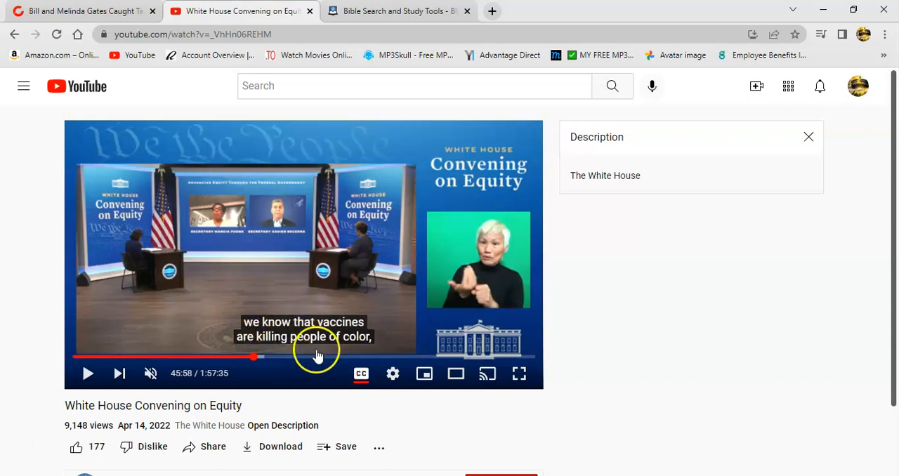
mouse_move(368, 415)
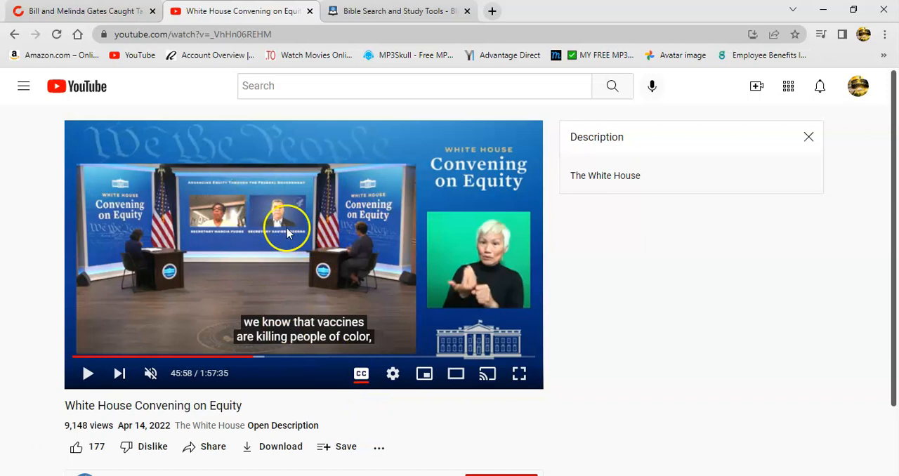
mouse_move(385, 292)
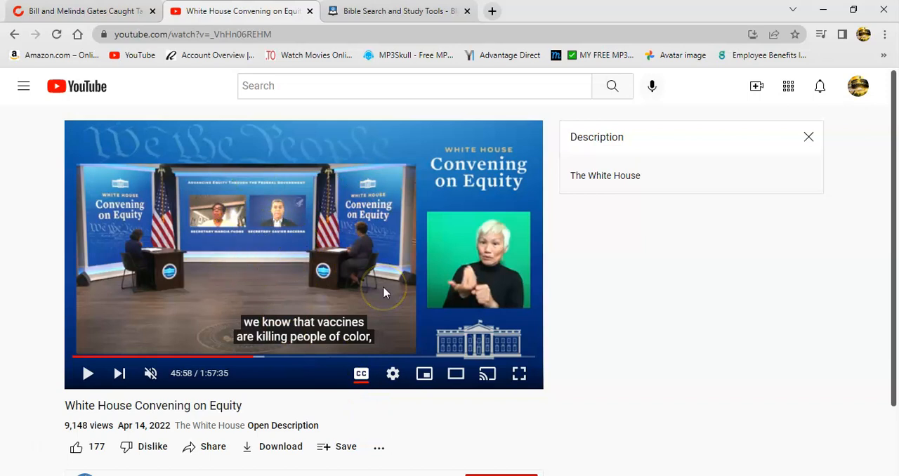
mouse_move(415, 290)
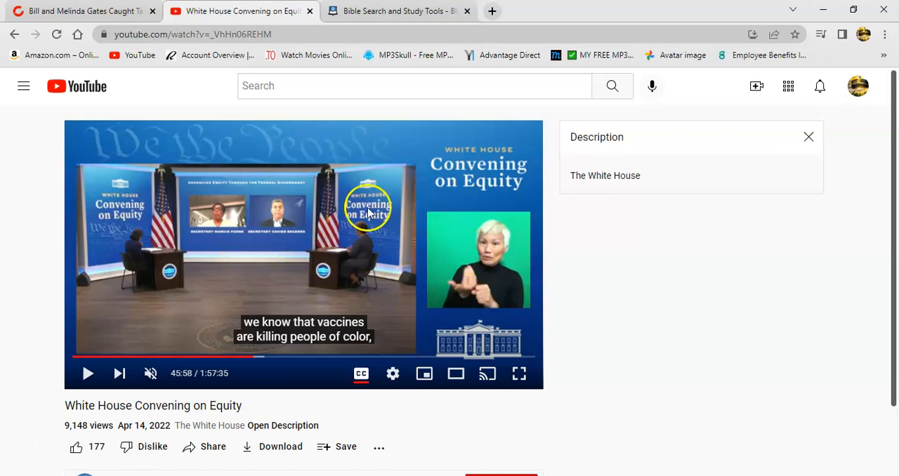
mouse_move(569, 314)
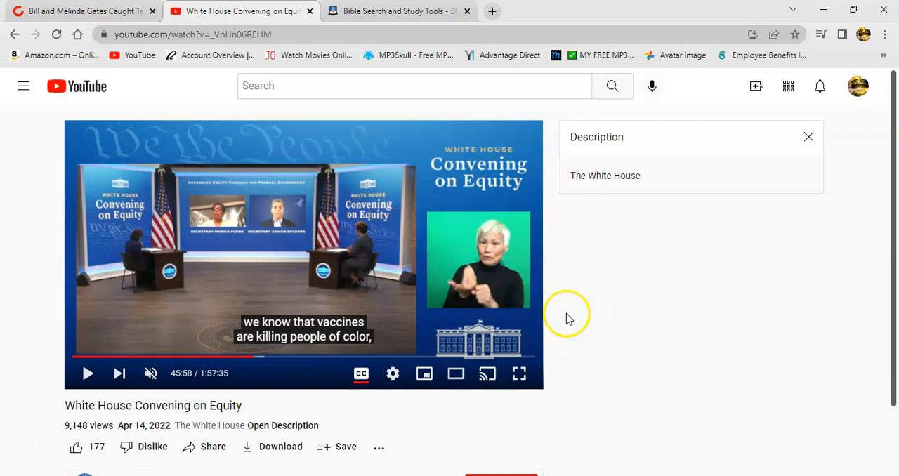
mouse_move(255, 363)
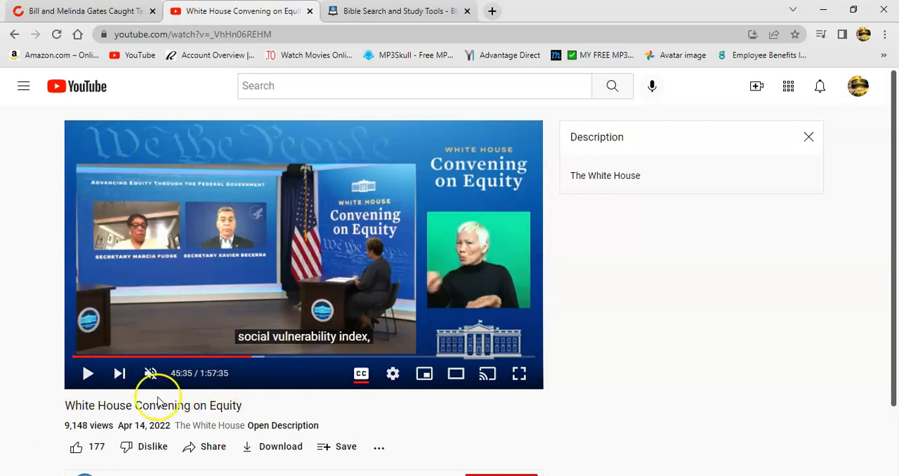
mouse_move(21, 399)
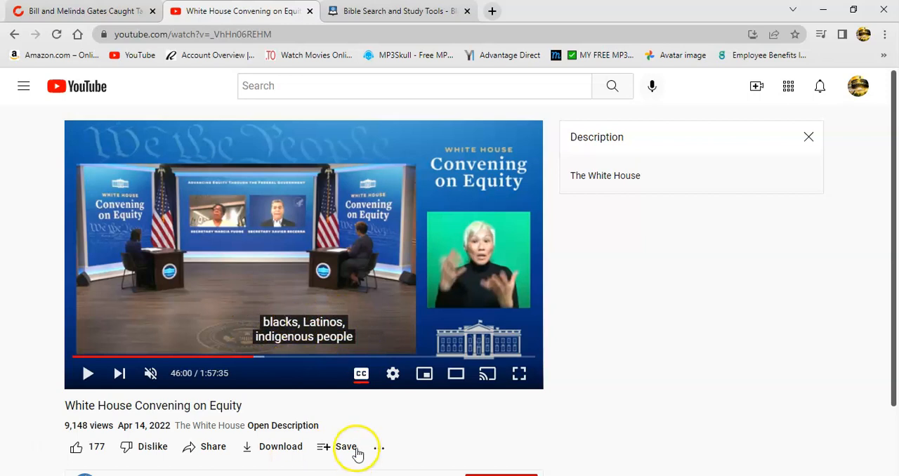
mouse_move(413, 441)
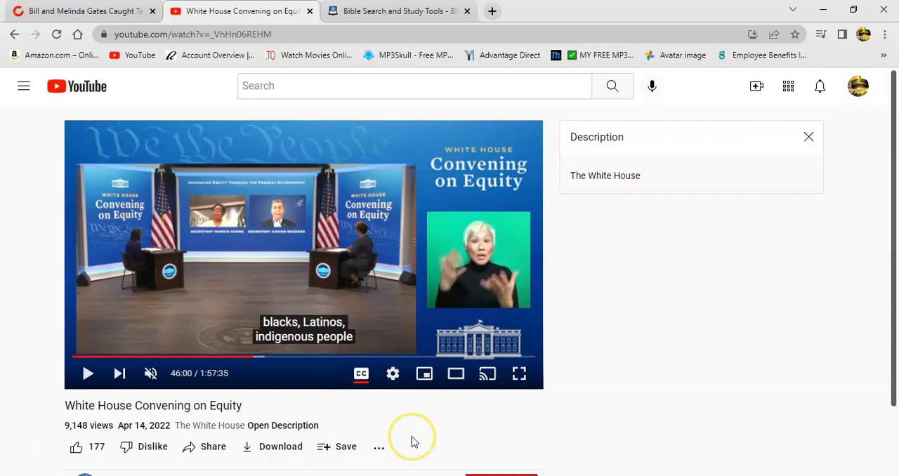
mouse_move(323, 286)
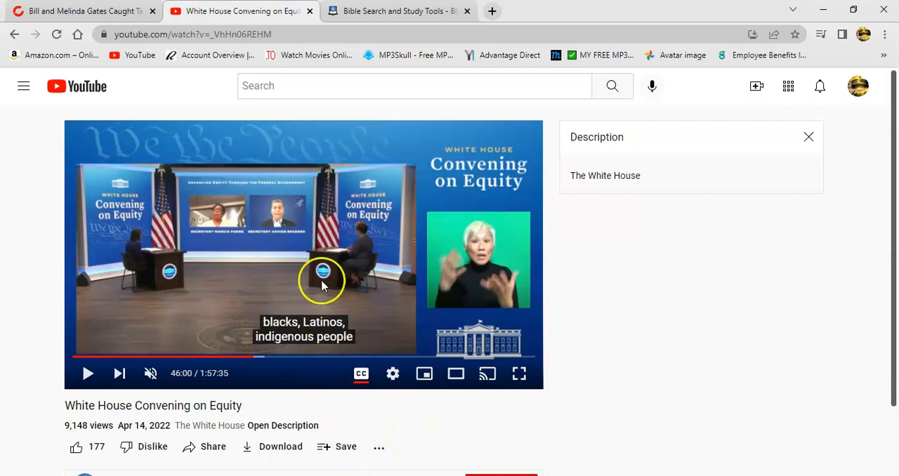
mouse_move(349, 270)
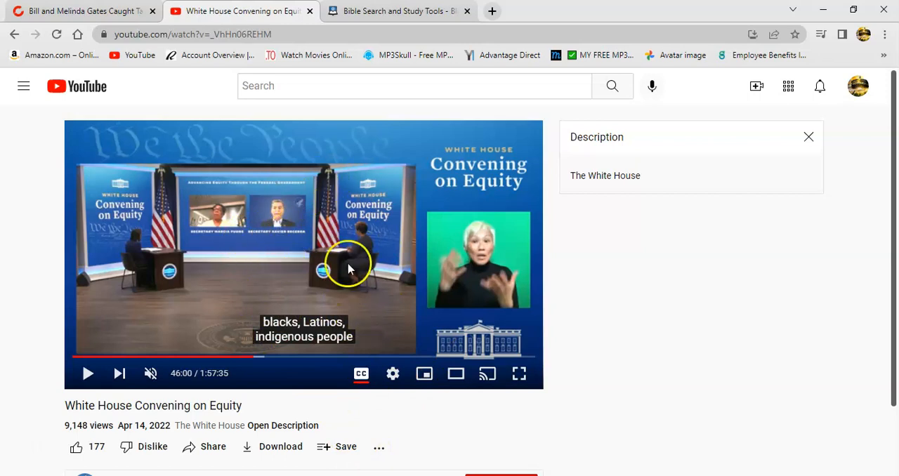
mouse_move(362, 273)
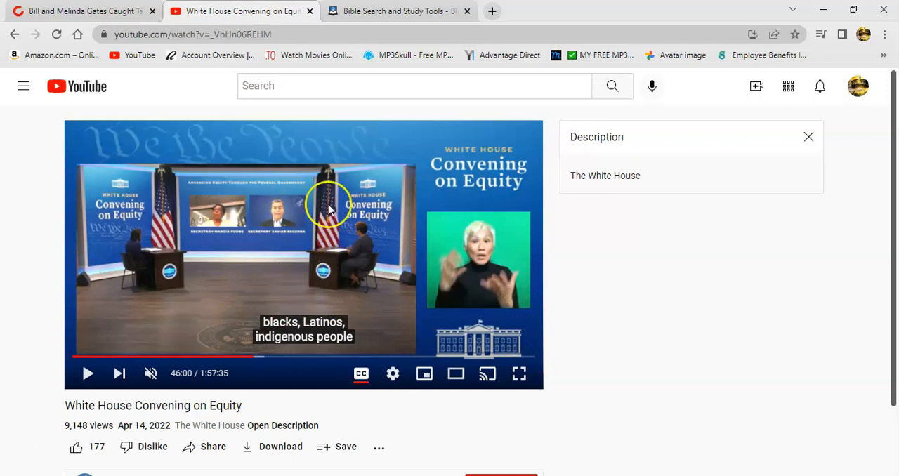
mouse_move(339, 281)
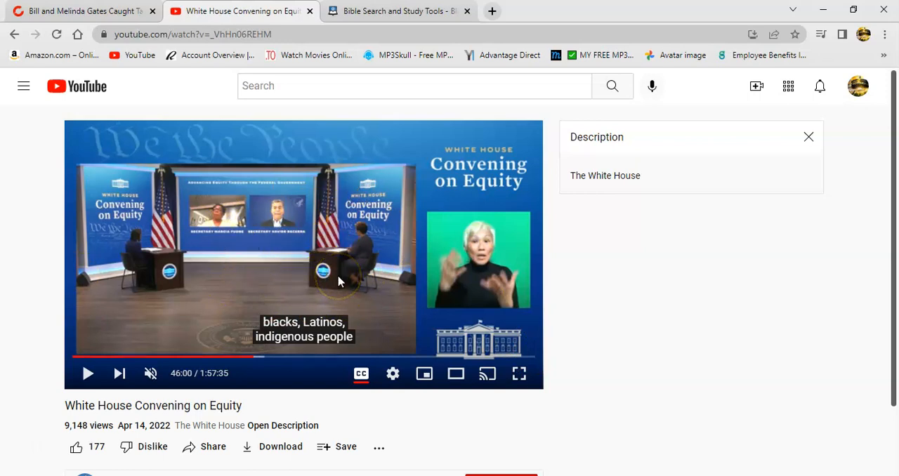
mouse_move(245, 281)
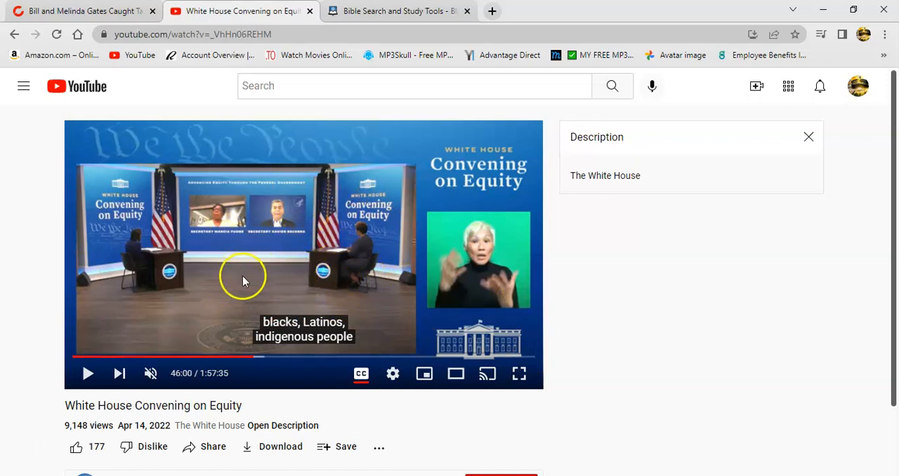
mouse_move(295, 273)
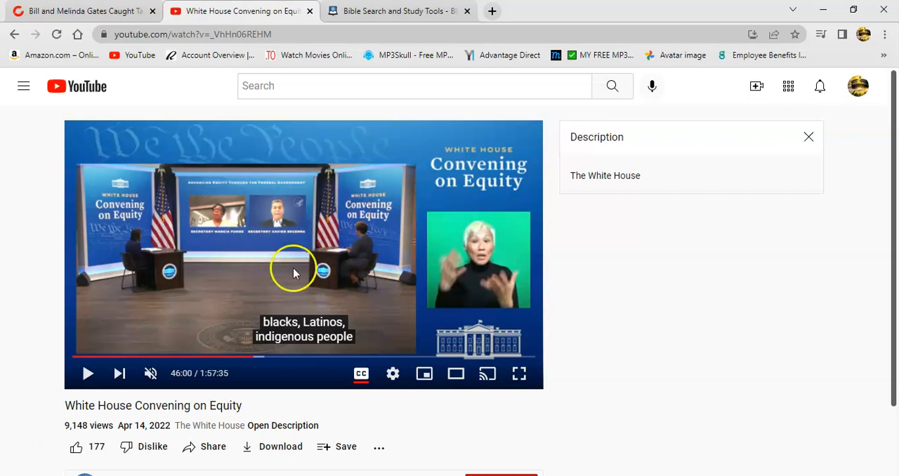
mouse_move(284, 295)
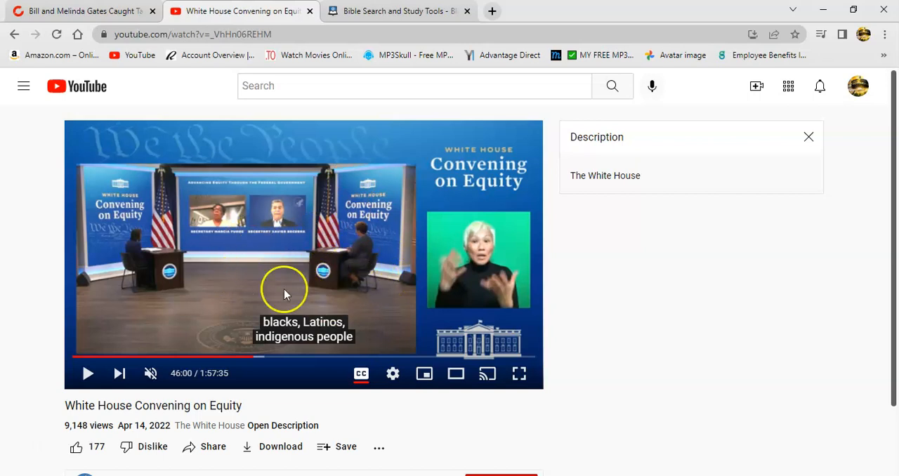
mouse_move(264, 330)
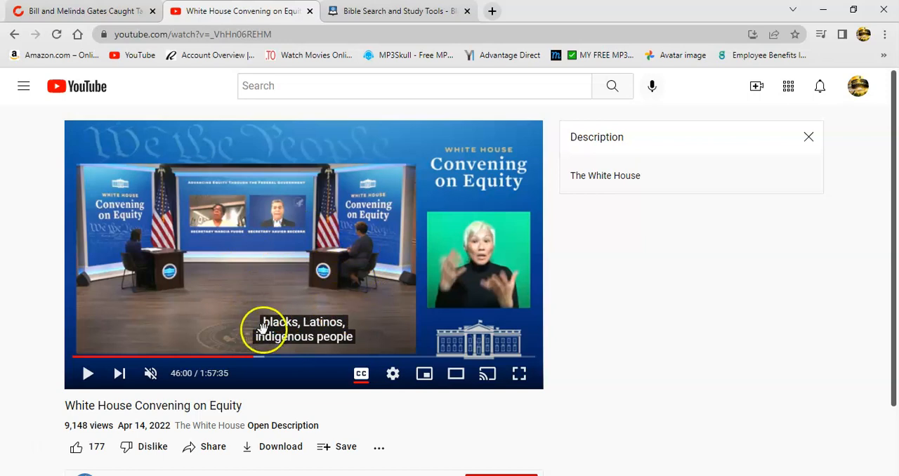
mouse_move(344, 238)
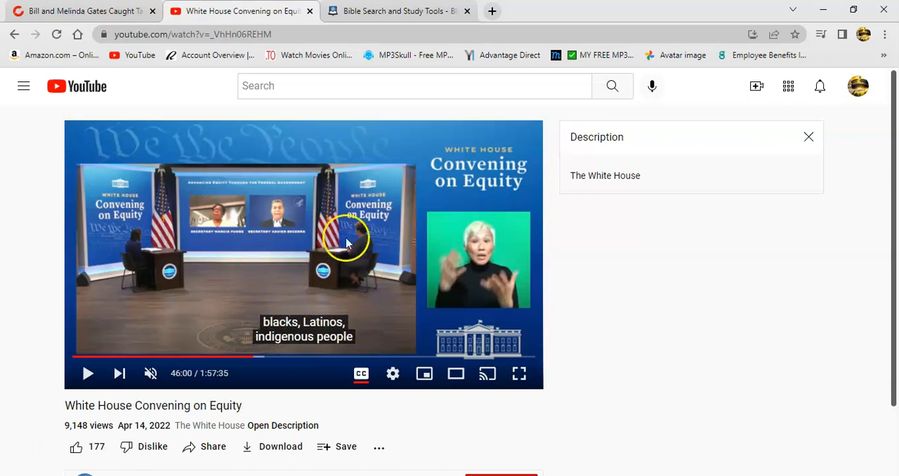
mouse_move(320, 354)
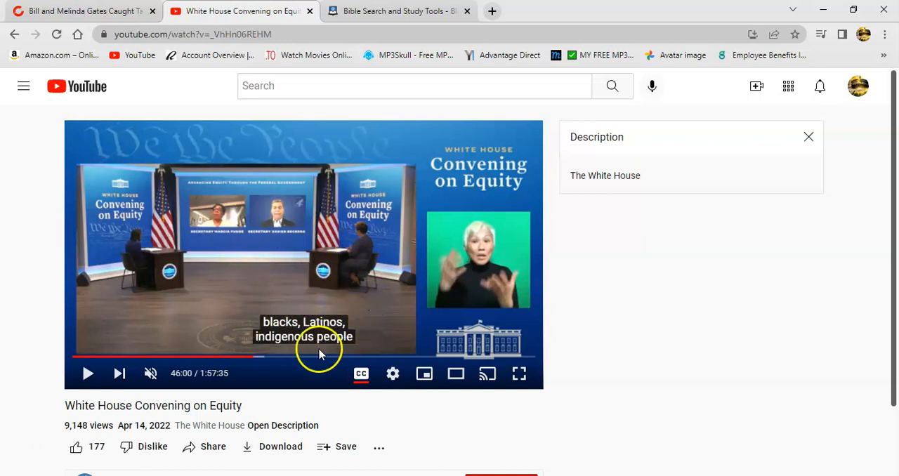
mouse_move(292, 348)
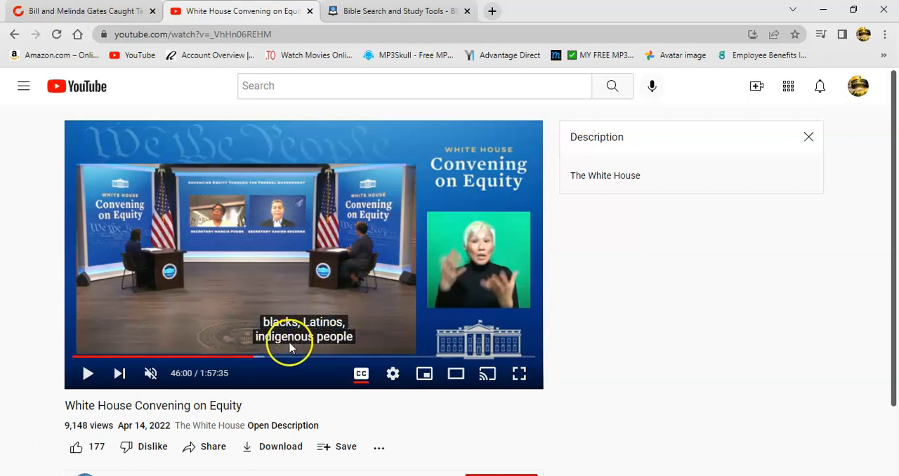
mouse_move(344, 312)
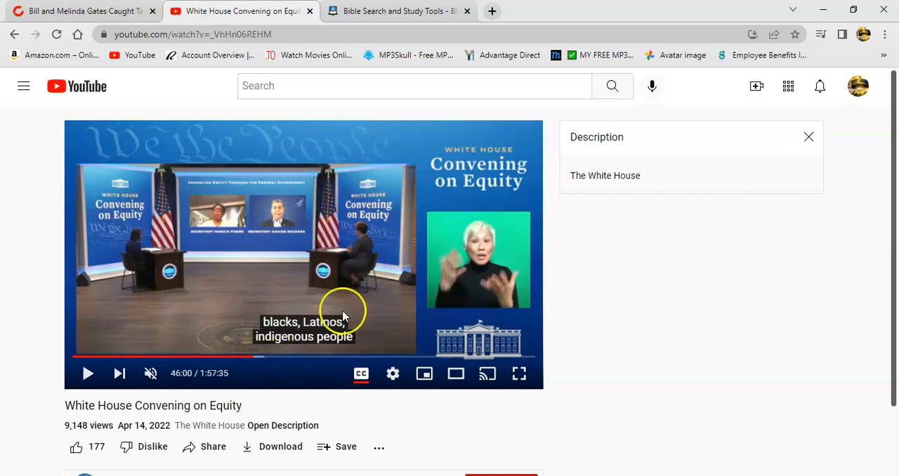
mouse_move(382, 288)
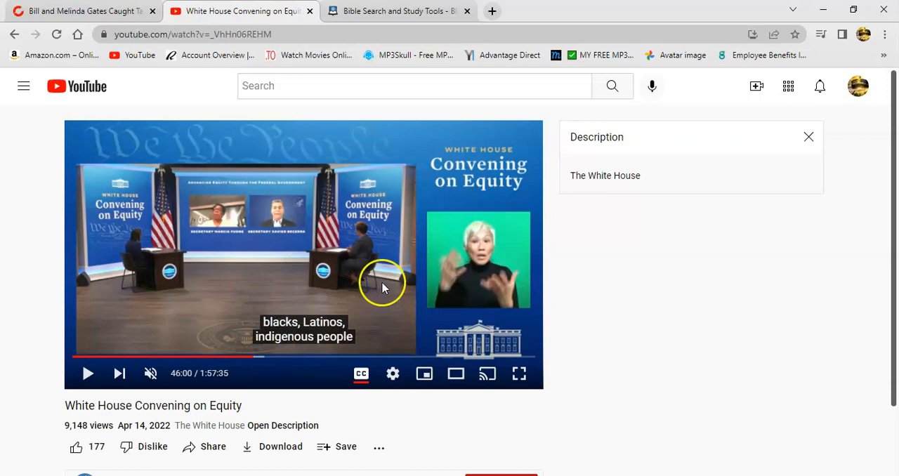
mouse_move(349, 234)
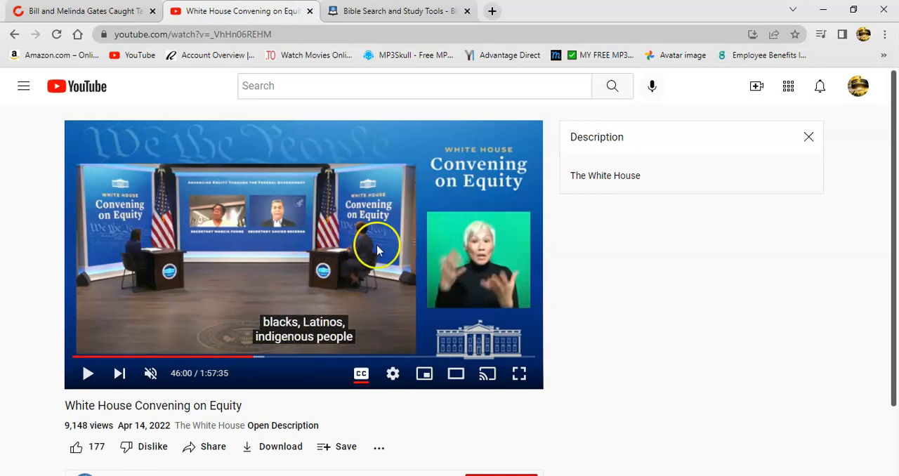
mouse_move(297, 275)
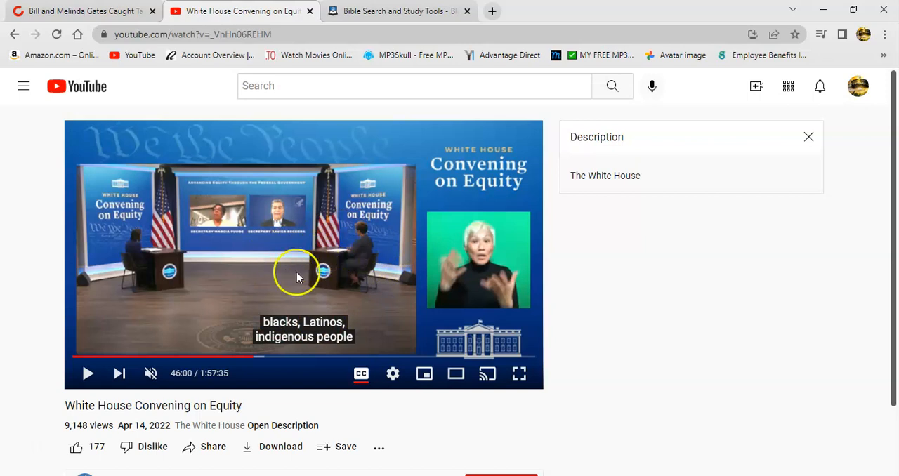
mouse_move(330, 273)
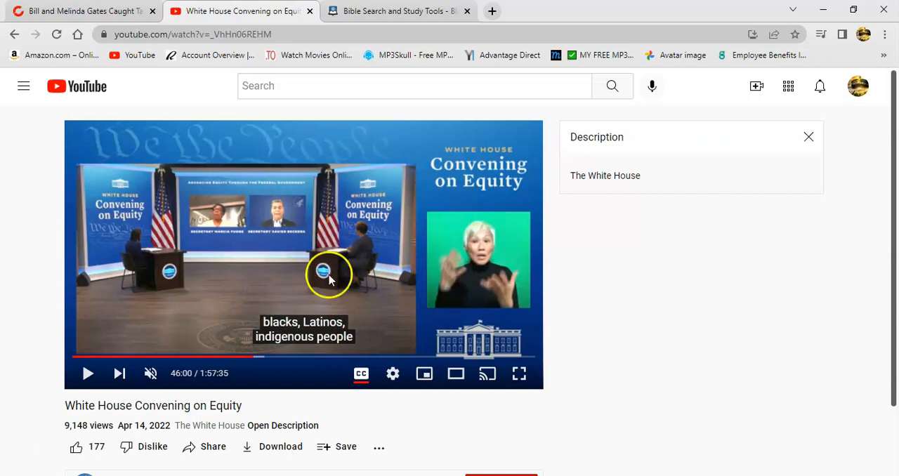
mouse_move(421, 302)
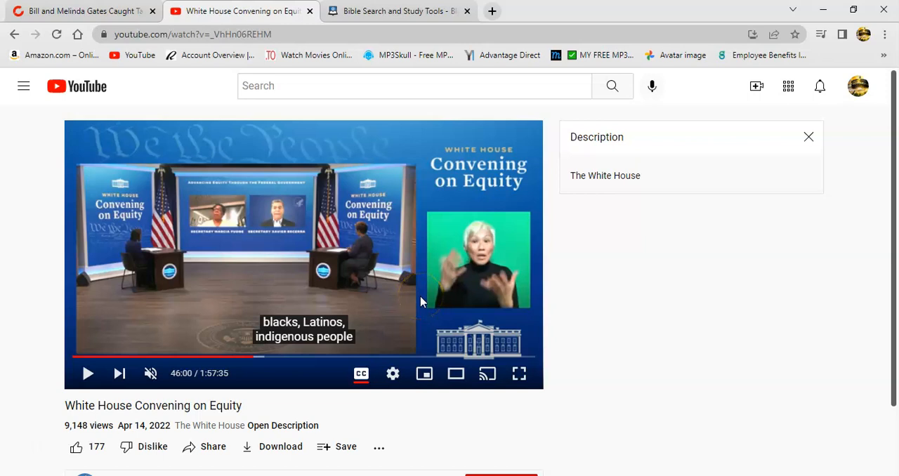
mouse_move(452, 296)
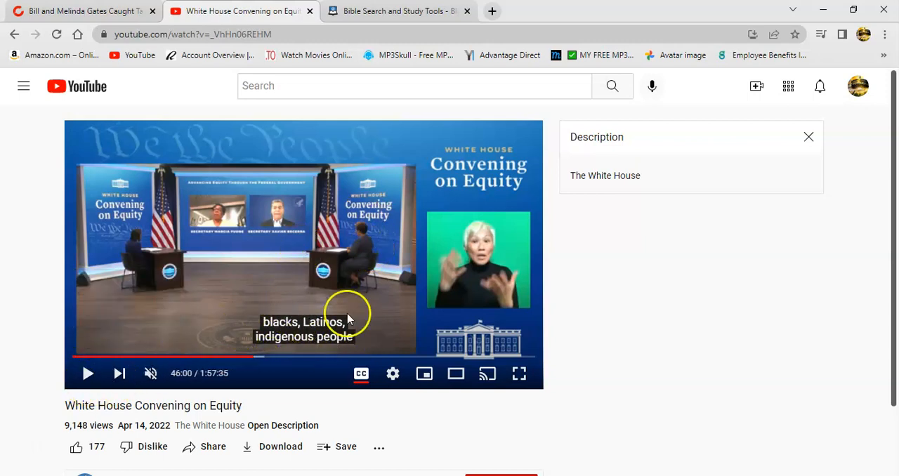
mouse_move(175, 340)
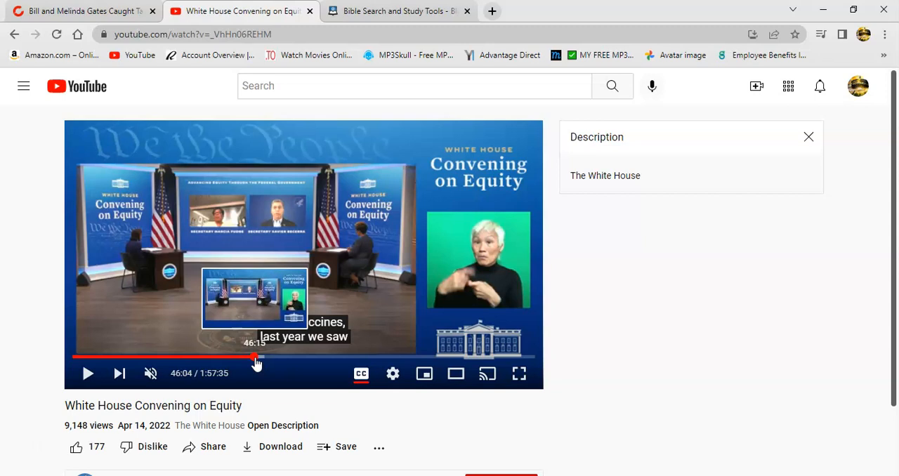
Resume the talk, then seek back on the progress bar to about 45:35 and let it play.
click(87, 374)
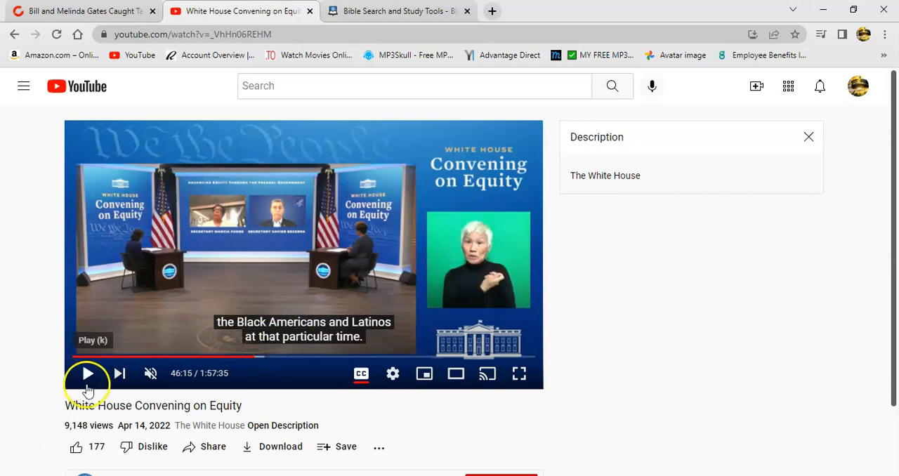
click(87, 373)
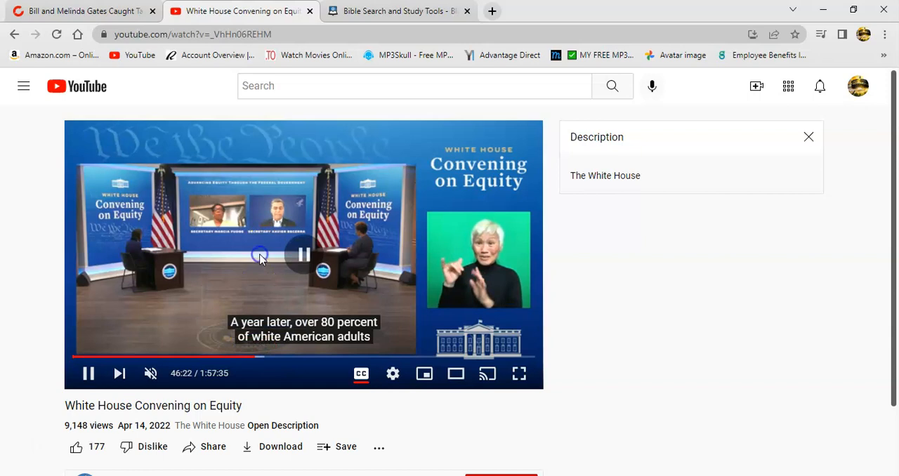
click(256, 359)
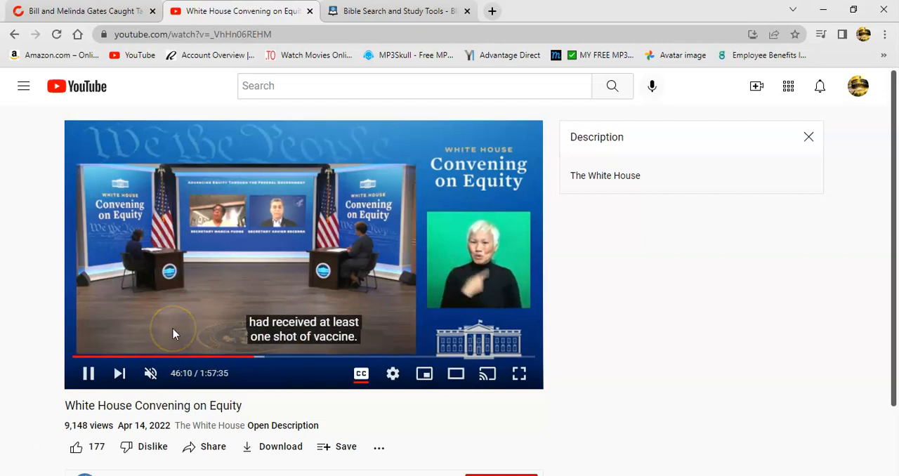
mouse_move(185, 316)
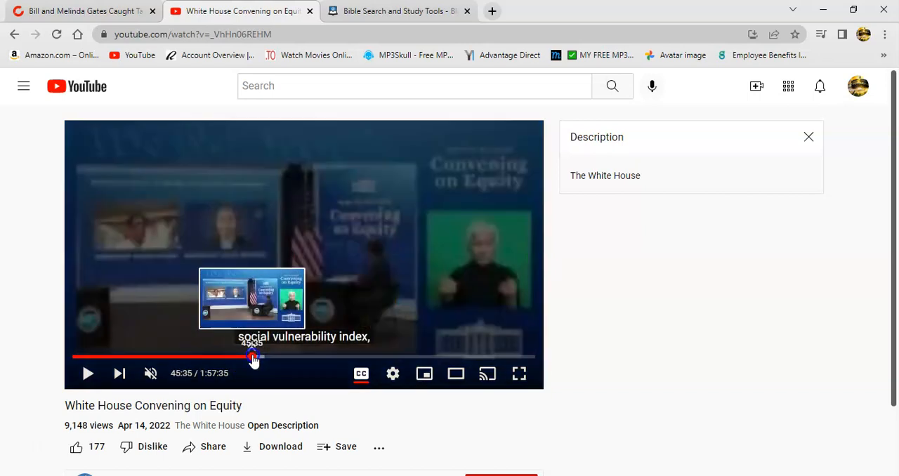
click(251, 358)
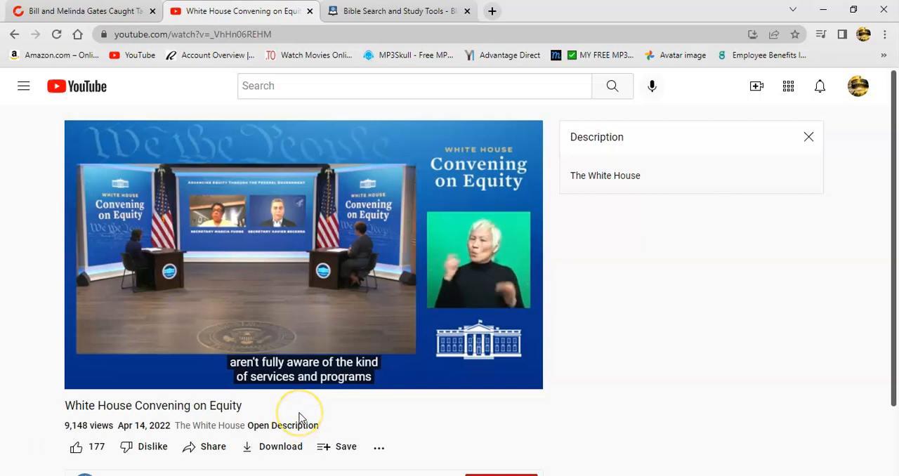
mouse_move(252, 250)
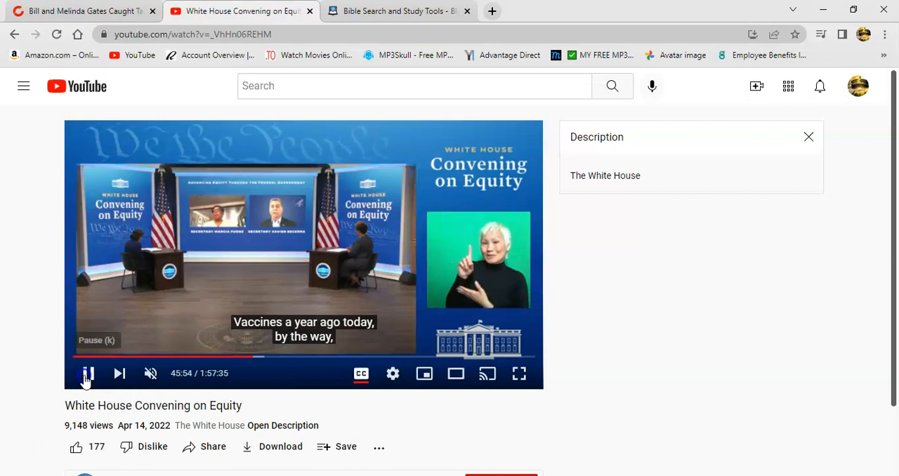
click(87, 374)
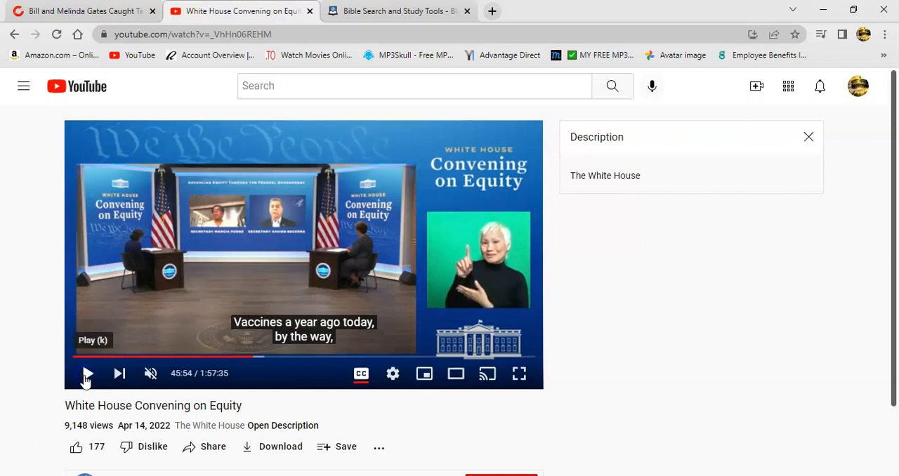
click(87, 373)
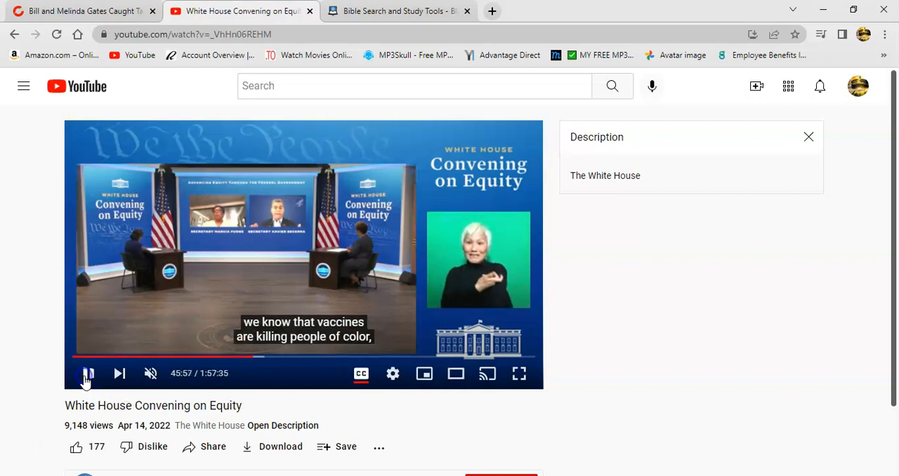
click(87, 373)
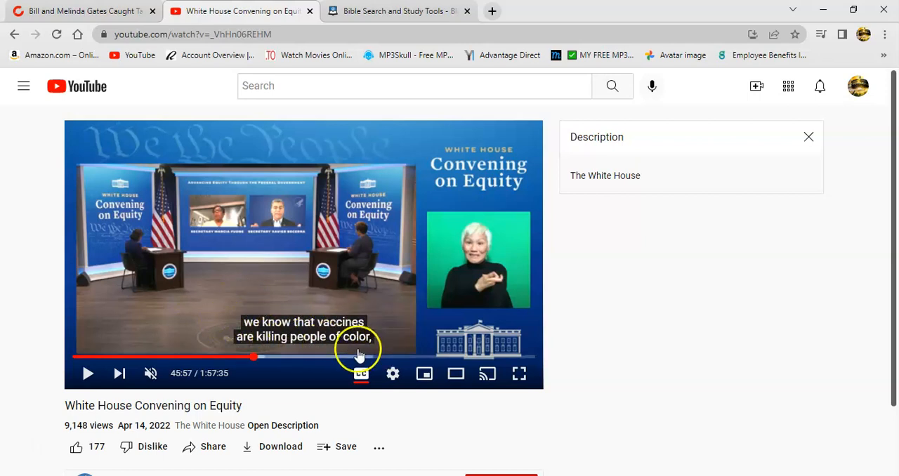
click(87, 374)
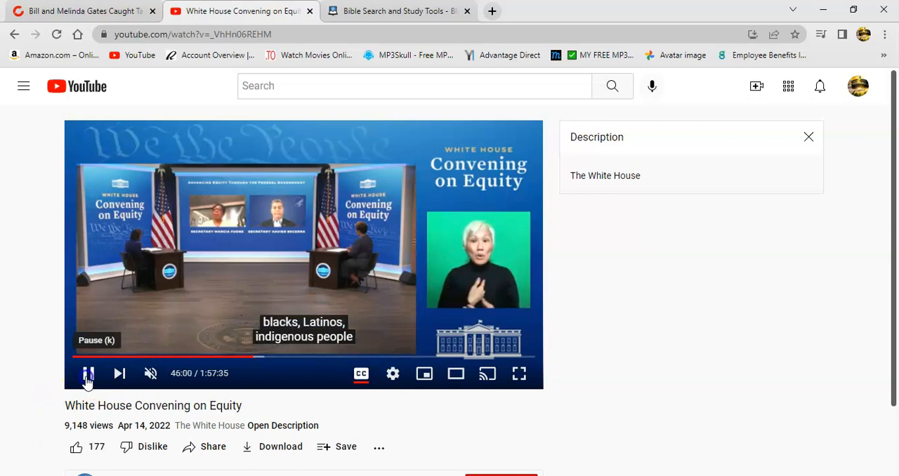
click(87, 373)
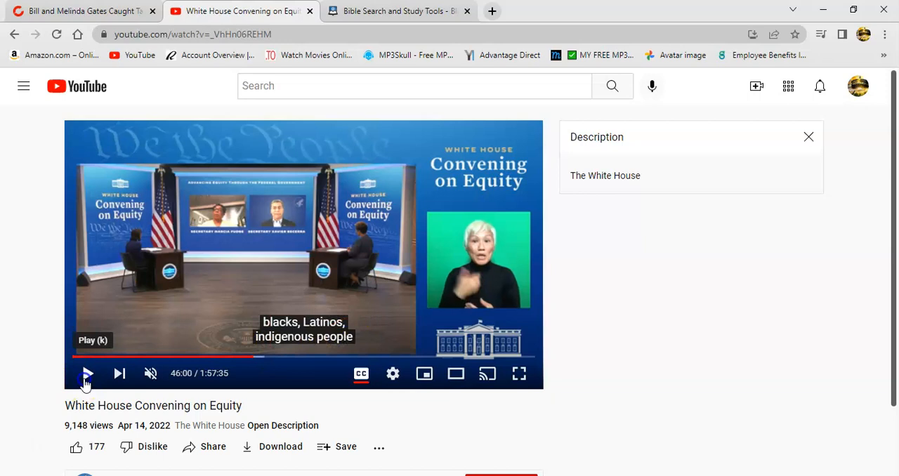
click(87, 374)
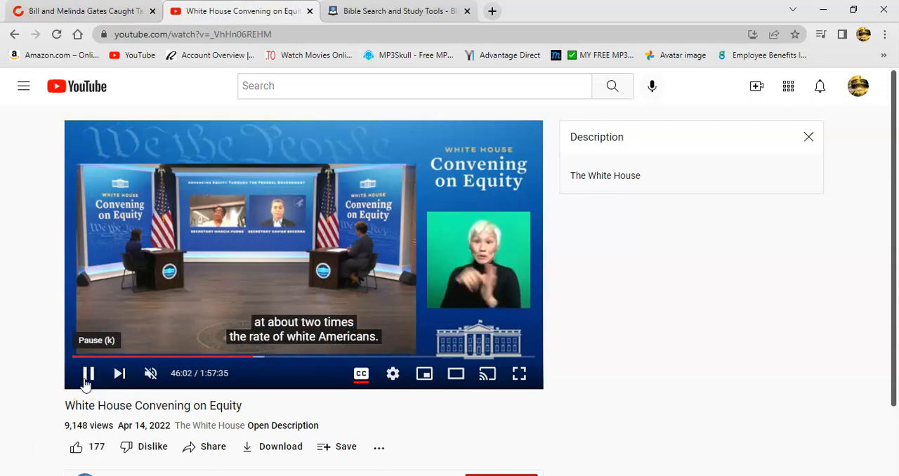
click(89, 374)
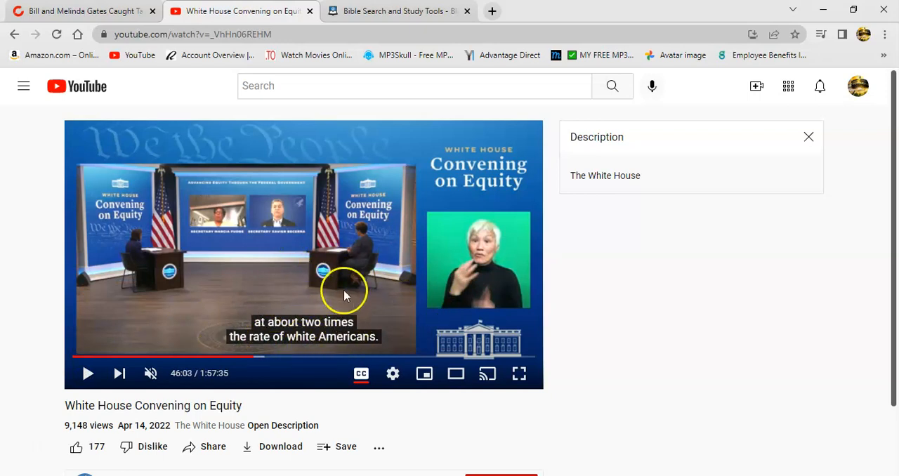
mouse_move(294, 311)
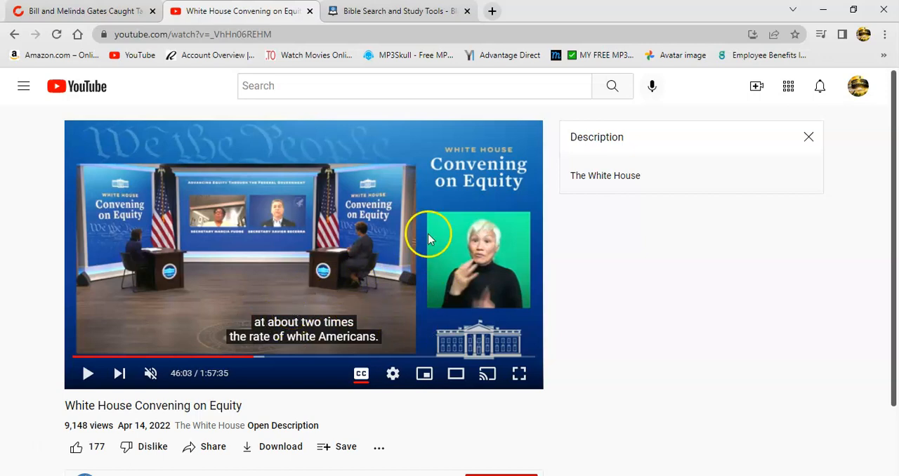
mouse_move(337, 203)
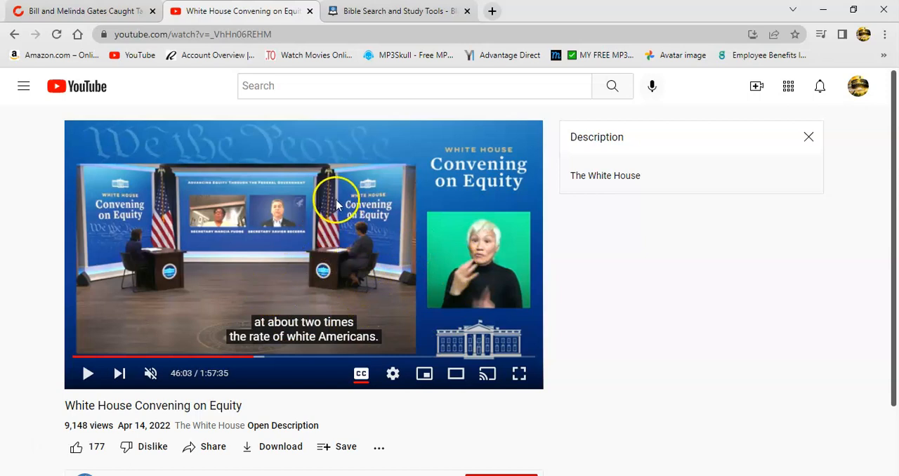
mouse_move(315, 308)
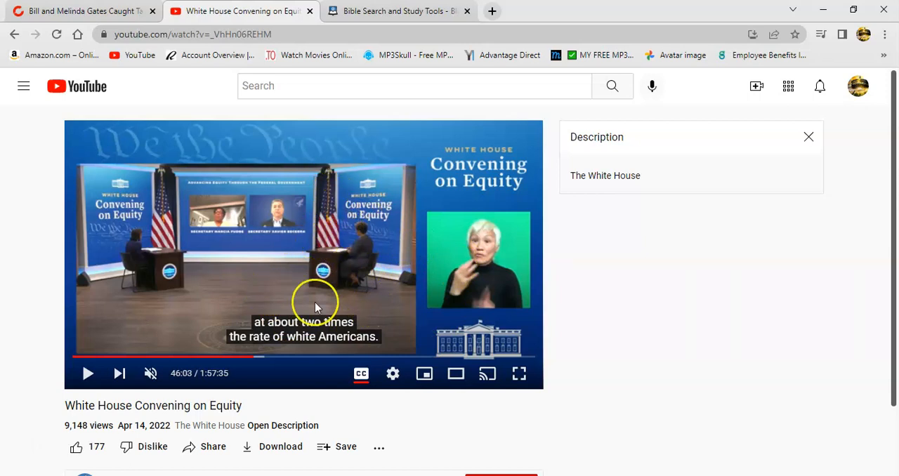
mouse_move(295, 279)
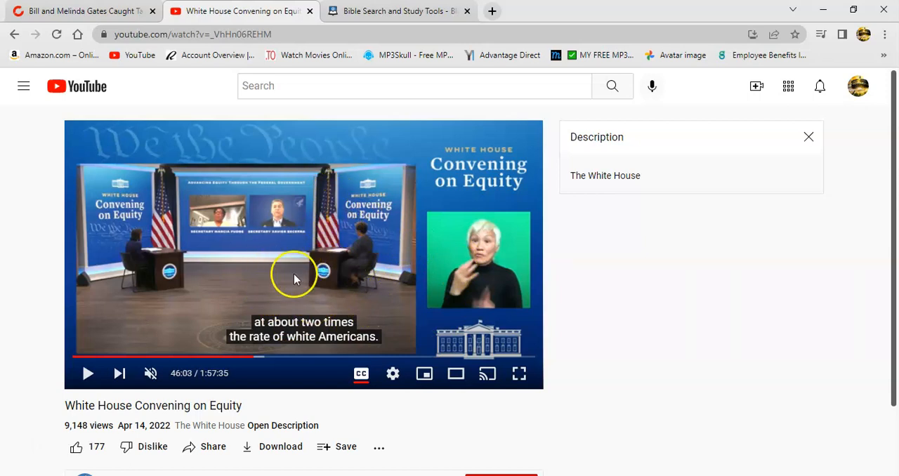
mouse_move(326, 237)
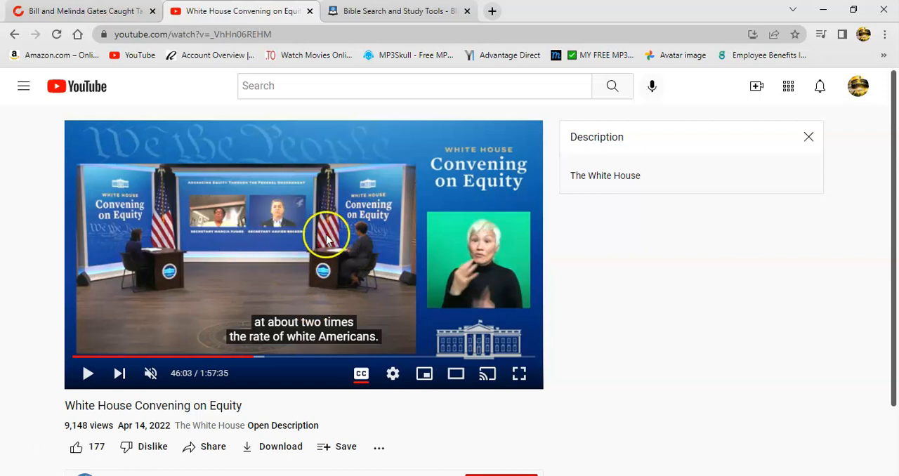
mouse_move(362, 250)
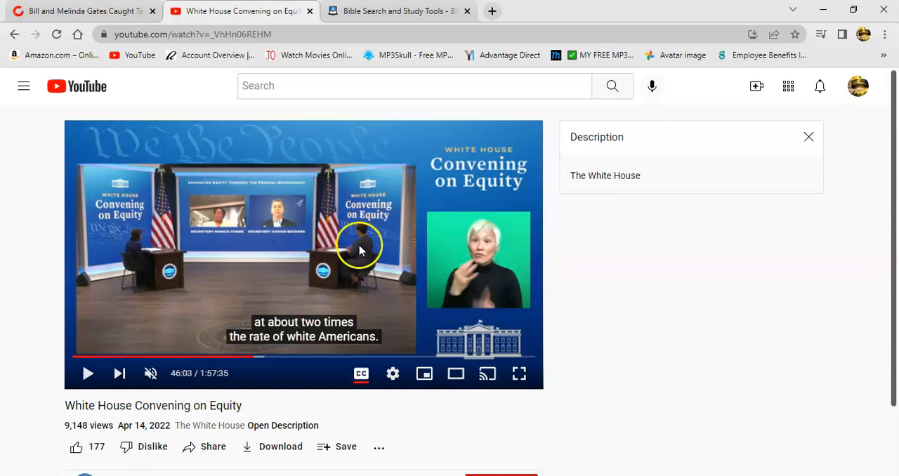
mouse_move(236, 247)
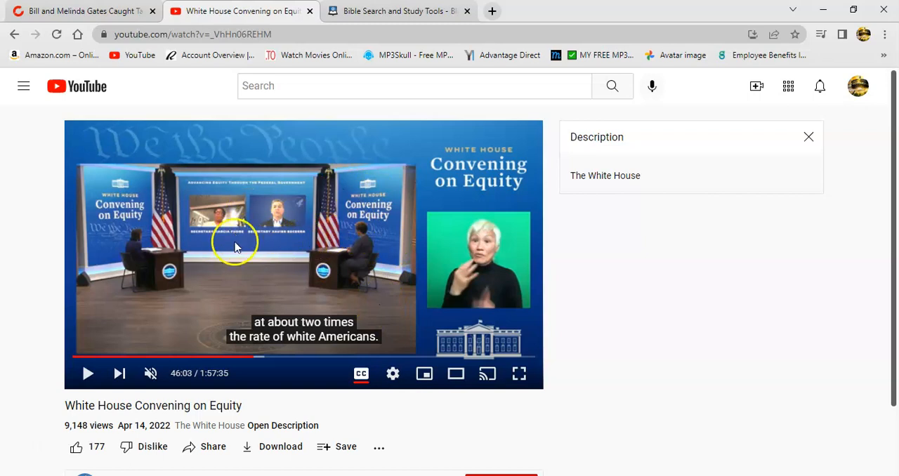
mouse_move(358, 283)
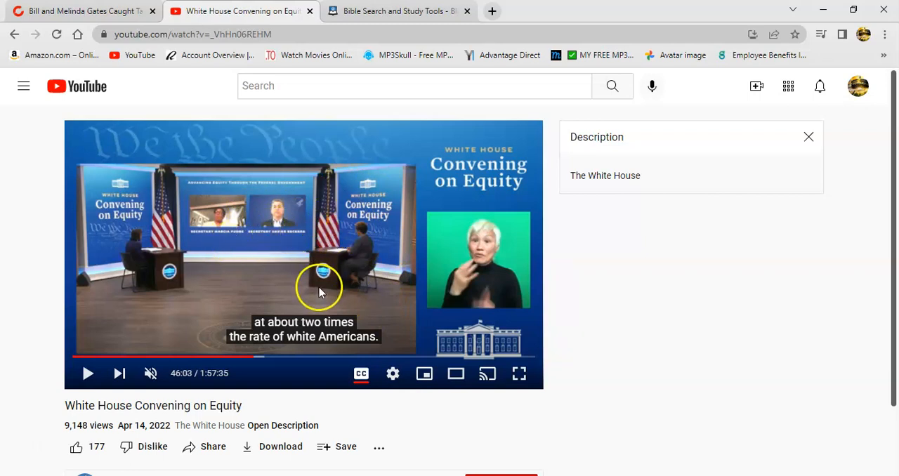
mouse_move(312, 316)
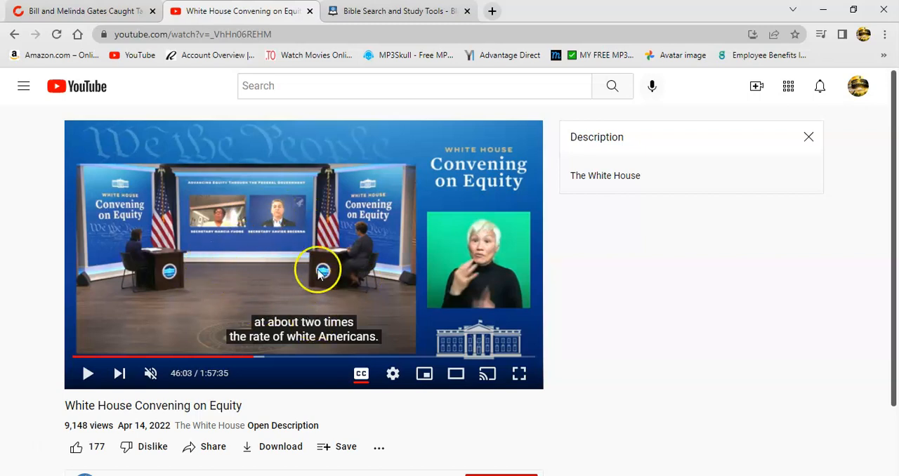
mouse_move(256, 241)
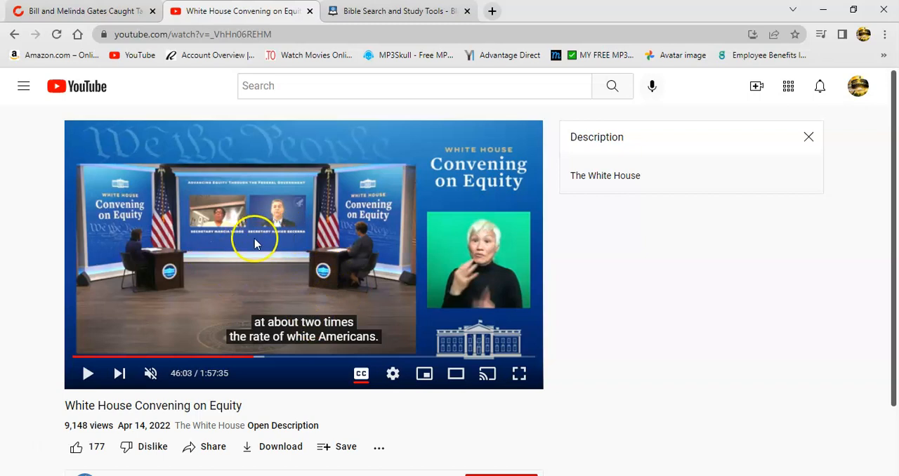
mouse_move(364, 286)
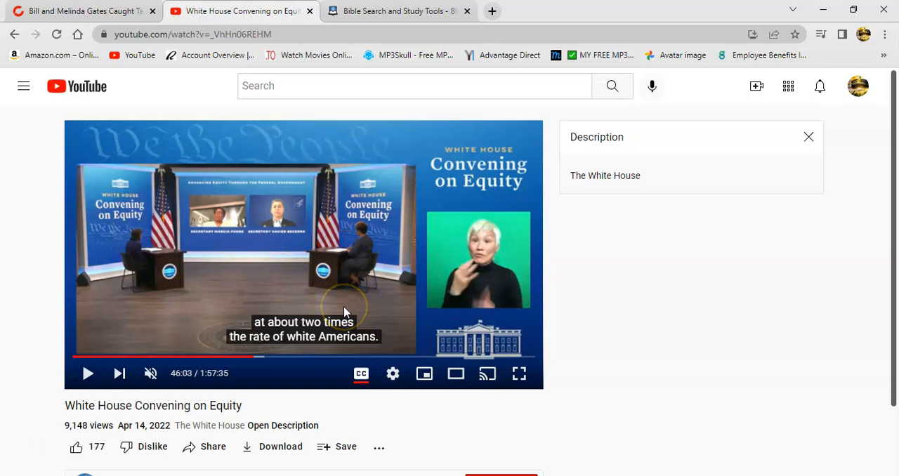
mouse_move(312, 298)
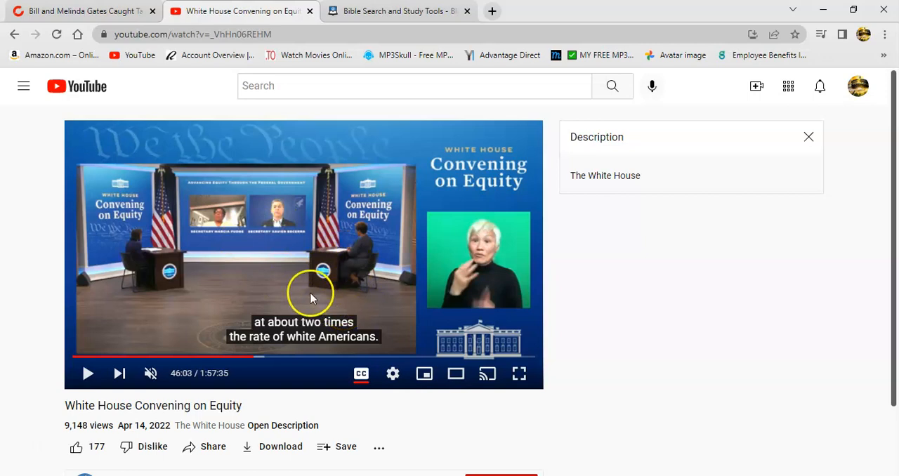
mouse_move(245, 244)
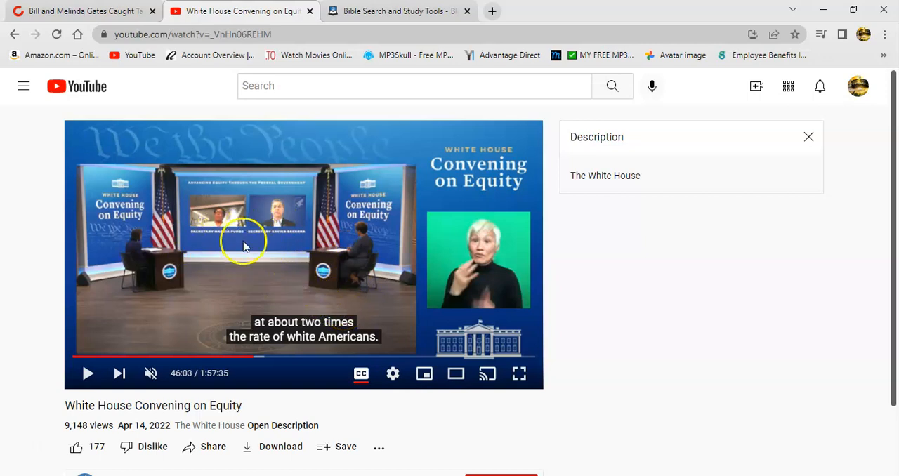
mouse_move(306, 295)
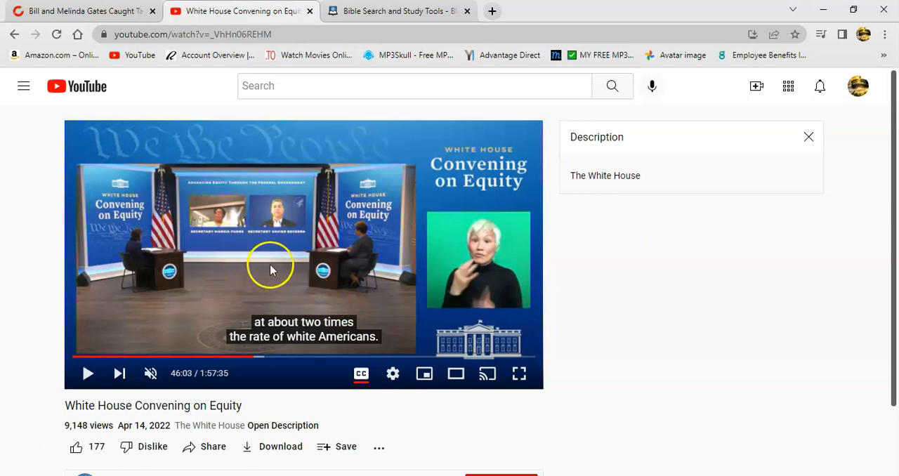
mouse_move(227, 272)
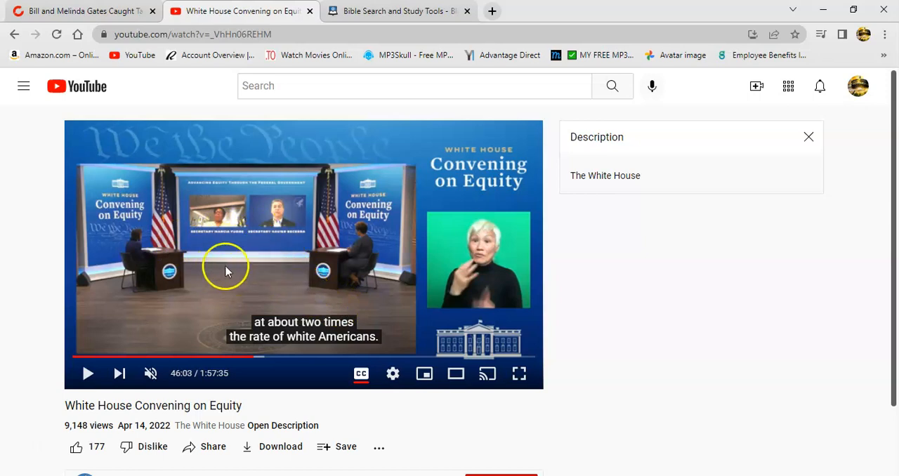
mouse_move(260, 295)
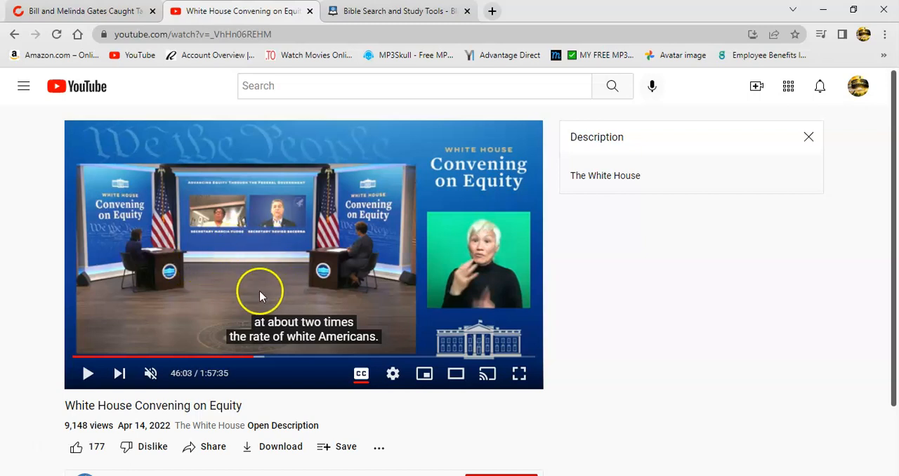
mouse_move(212, 274)
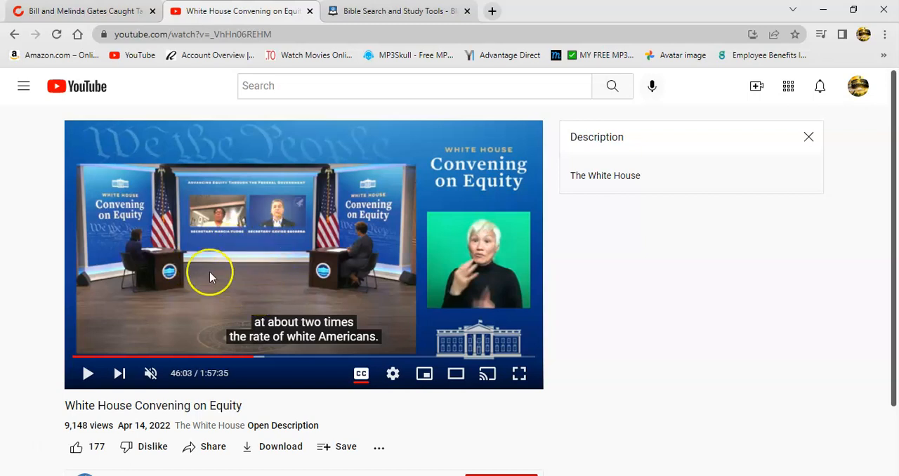
mouse_move(250, 259)
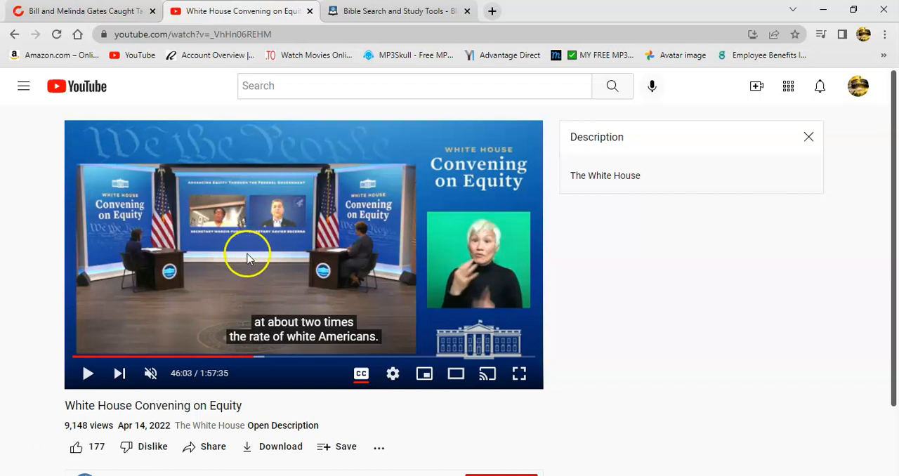
mouse_move(250, 288)
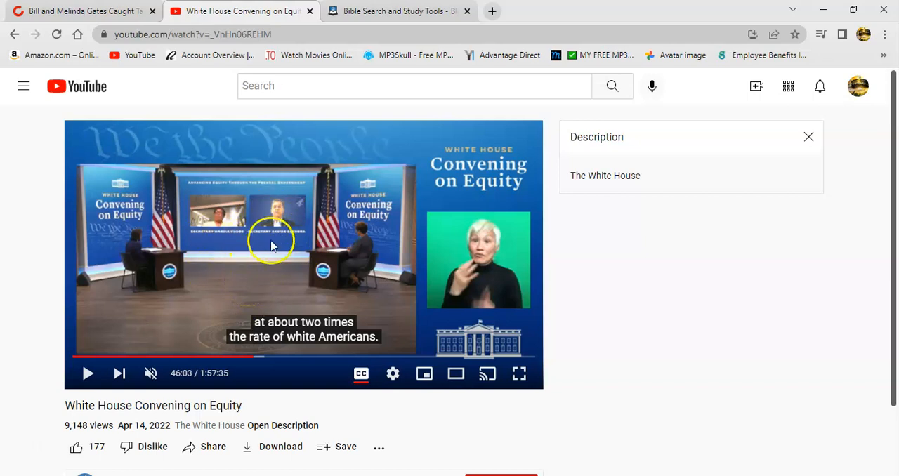
mouse_move(254, 271)
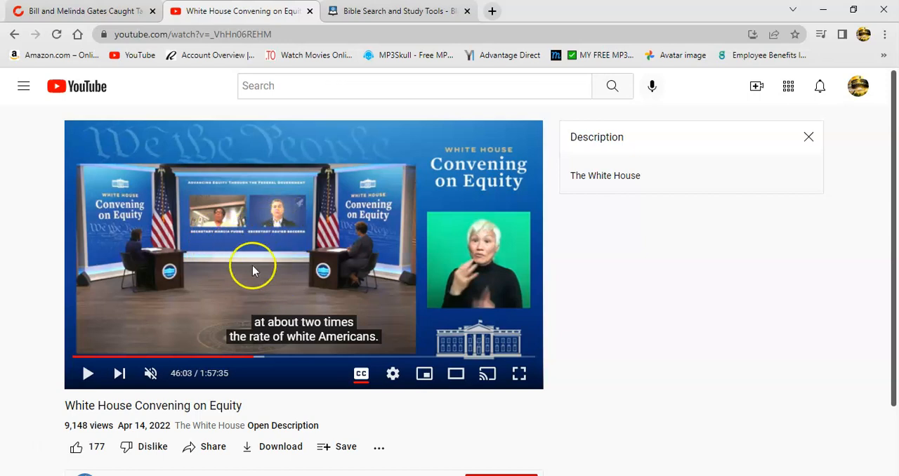
mouse_move(284, 236)
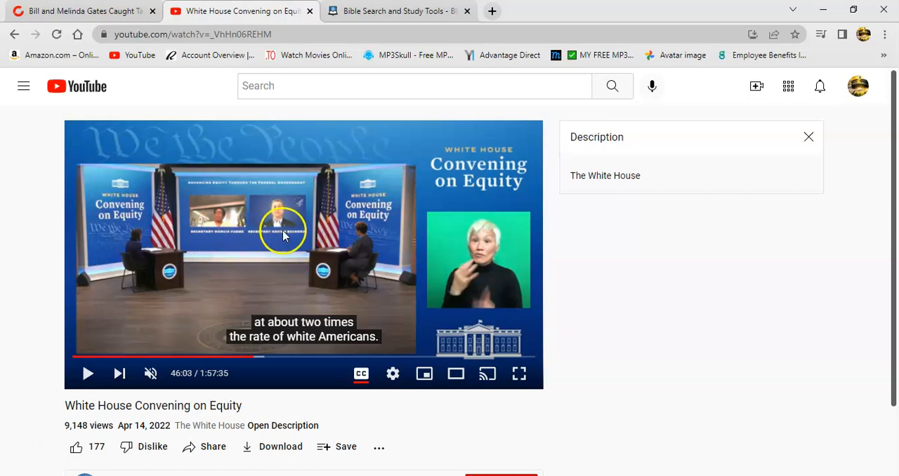
mouse_move(258, 269)
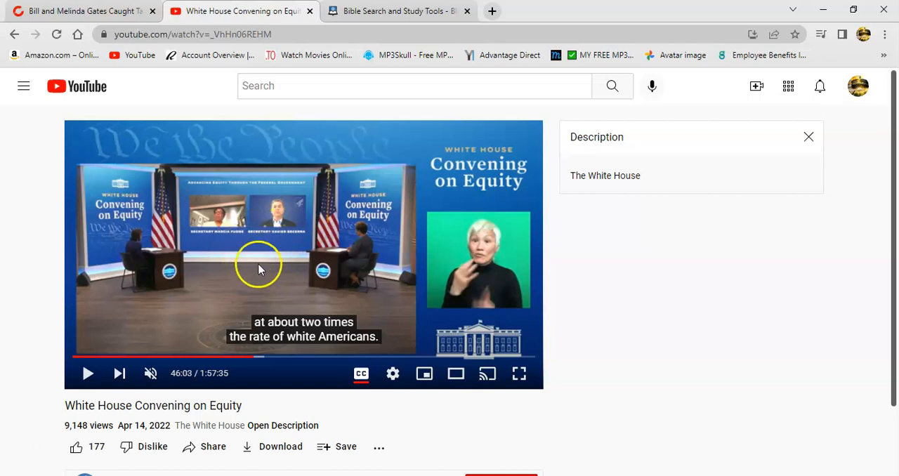
mouse_move(270, 287)
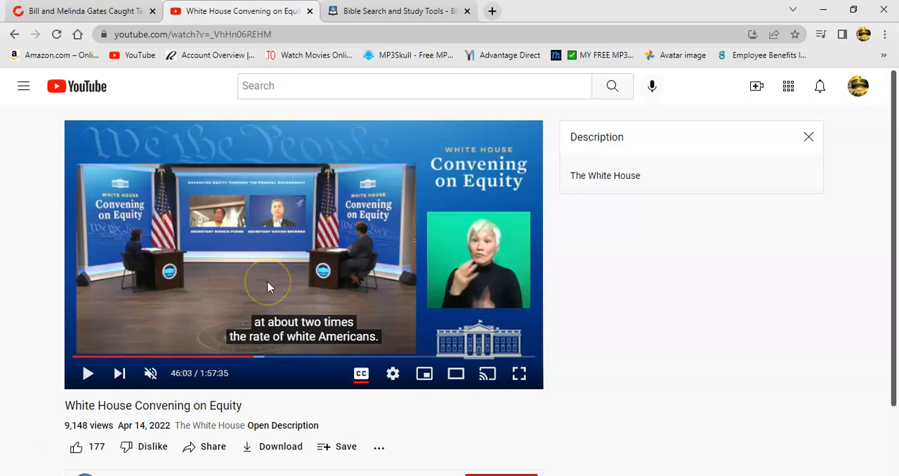
mouse_move(298, 312)
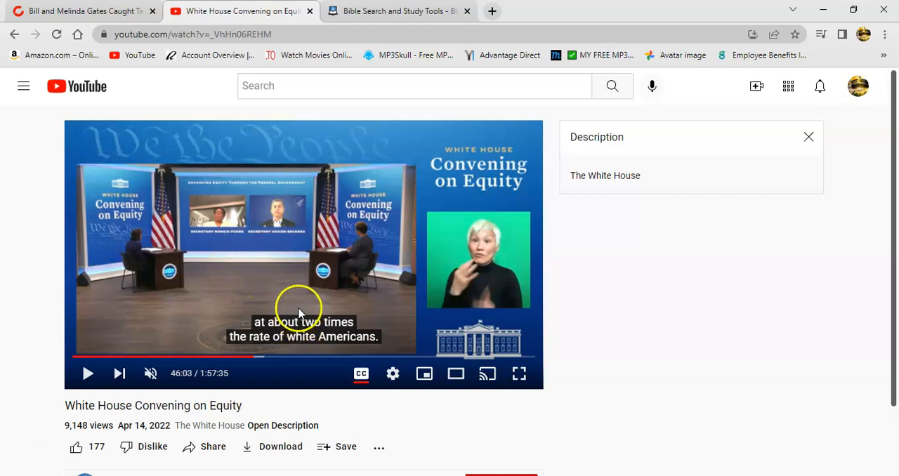
mouse_move(253, 236)
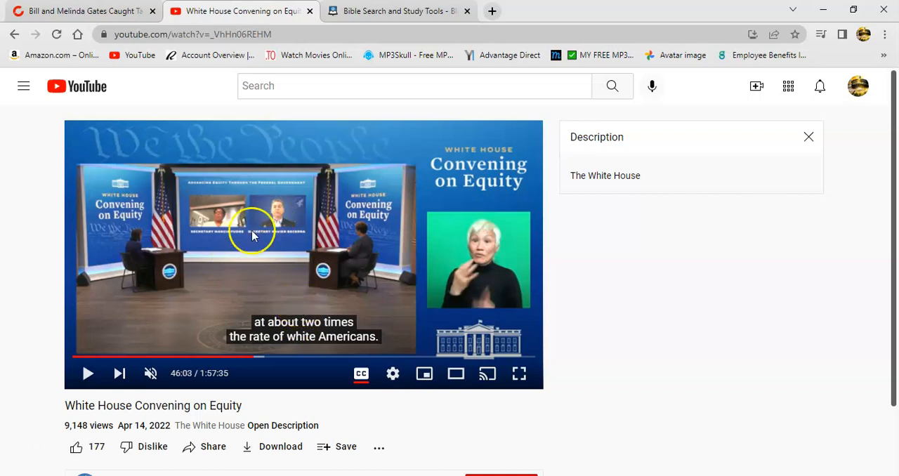
mouse_move(265, 265)
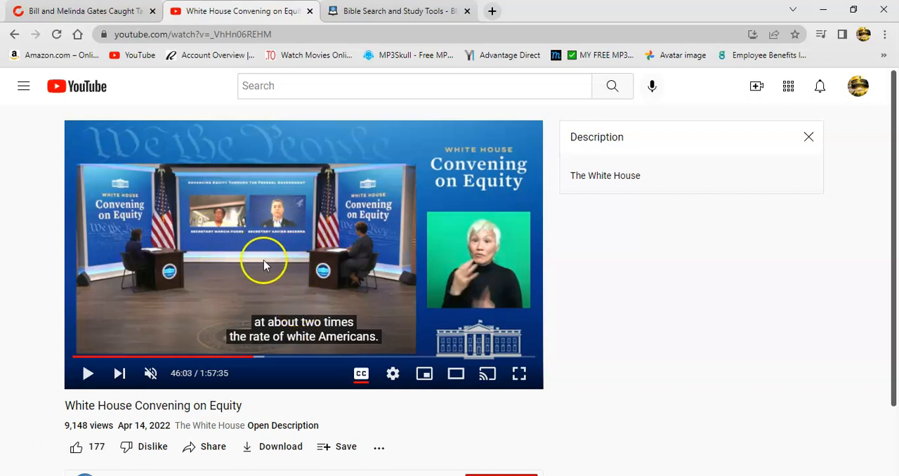
mouse_move(286, 309)
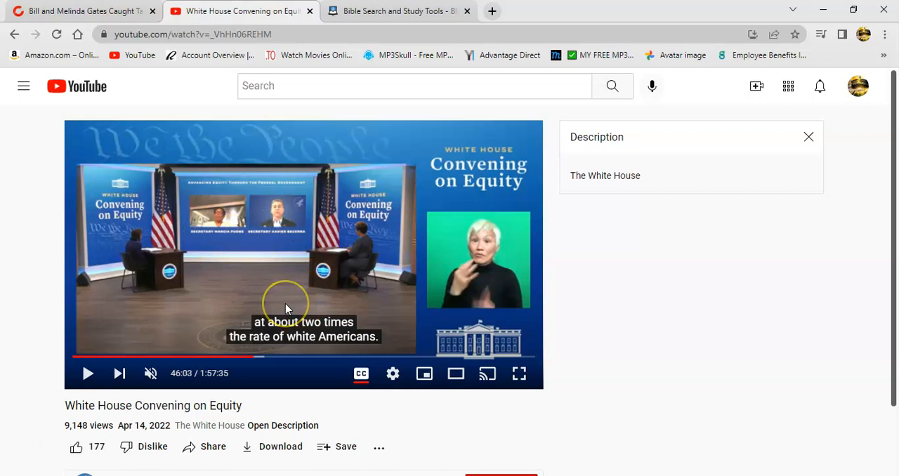
mouse_move(272, 236)
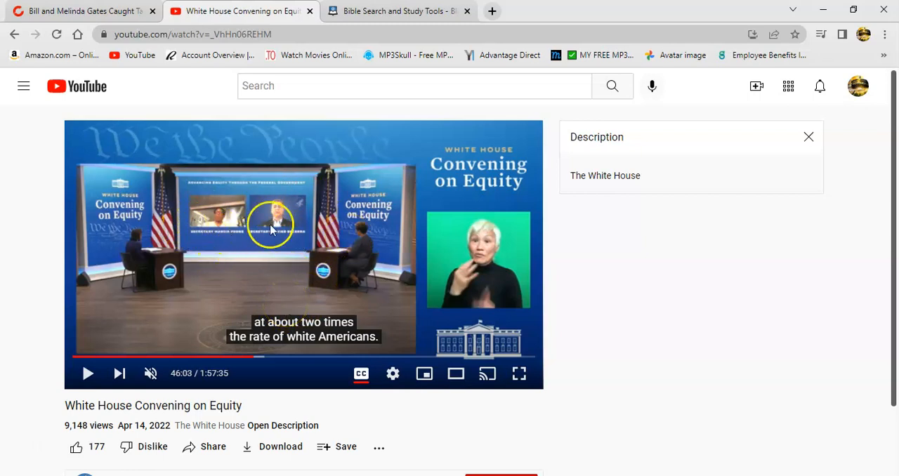
mouse_move(185, 222)
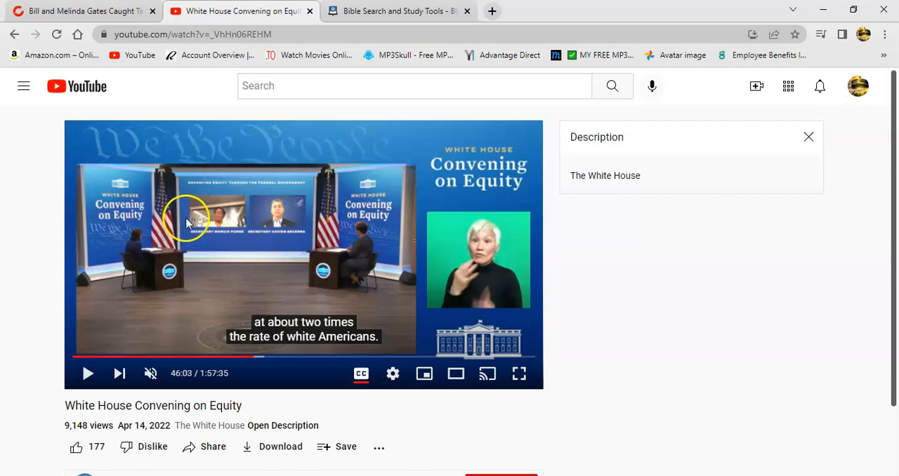
mouse_move(340, 303)
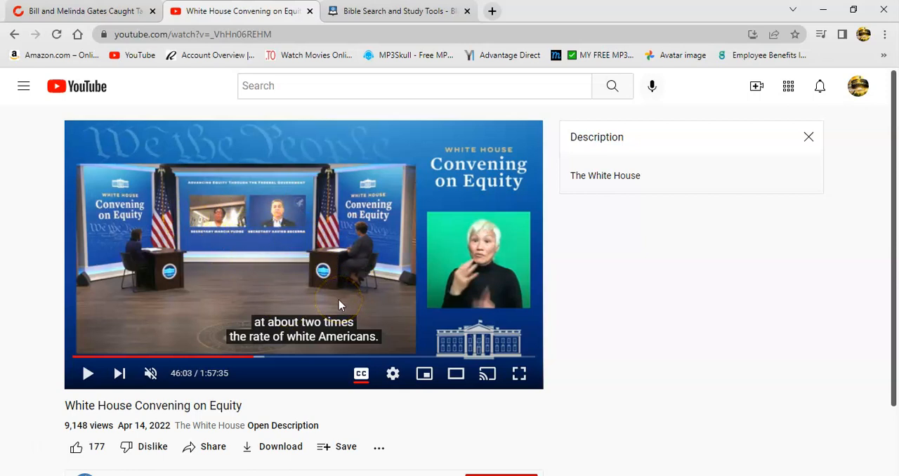
mouse_move(374, 306)
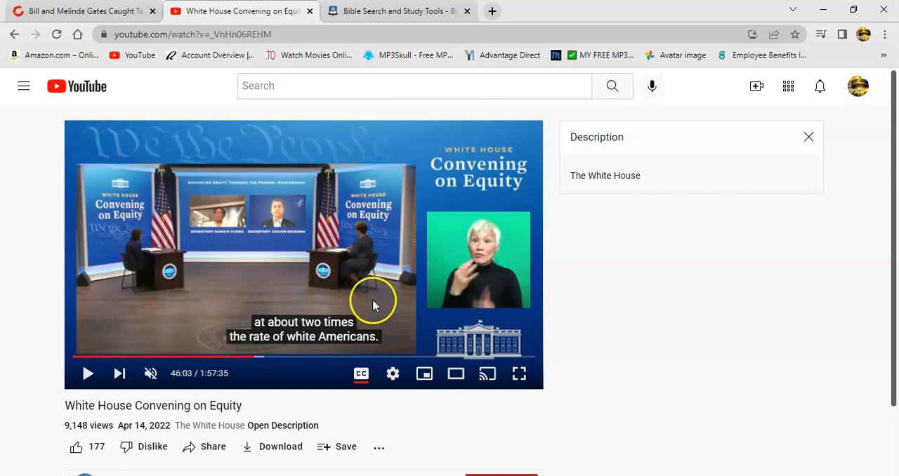
mouse_move(337, 251)
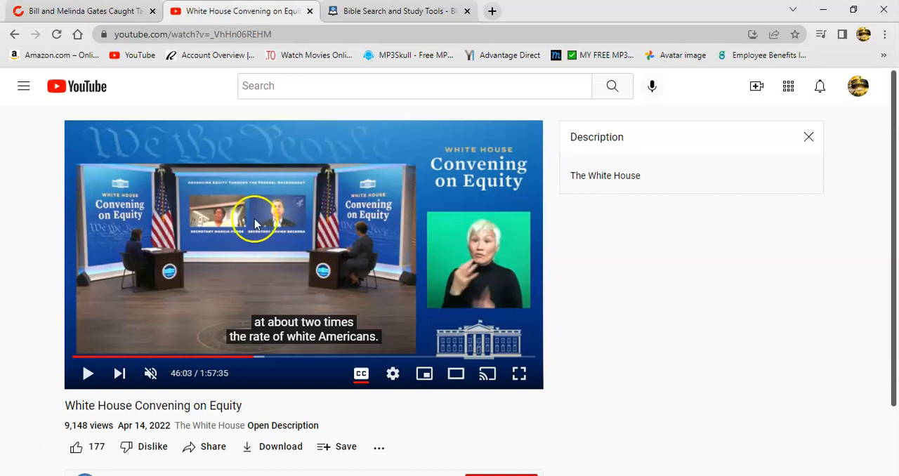
mouse_move(238, 245)
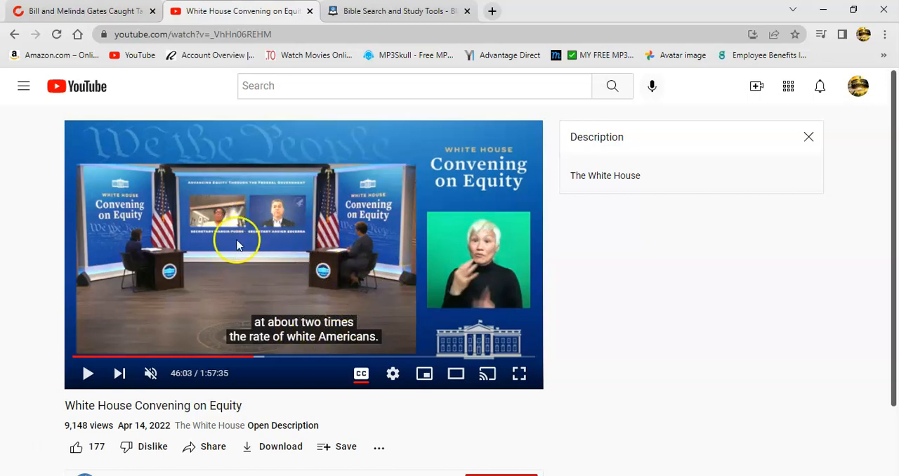
mouse_move(351, 281)
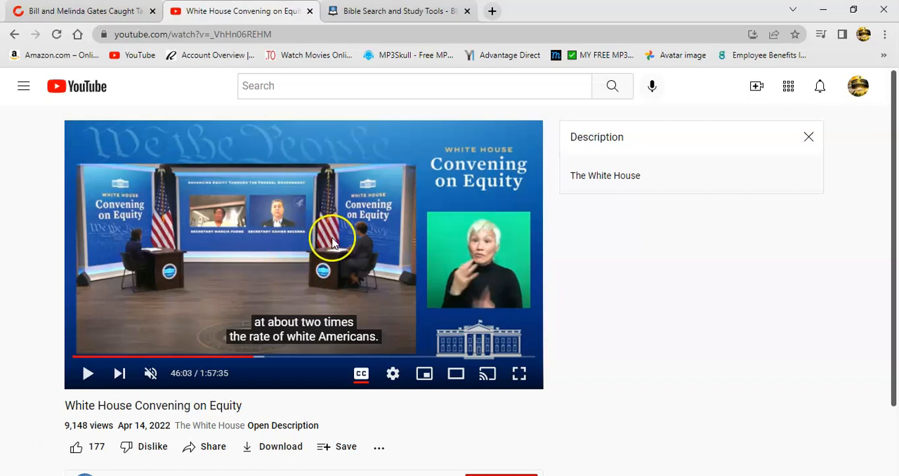
mouse_move(278, 290)
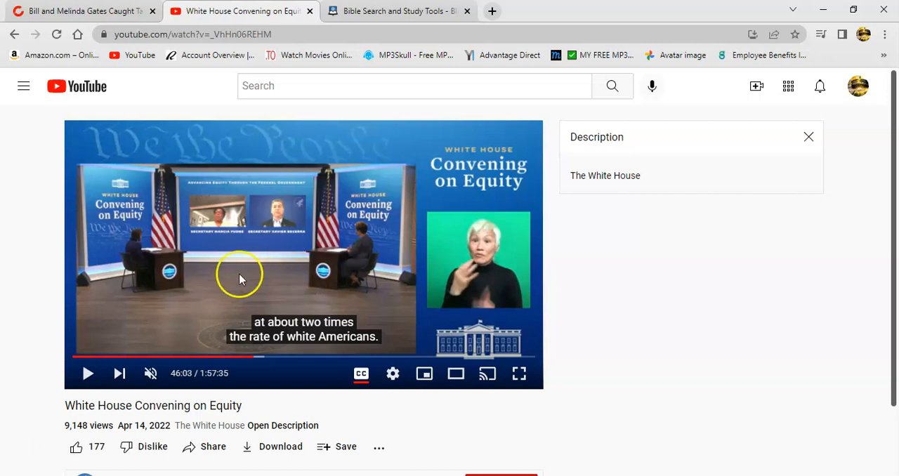
mouse_move(246, 233)
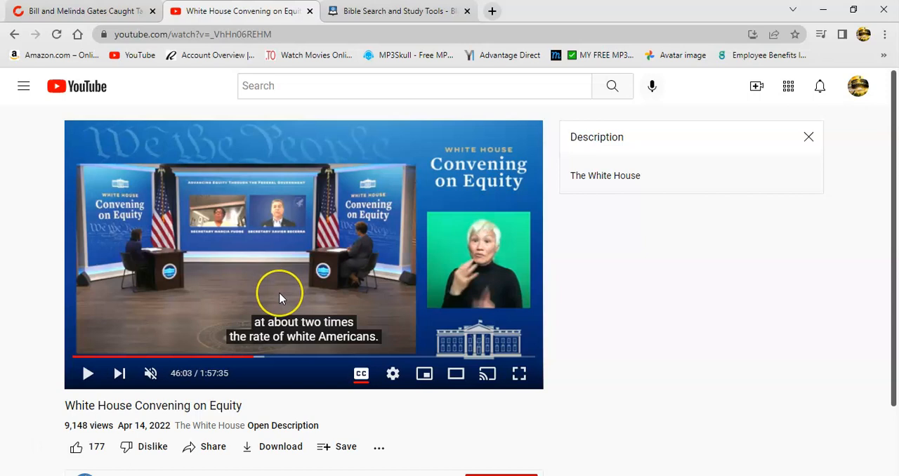
mouse_move(294, 265)
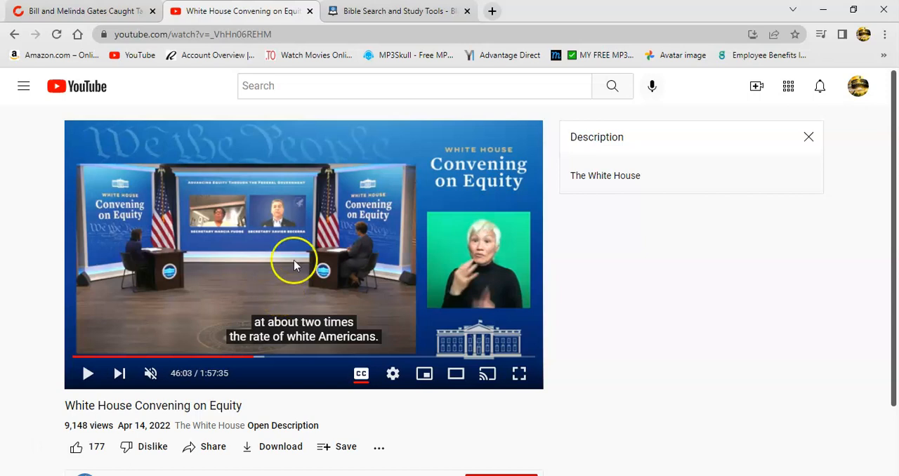
mouse_move(303, 253)
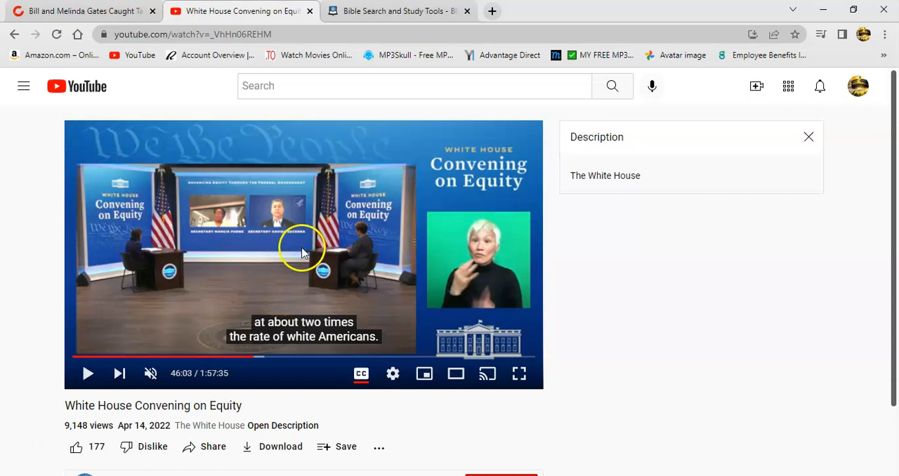
mouse_move(345, 256)
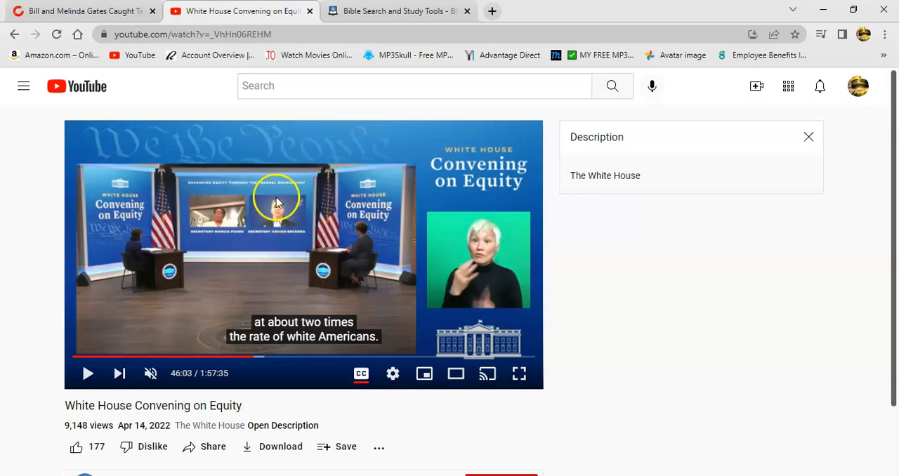
mouse_move(287, 246)
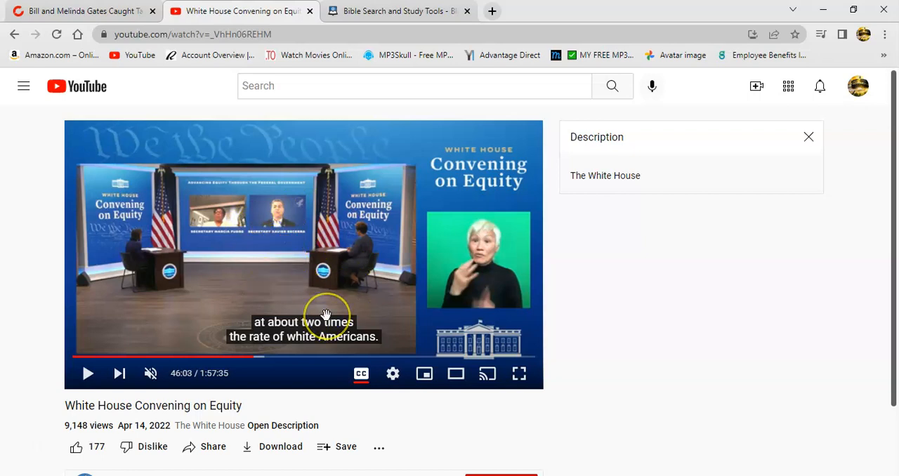
mouse_move(303, 244)
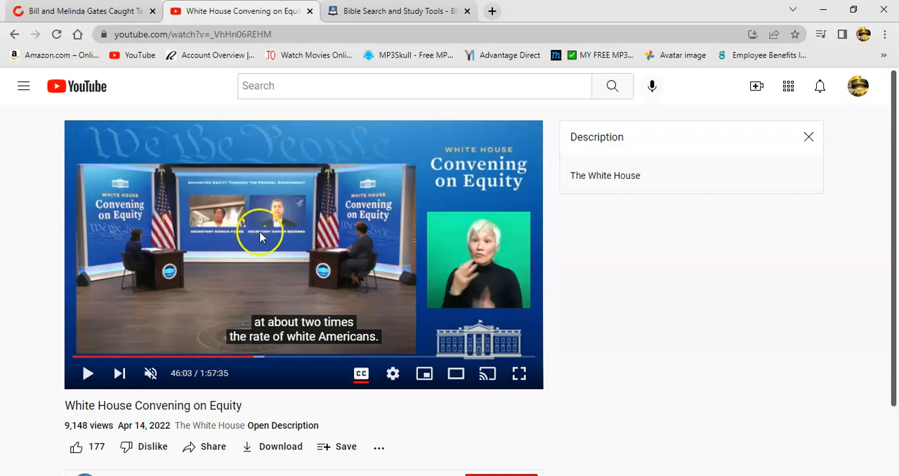
mouse_move(330, 240)
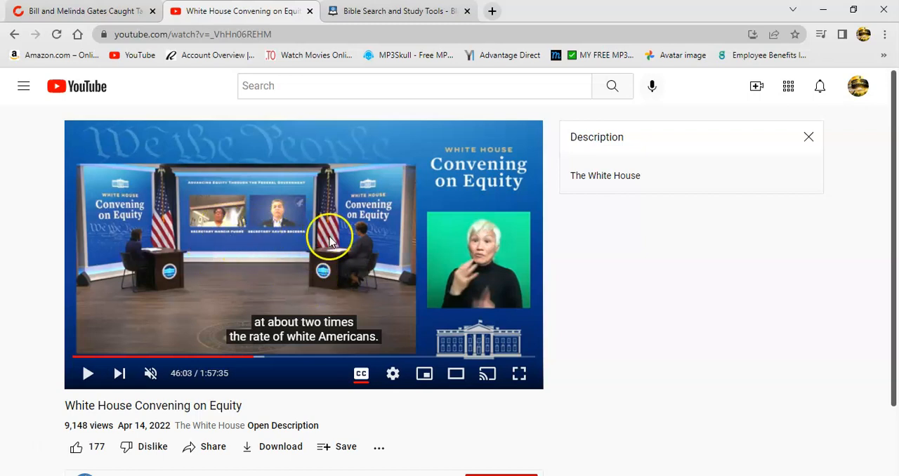
mouse_move(330, 269)
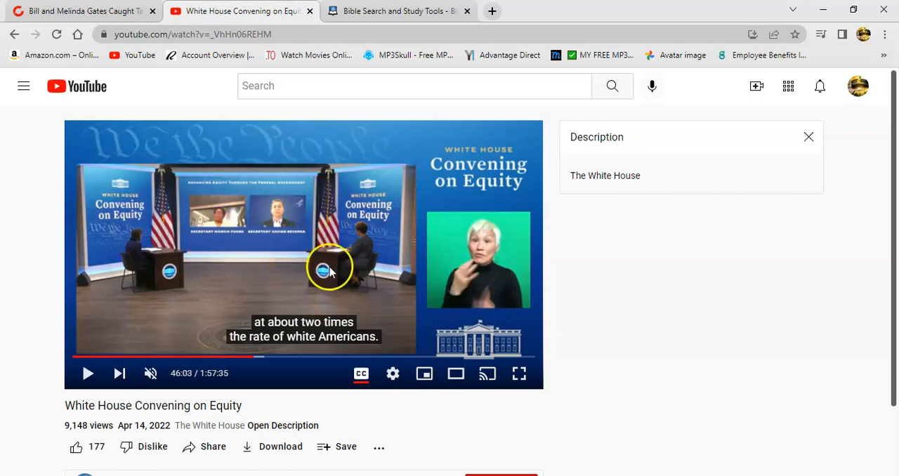
mouse_move(353, 274)
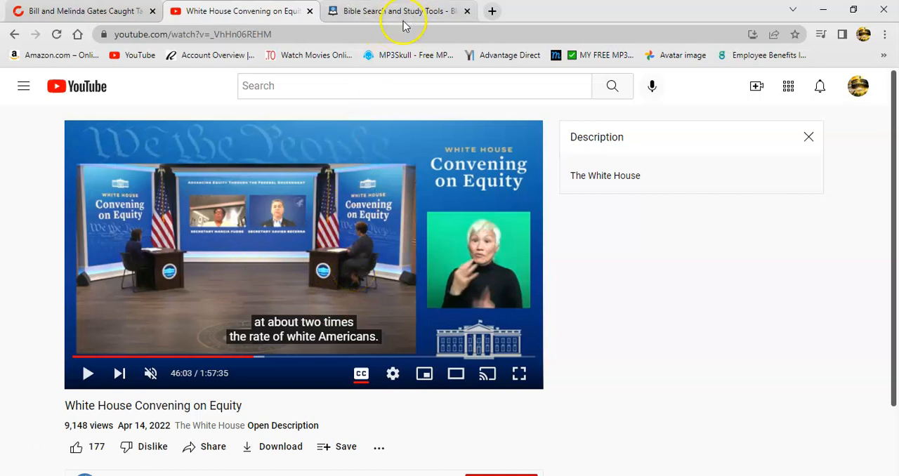
Search 'psa 64:8' in Blue Letter Bible and show the KJV verse text.
click(394, 12)
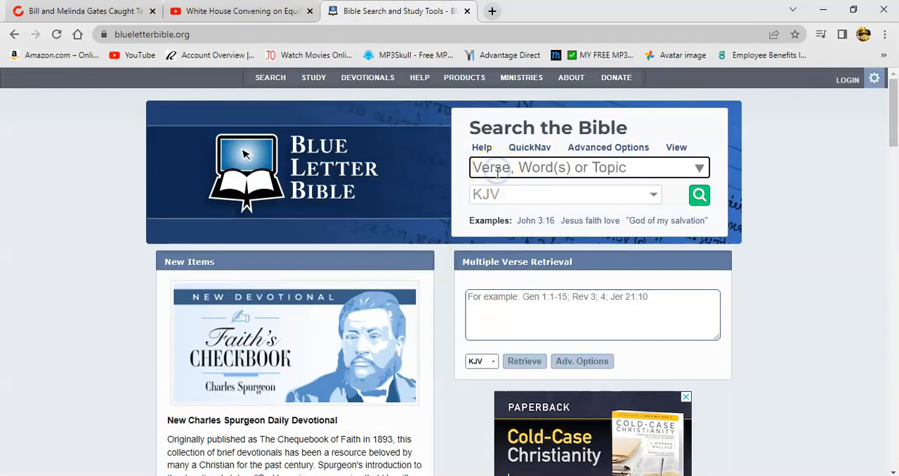
text(psa 64:)
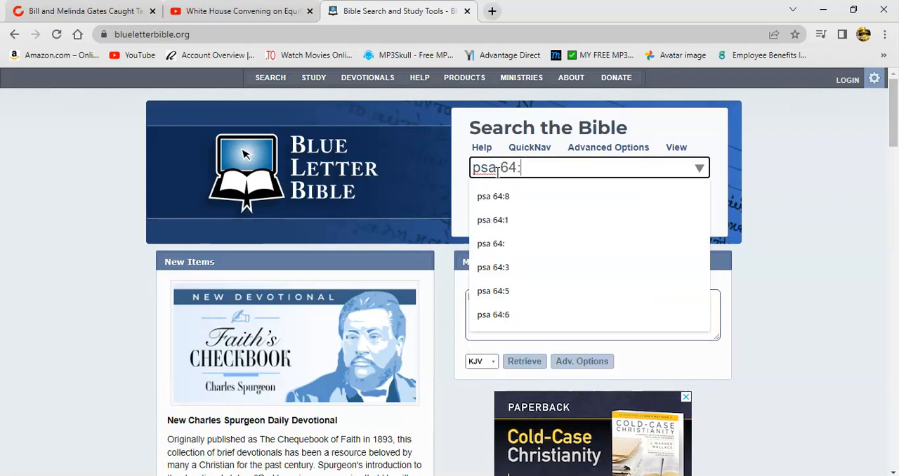
click(493, 197)
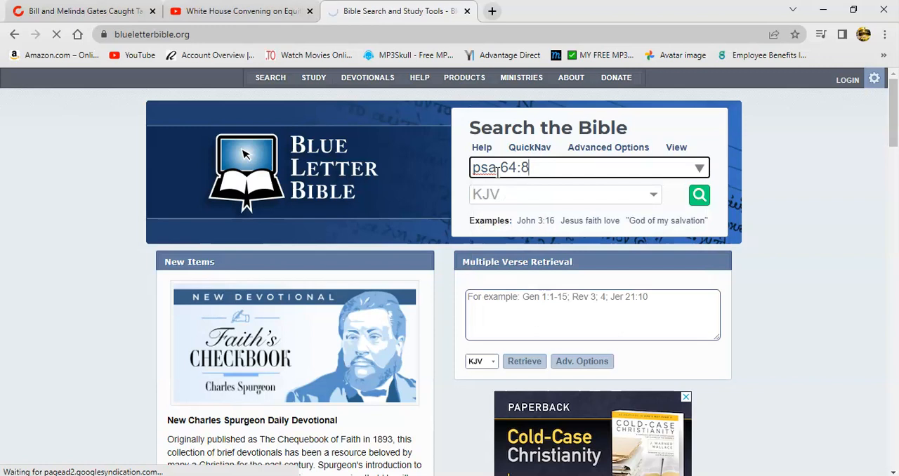
click(698, 194)
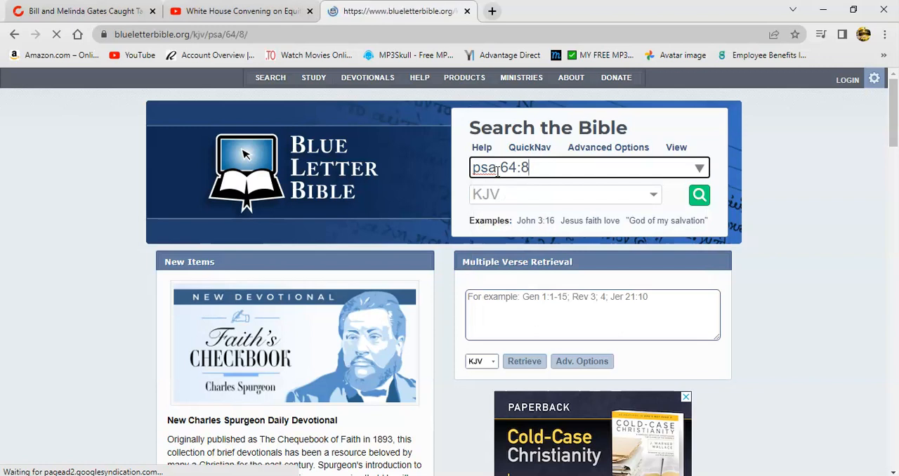
click(700, 194)
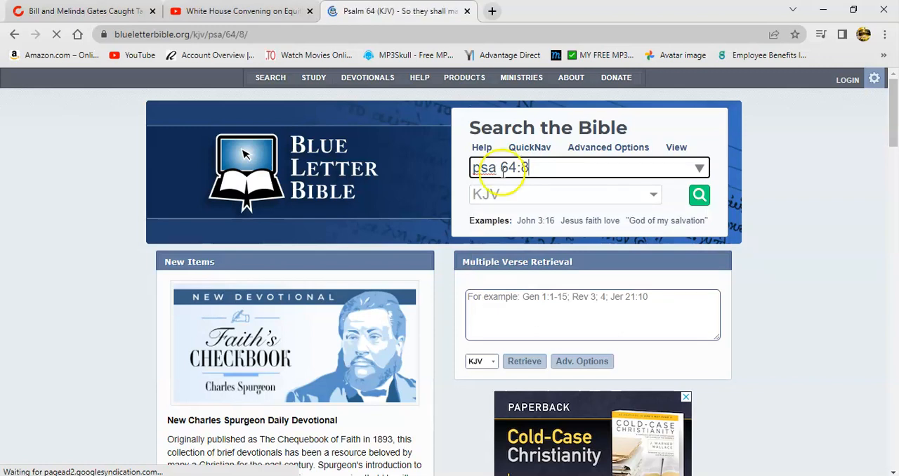
click(700, 193)
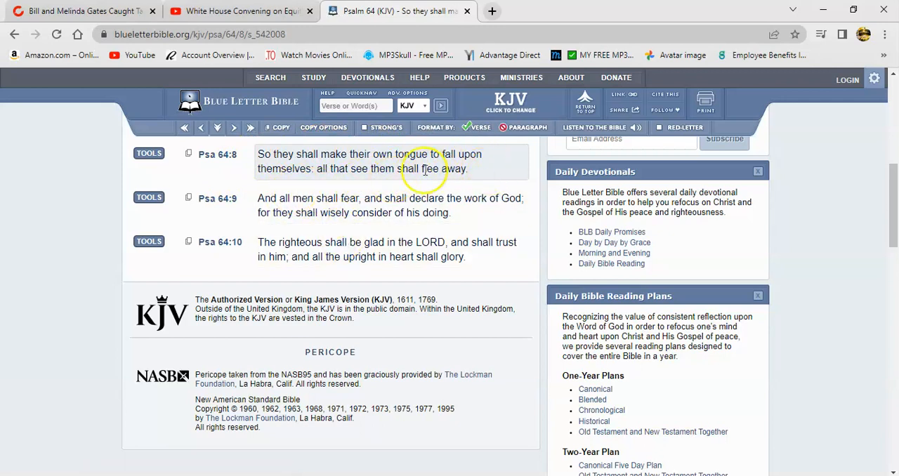
click(242, 11)
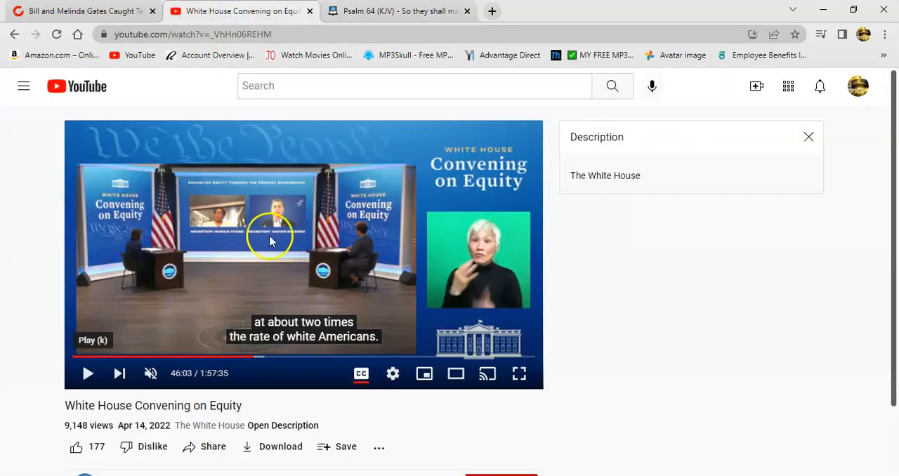
mouse_move(374, 278)
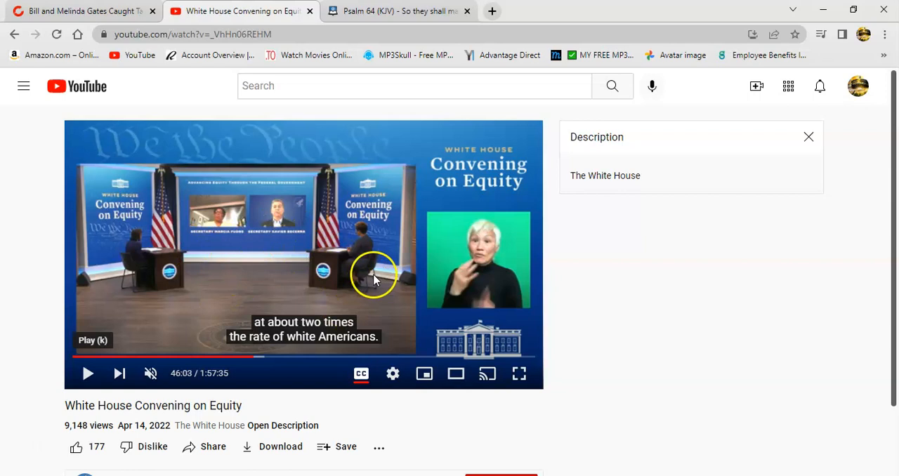
mouse_move(363, 306)
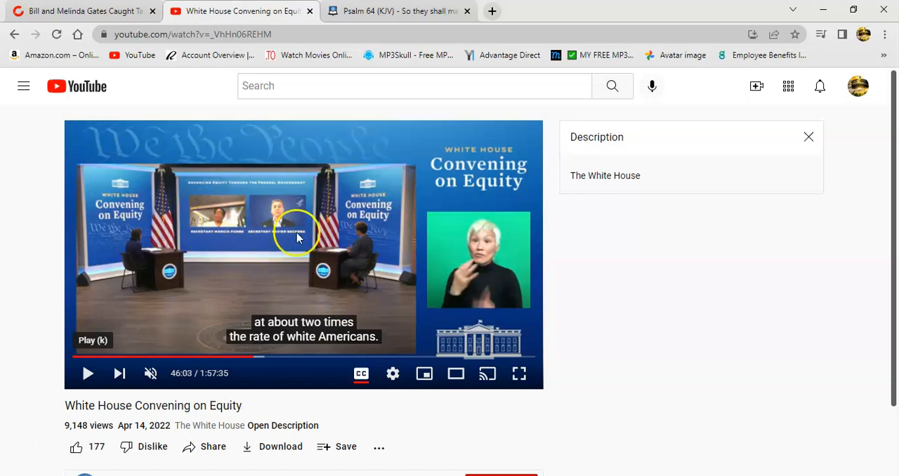
mouse_move(274, 213)
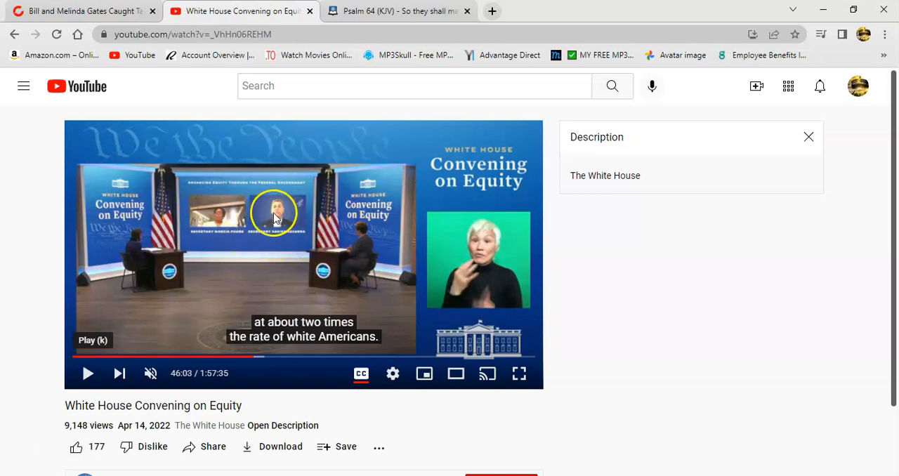
mouse_move(364, 317)
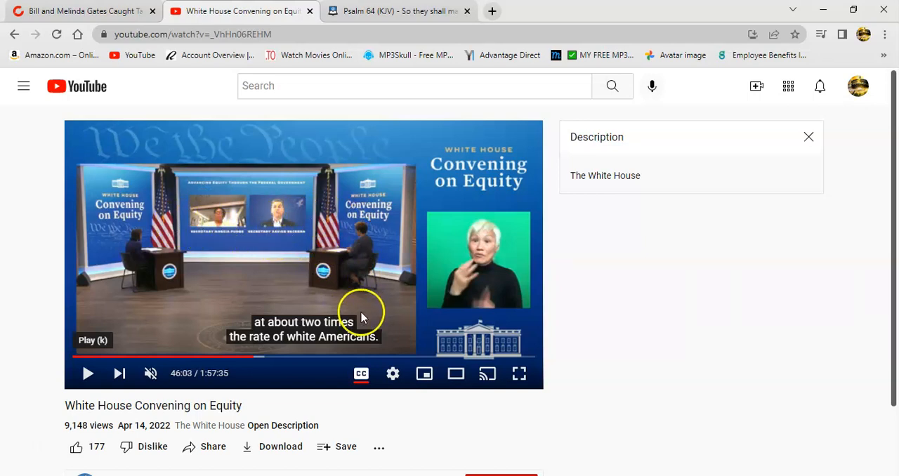
mouse_move(199, 238)
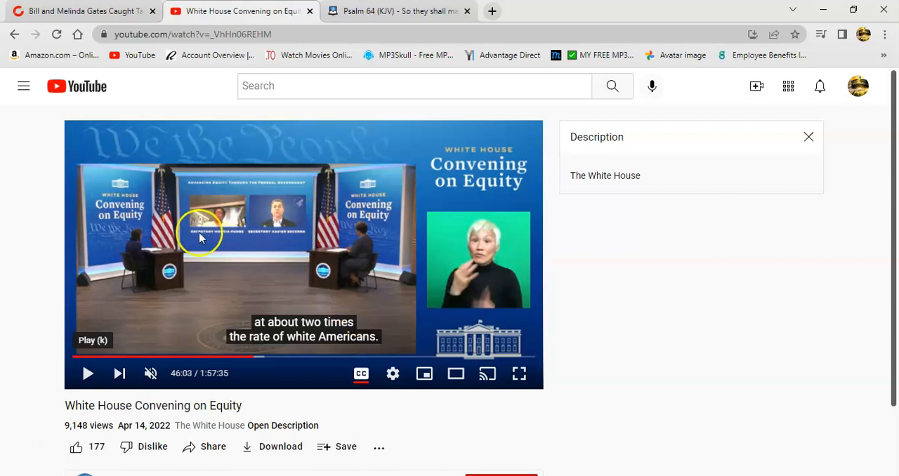
mouse_move(312, 217)
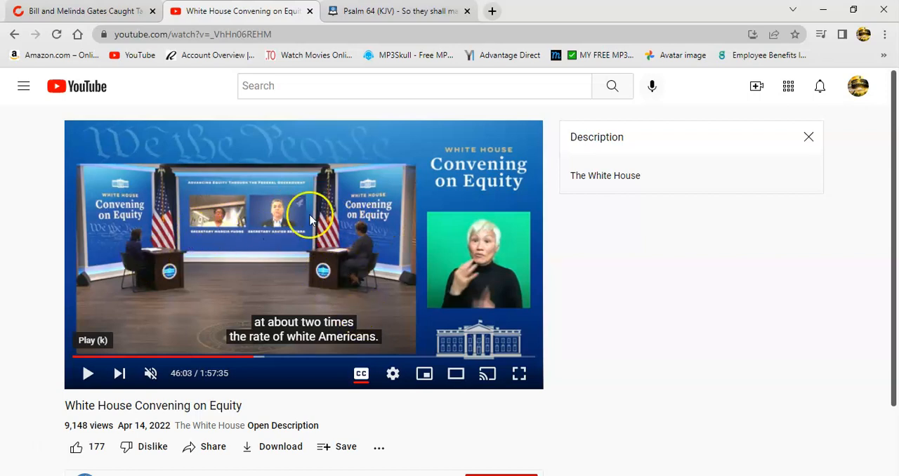
mouse_move(450, 316)
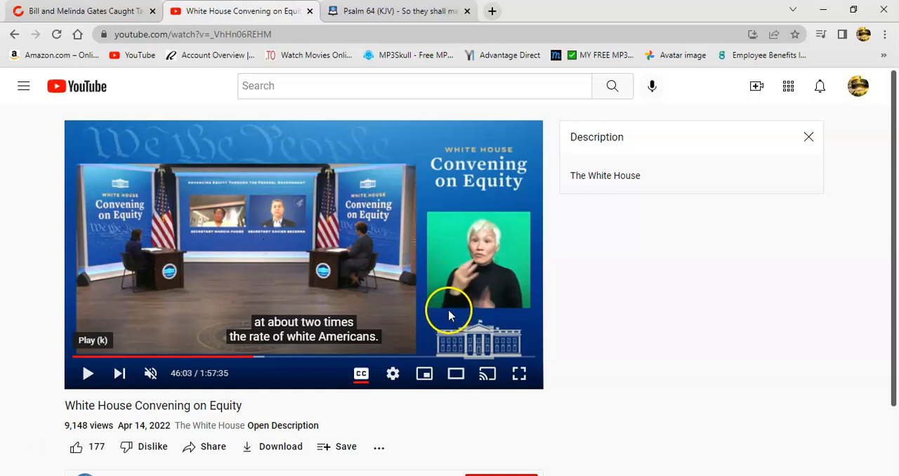
mouse_move(272, 227)
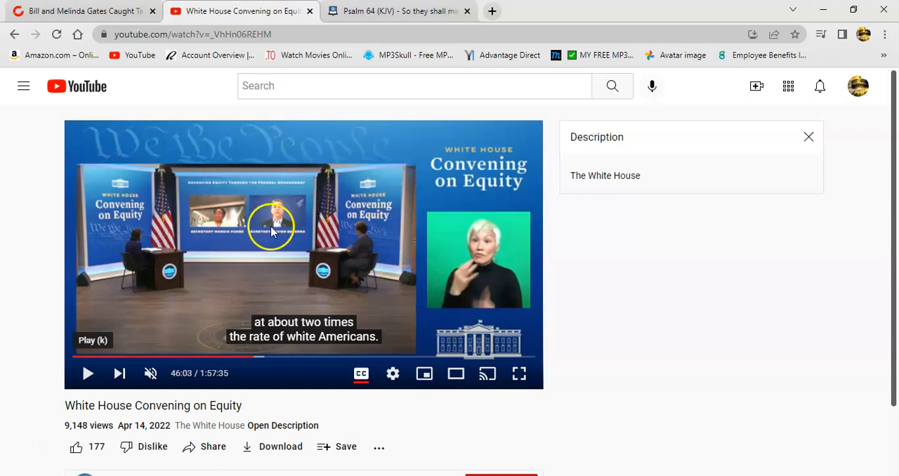
mouse_move(376, 172)
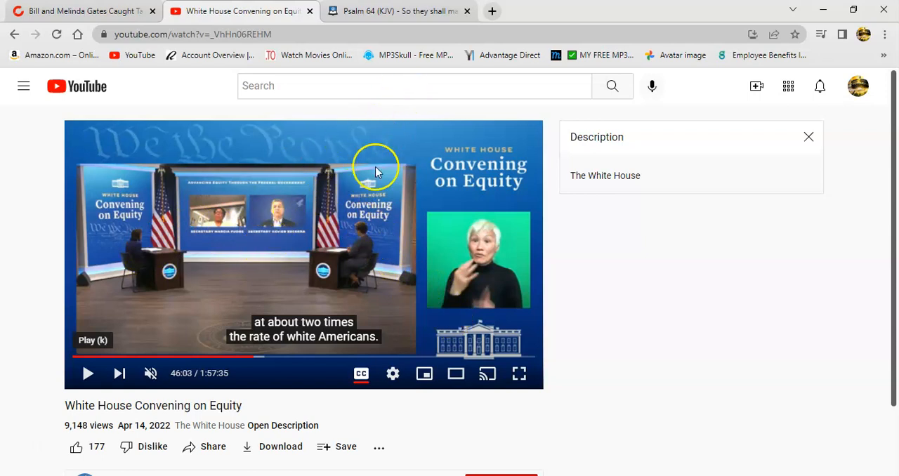
mouse_move(273, 206)
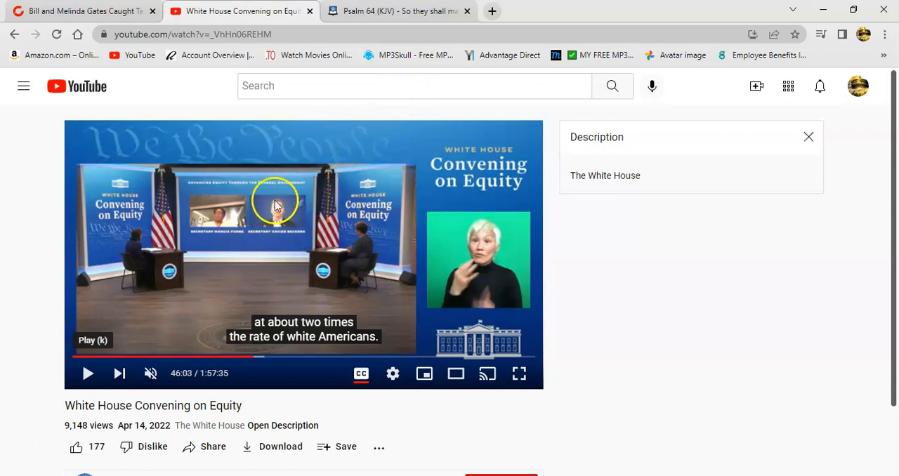
mouse_move(362, 270)
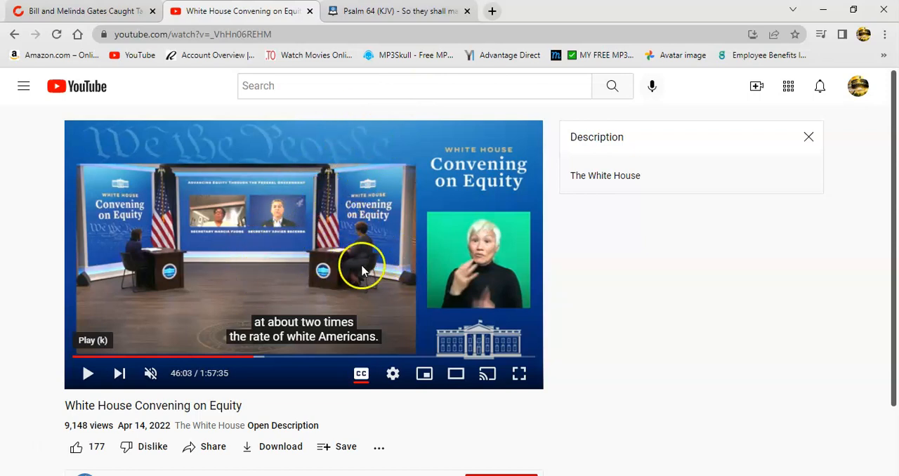
mouse_move(265, 302)
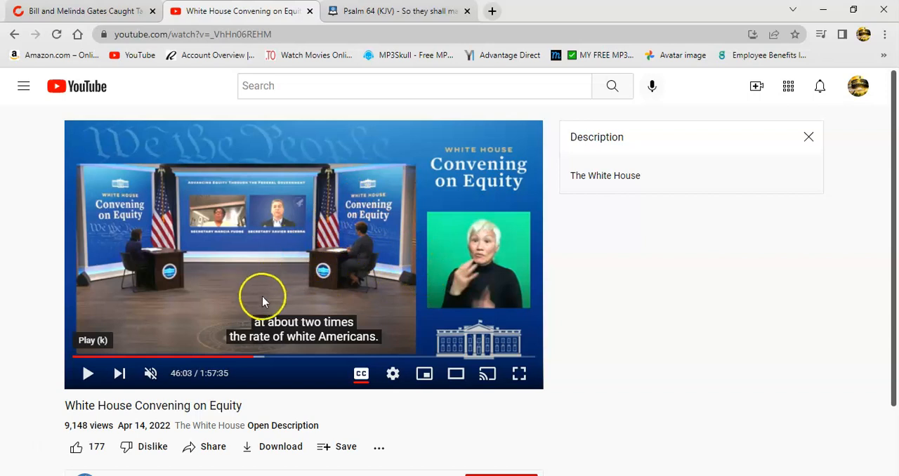
mouse_move(378, 287)
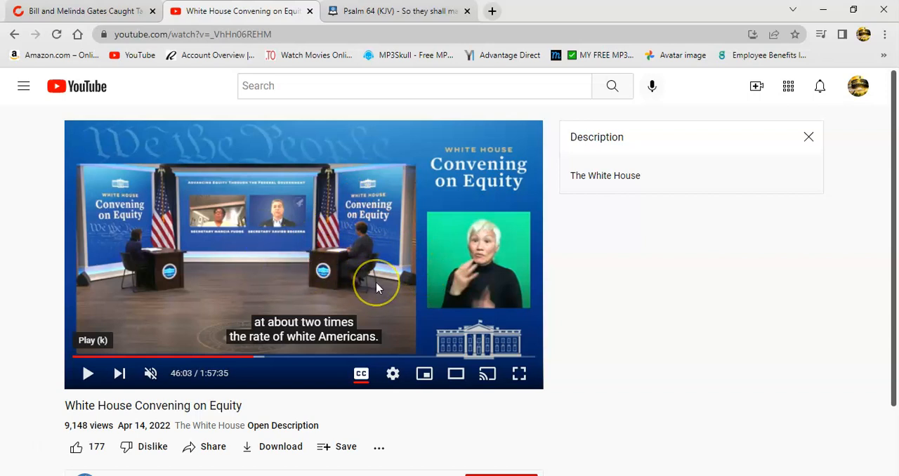
mouse_move(292, 217)
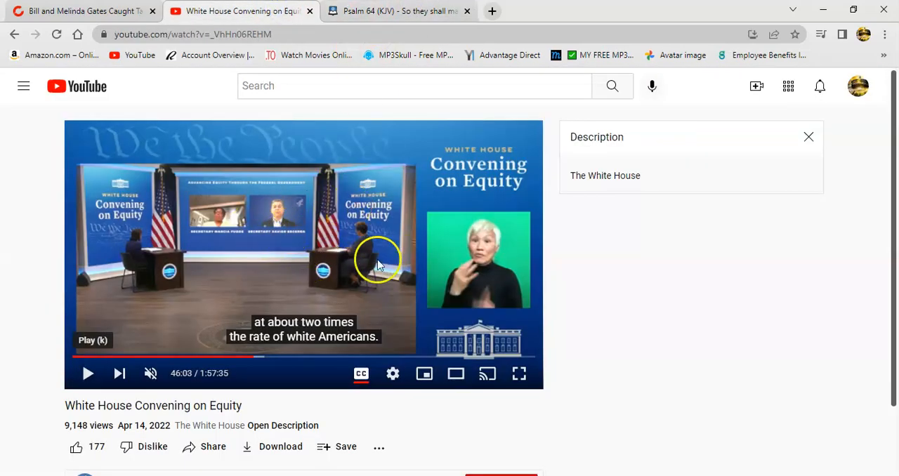
mouse_move(211, 224)
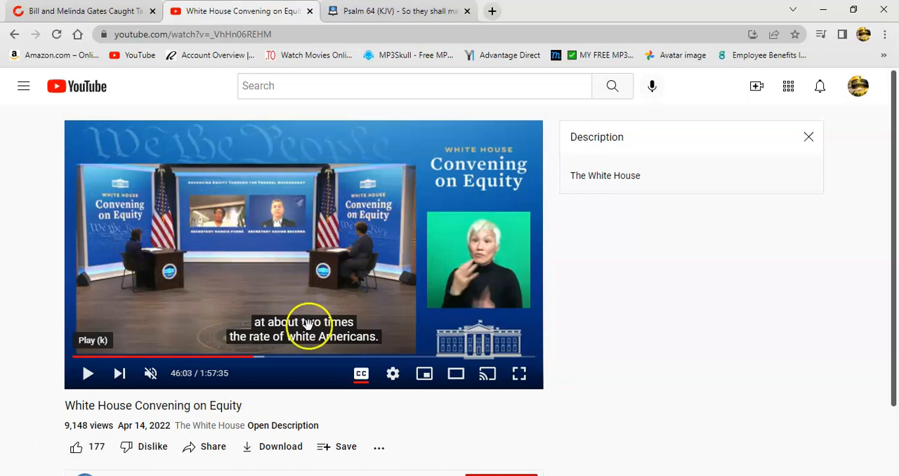
mouse_move(265, 242)
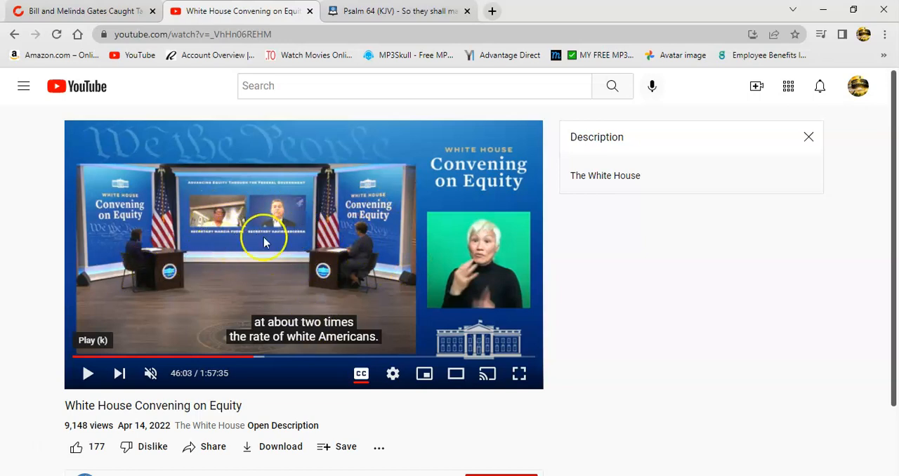
mouse_move(314, 247)
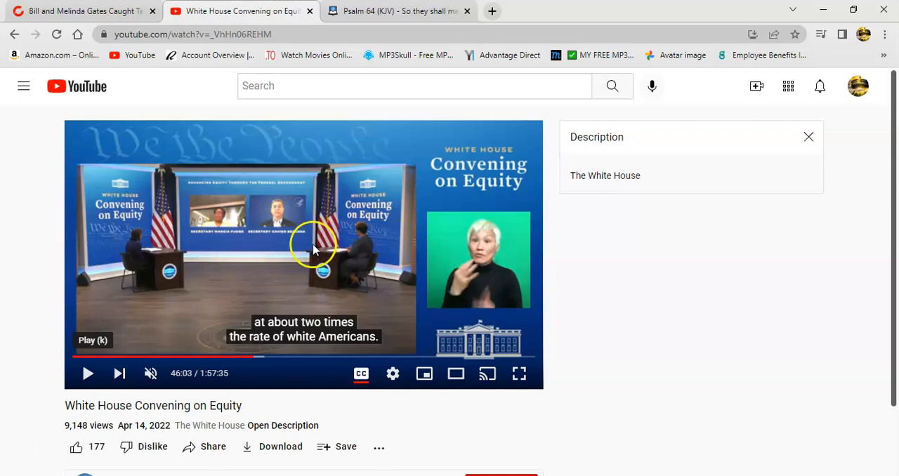
mouse_move(394, 314)
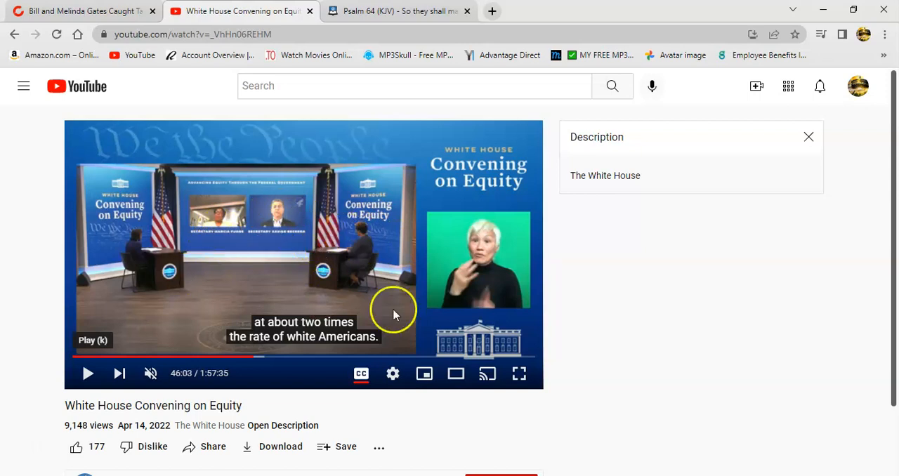
mouse_move(344, 316)
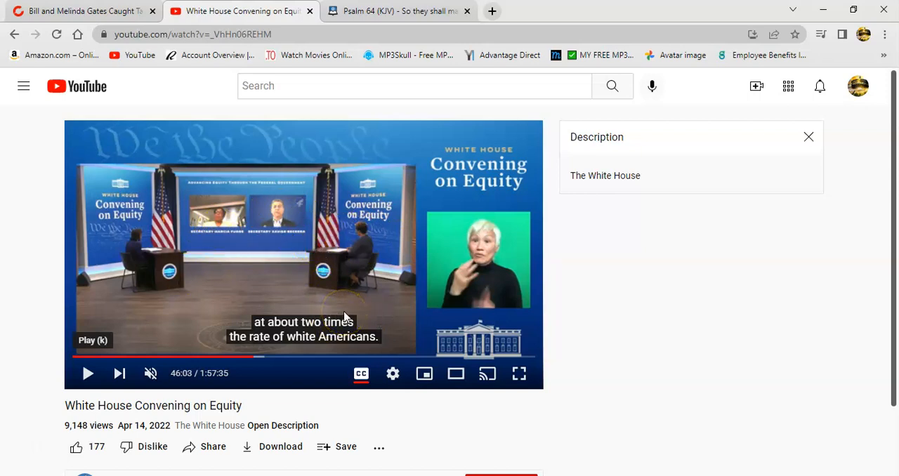
mouse_move(207, 267)
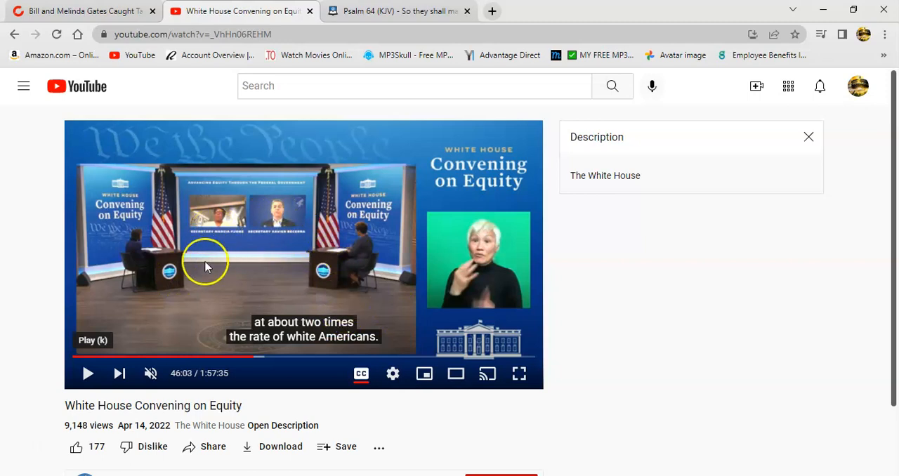
mouse_move(394, 288)
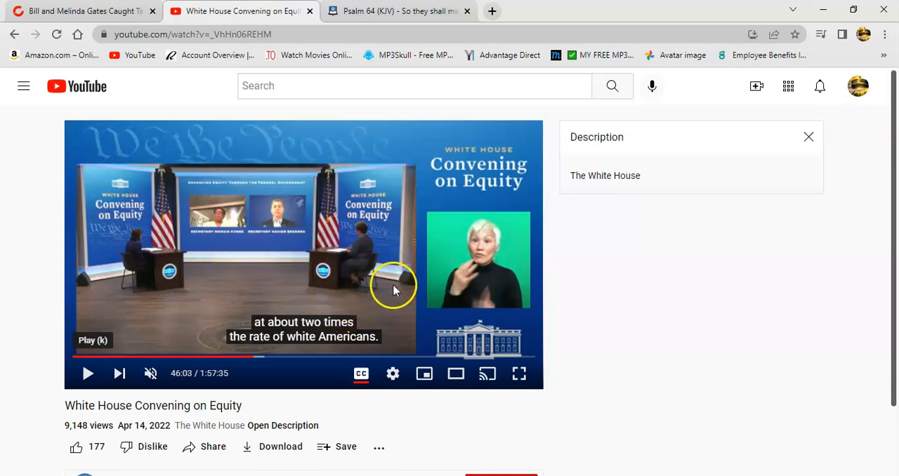
mouse_move(284, 247)
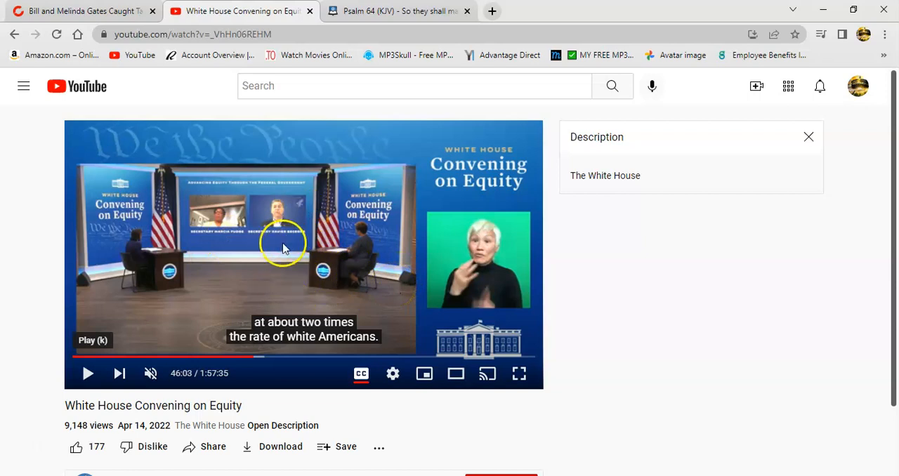
mouse_move(283, 208)
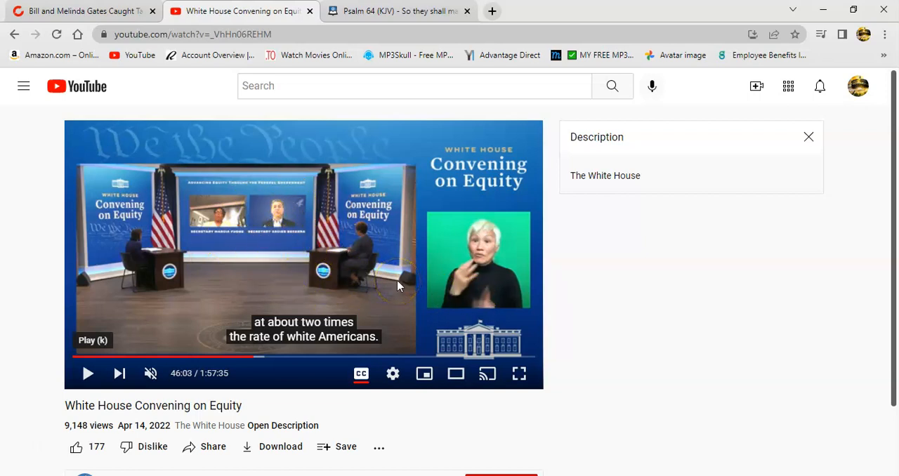
click(388, 205)
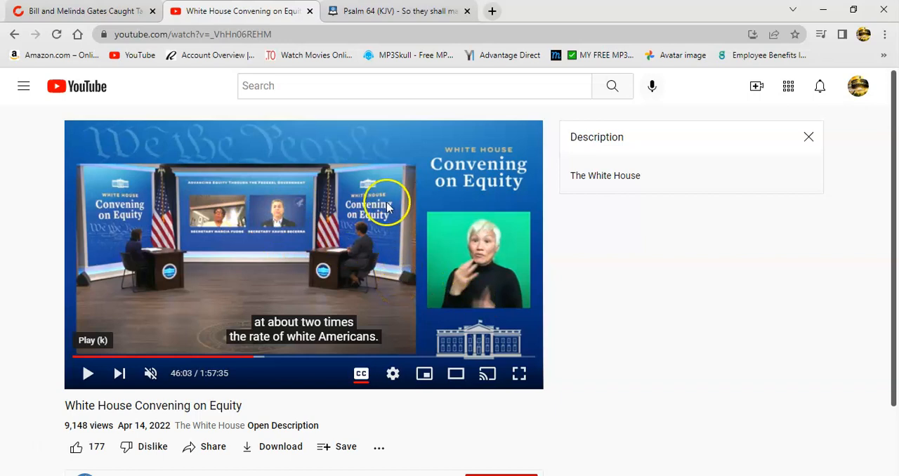
mouse_move(363, 246)
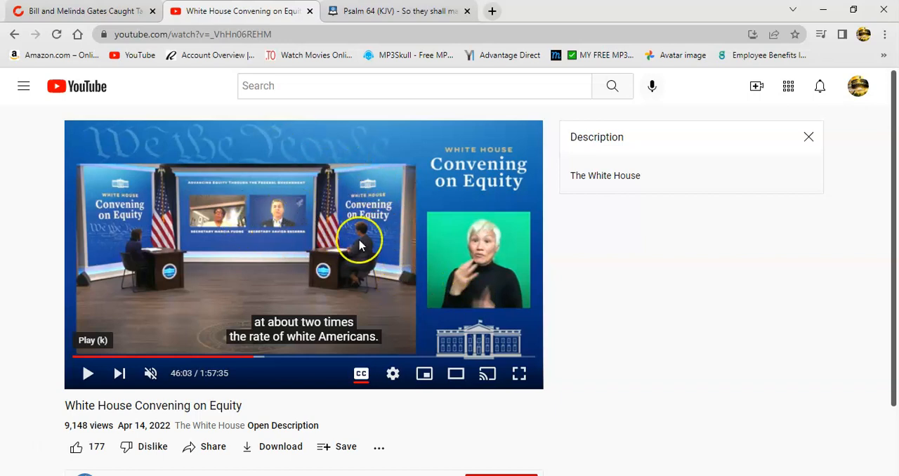
mouse_move(266, 217)
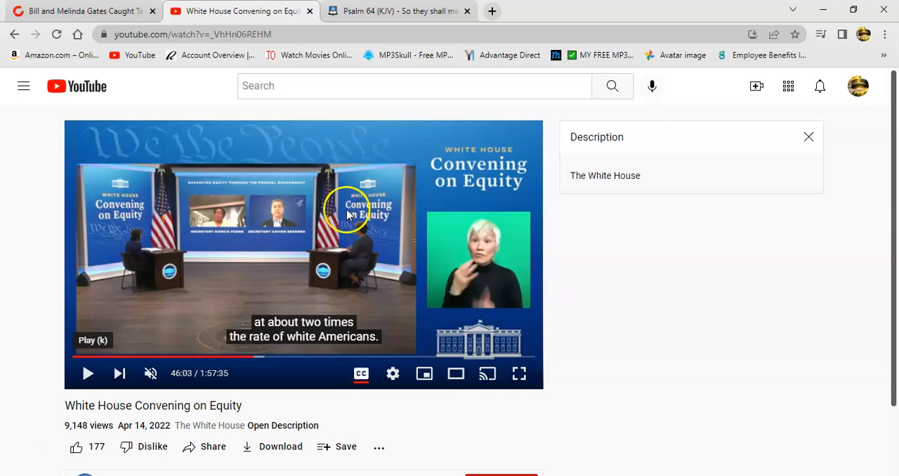
mouse_move(336, 274)
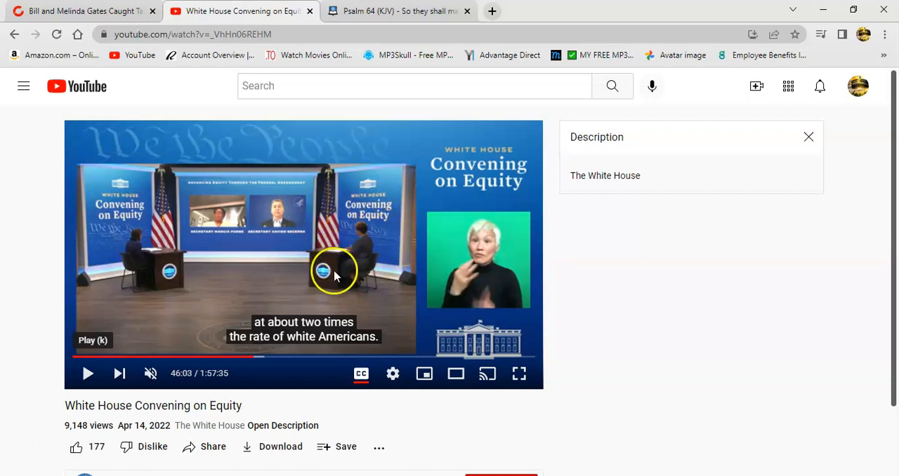
Search 'job' in the Verse box to bring up Job 15 (KJV) in place of Psalm 64.
click(399, 11)
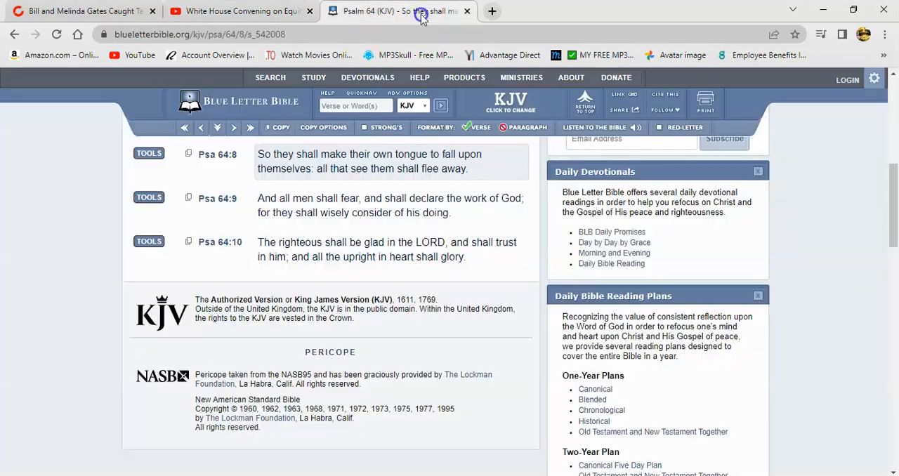
click(354, 105)
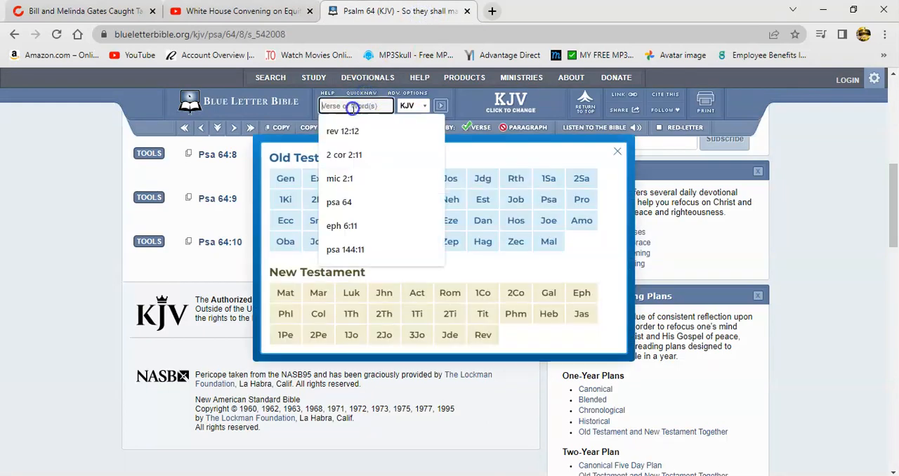
text(job)
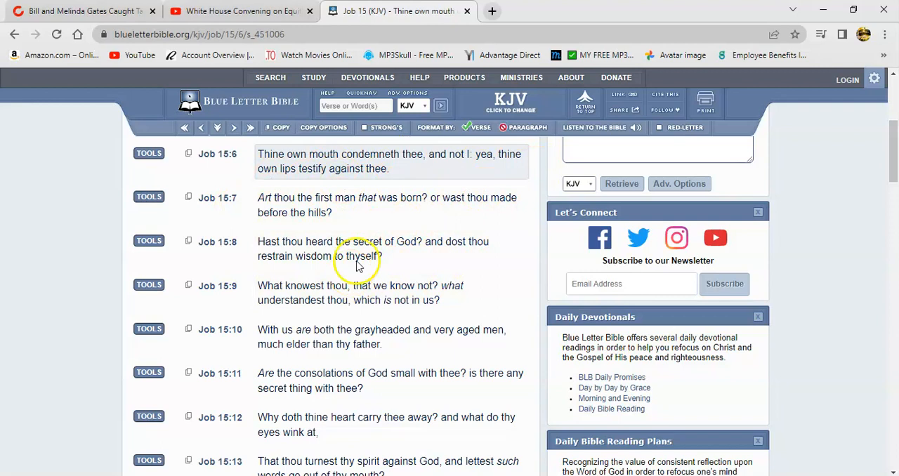
mouse_move(236, 17)
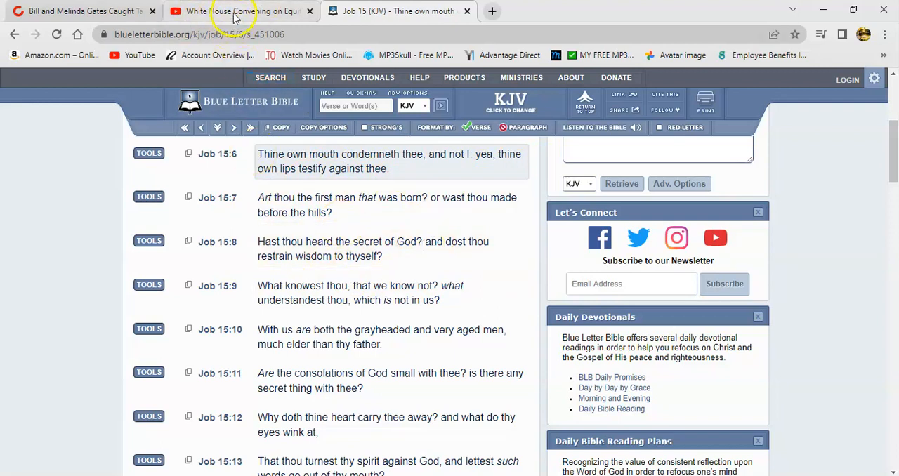
Return to the equity video, paused at 46:03 on 'two times the rate of white Americans'.
click(238, 12)
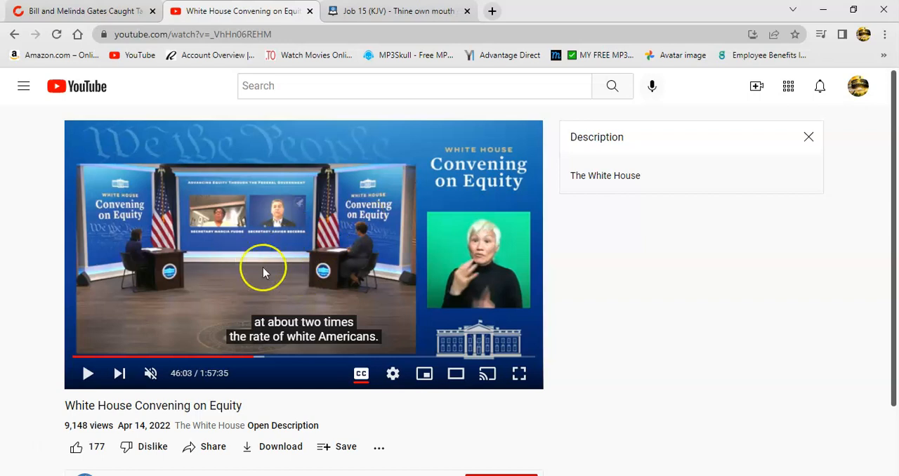
mouse_move(259, 265)
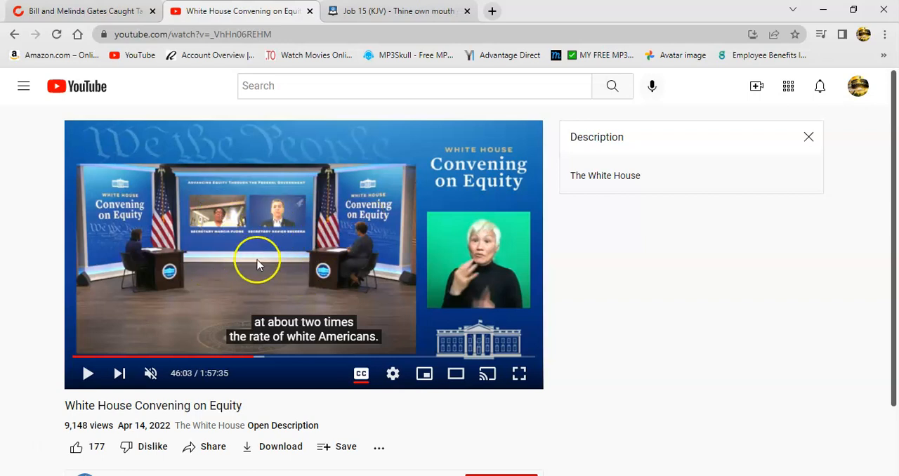
mouse_move(330, 225)
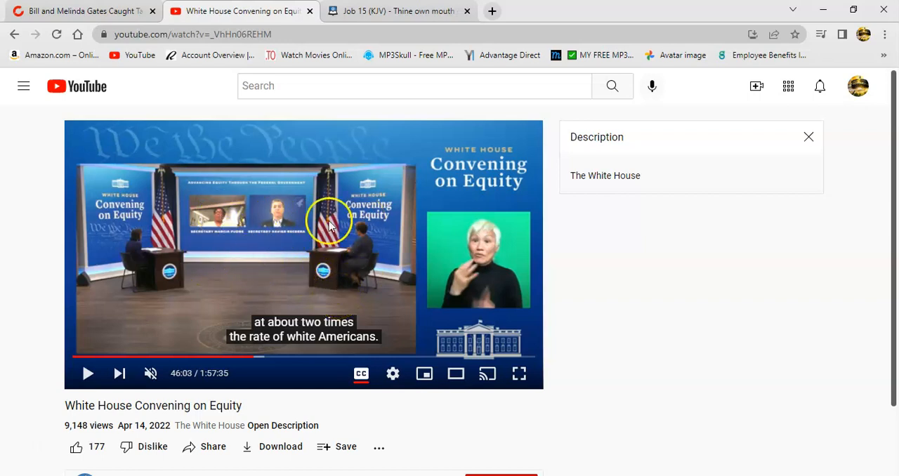
mouse_move(298, 245)
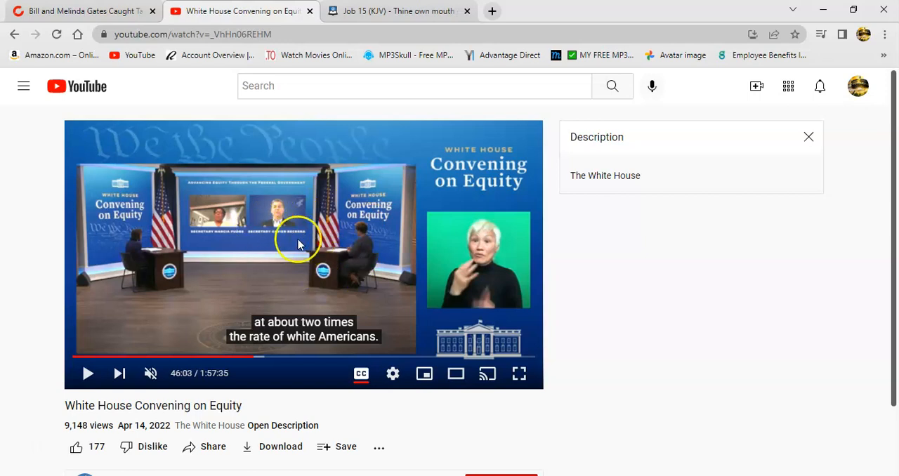
mouse_move(281, 208)
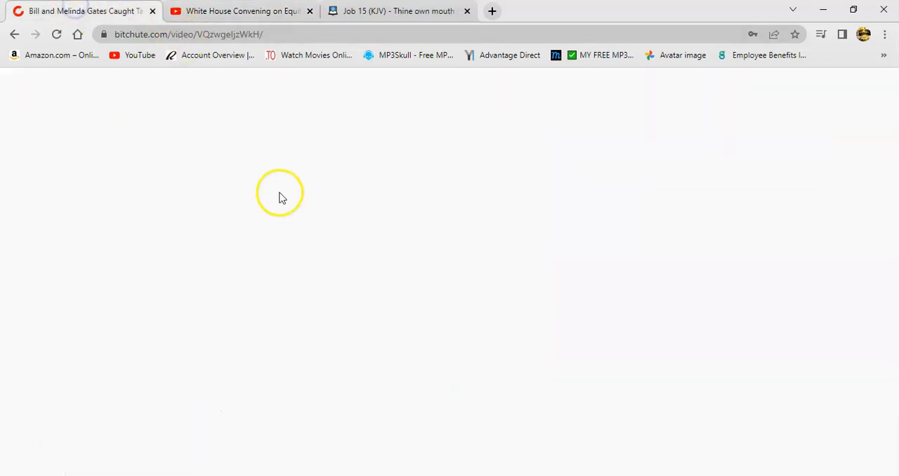
mouse_move(352, 245)
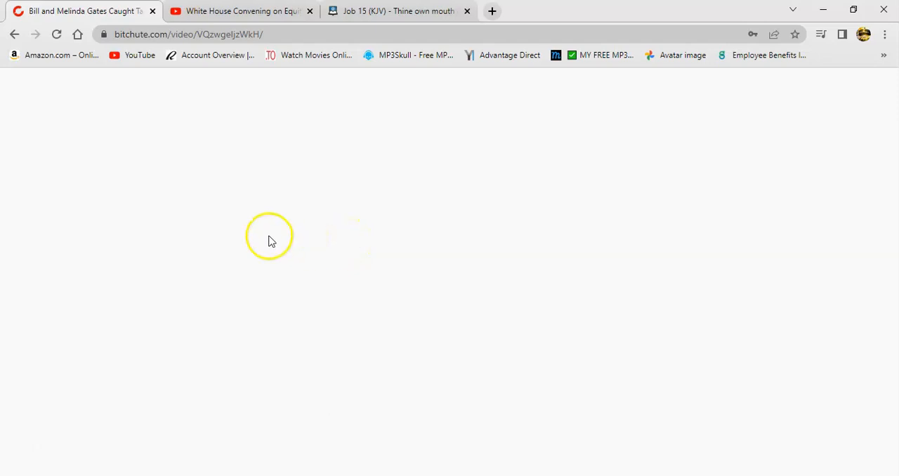
mouse_move(293, 281)
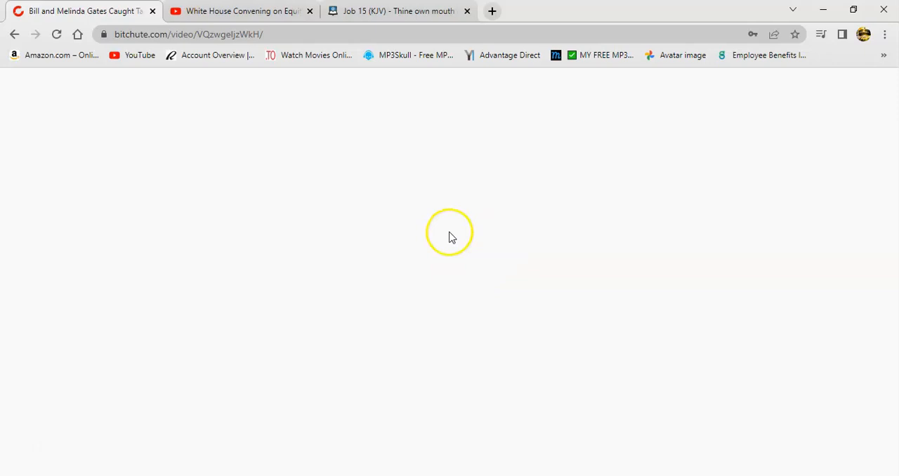
Play the Gates video on BitChute, dismiss the Bidenflation ad banner, and pause at 00:10.
click(56, 34)
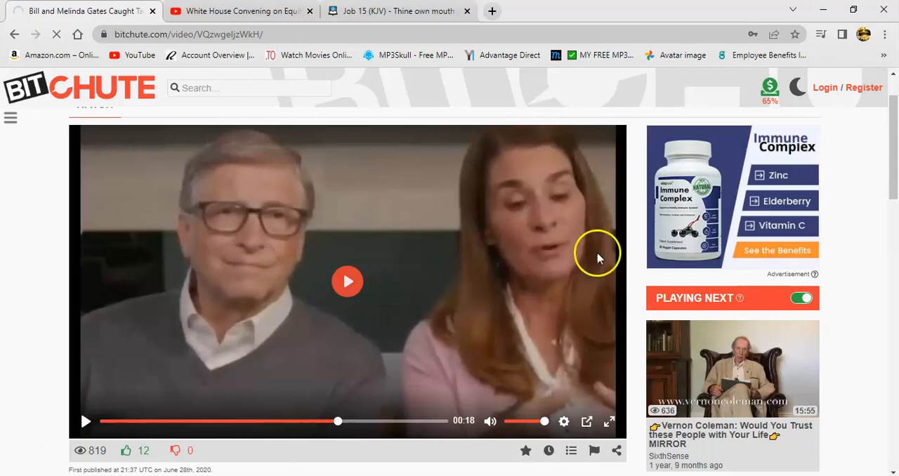
mouse_move(368, 309)
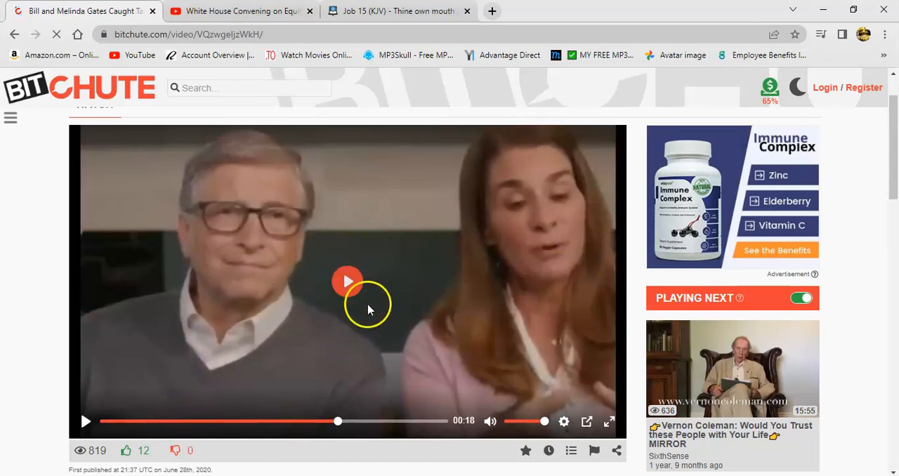
mouse_move(194, 385)
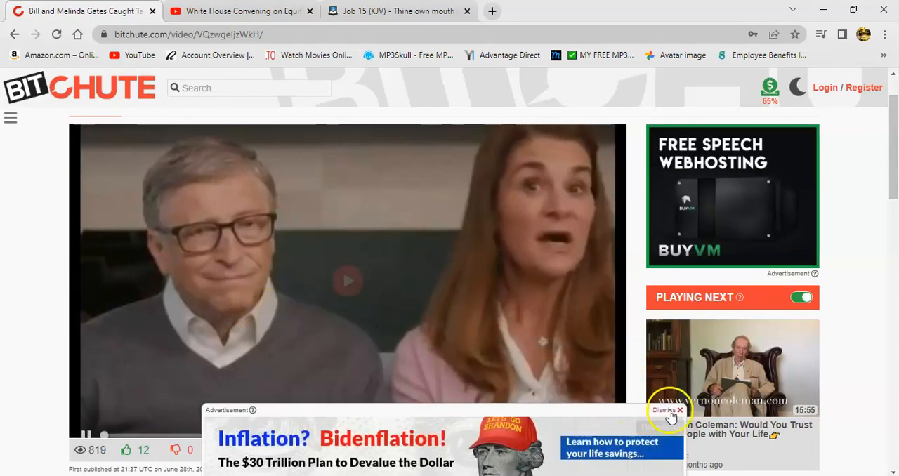
click(679, 410)
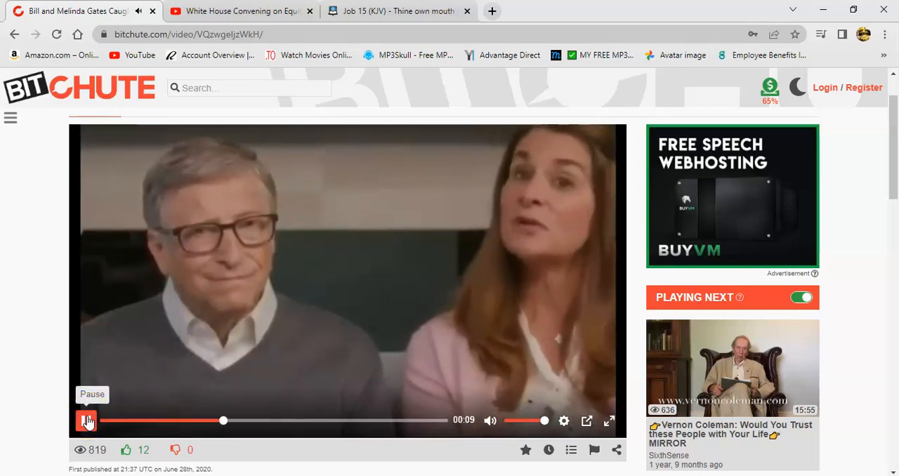
click(87, 420)
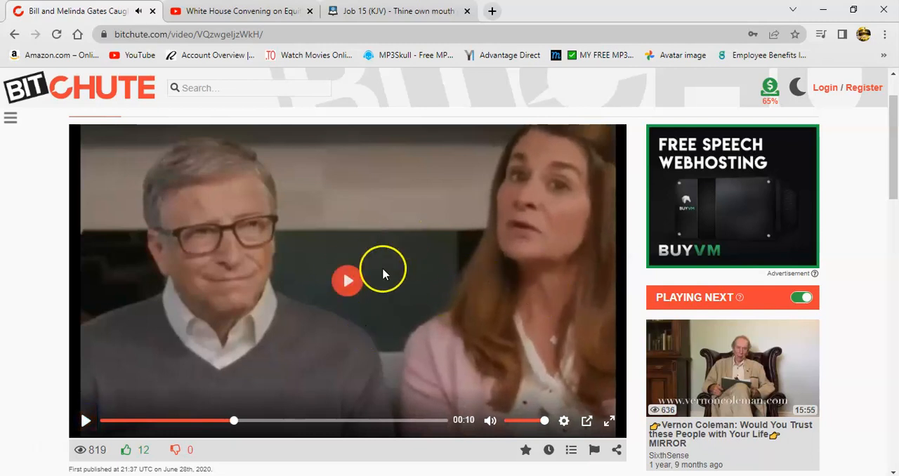
mouse_move(484, 251)
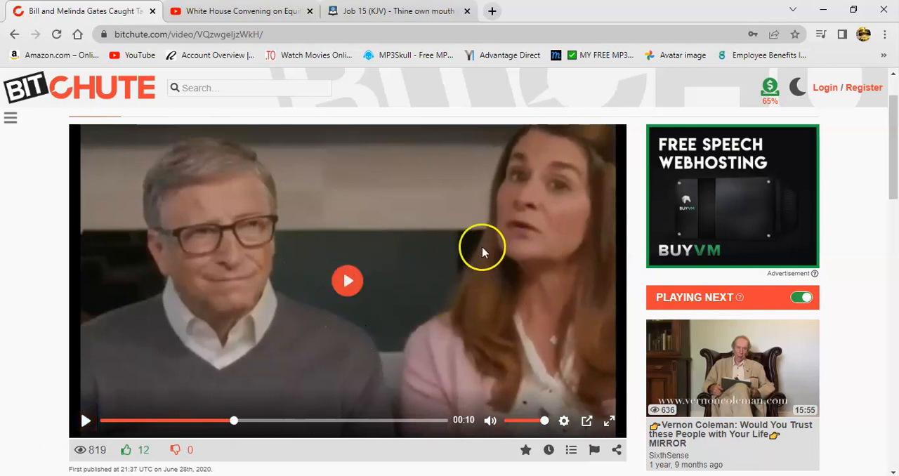
mouse_move(401, 315)
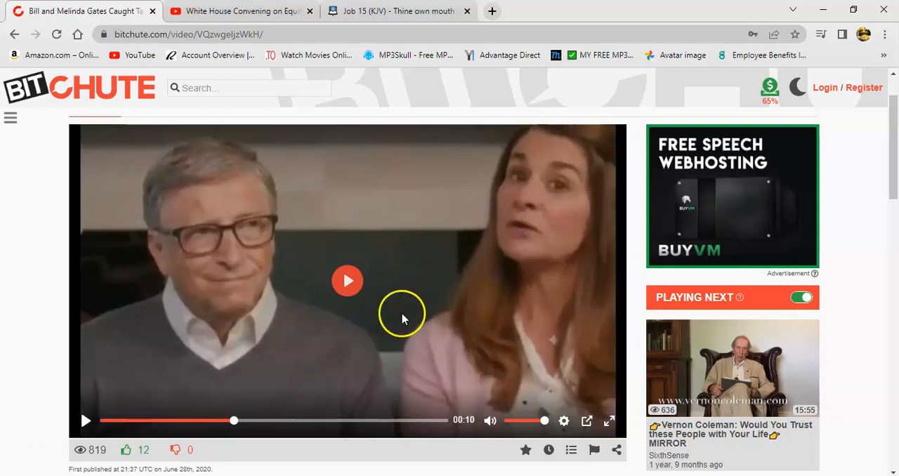
mouse_move(406, 286)
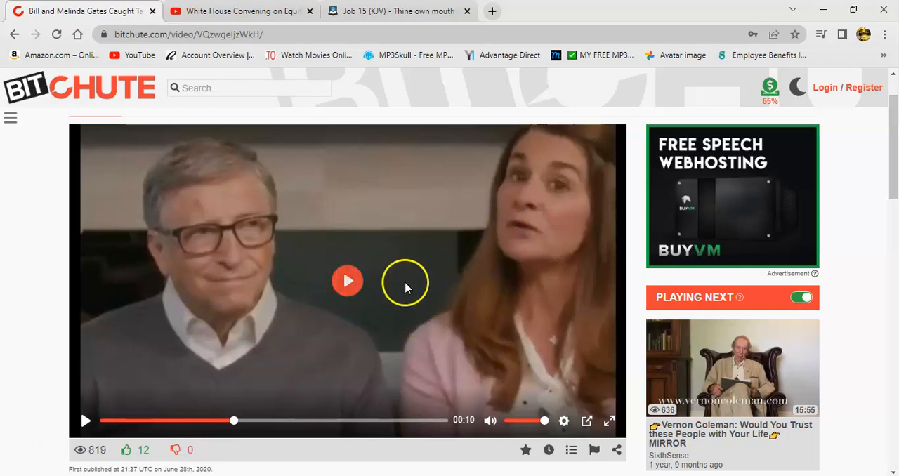
mouse_move(405, 194)
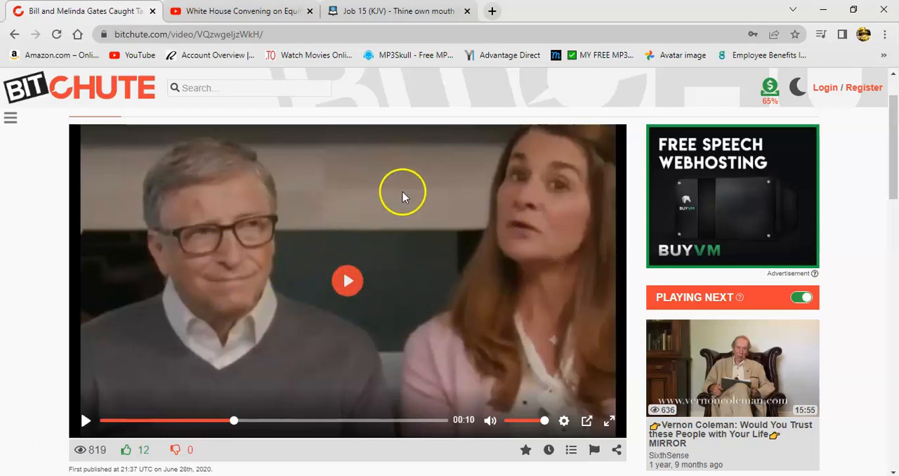
mouse_move(317, 294)
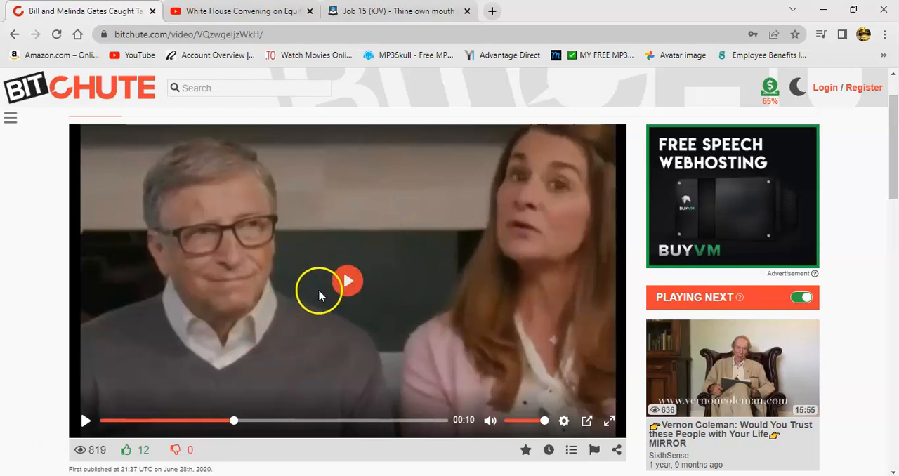
mouse_move(405, 309)
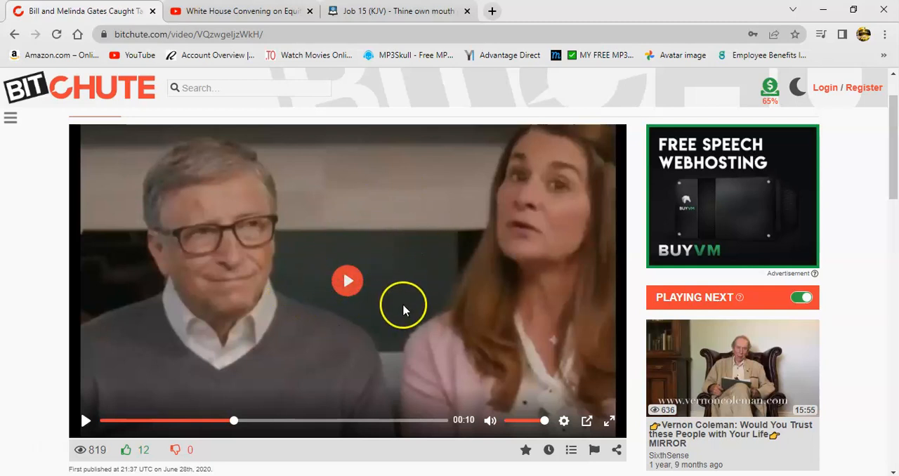
mouse_move(452, 289)
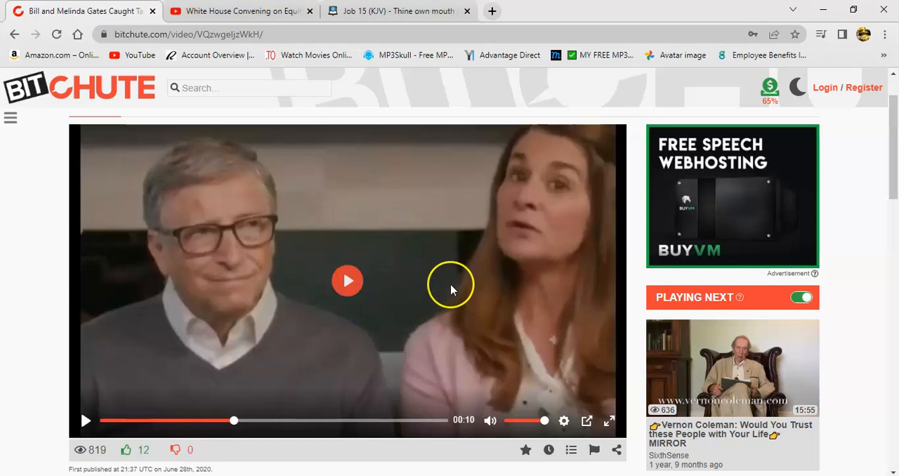
mouse_move(354, 281)
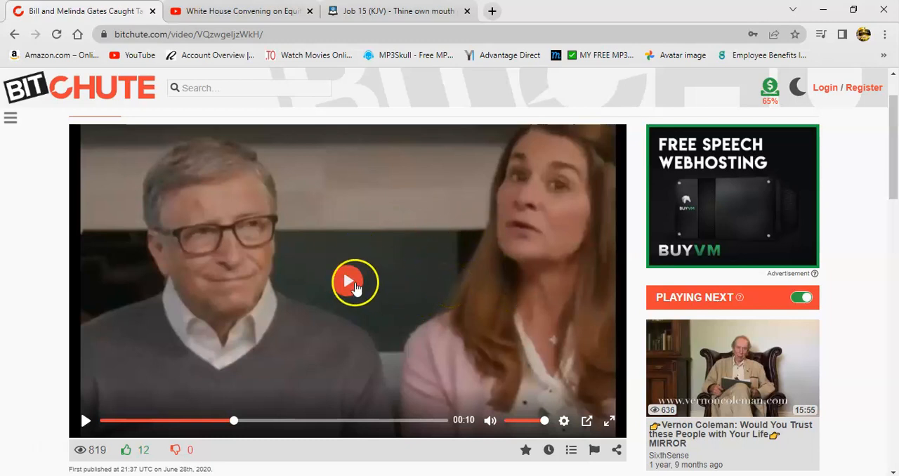
mouse_move(428, 309)
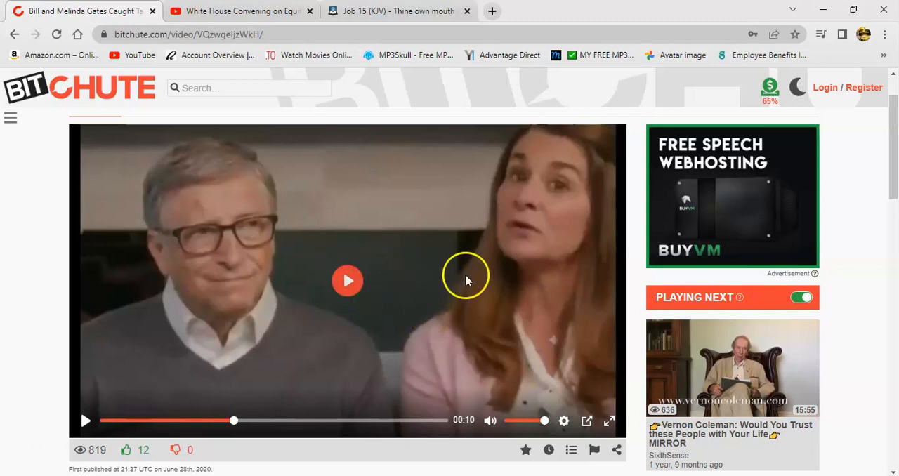
mouse_move(392, 249)
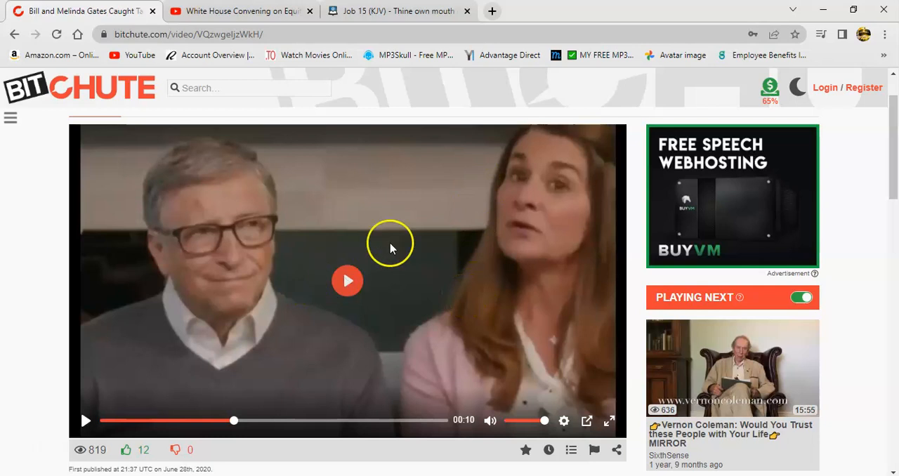
mouse_move(522, 321)
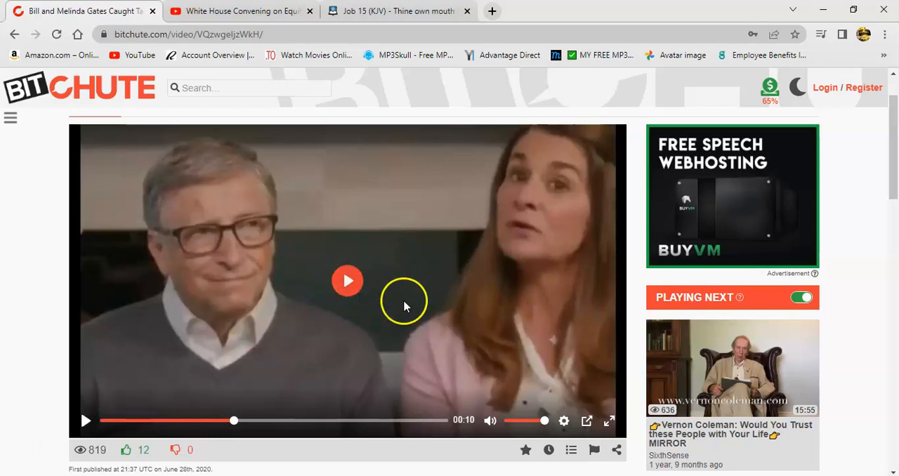
mouse_move(424, 352)
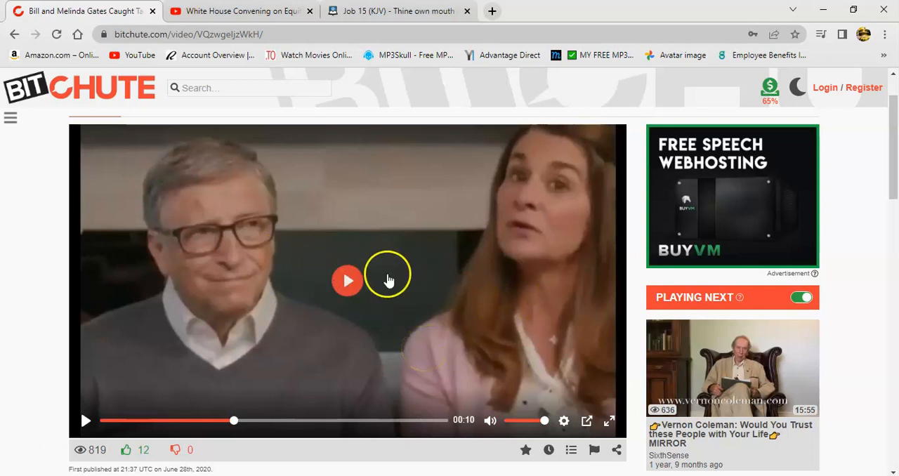
mouse_move(419, 362)
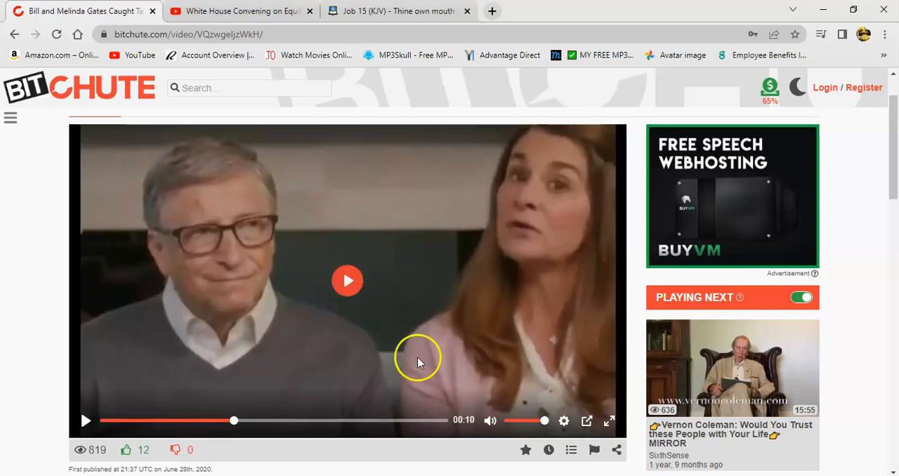
mouse_move(382, 295)
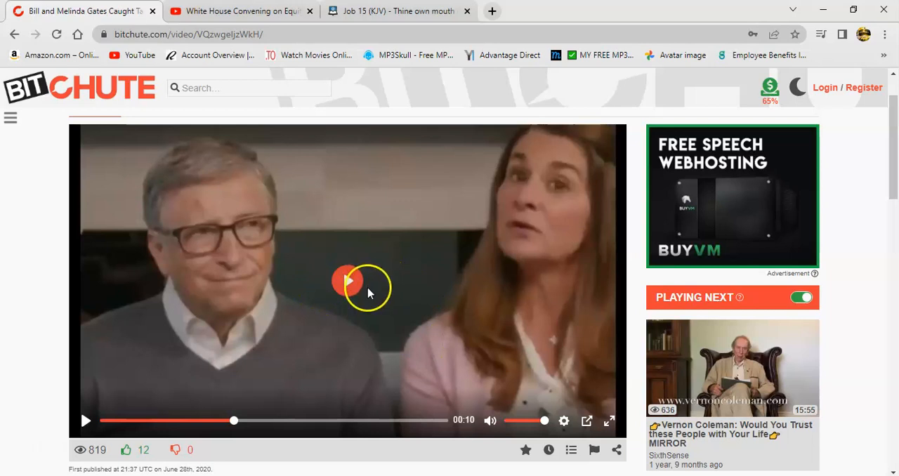
mouse_move(432, 290)
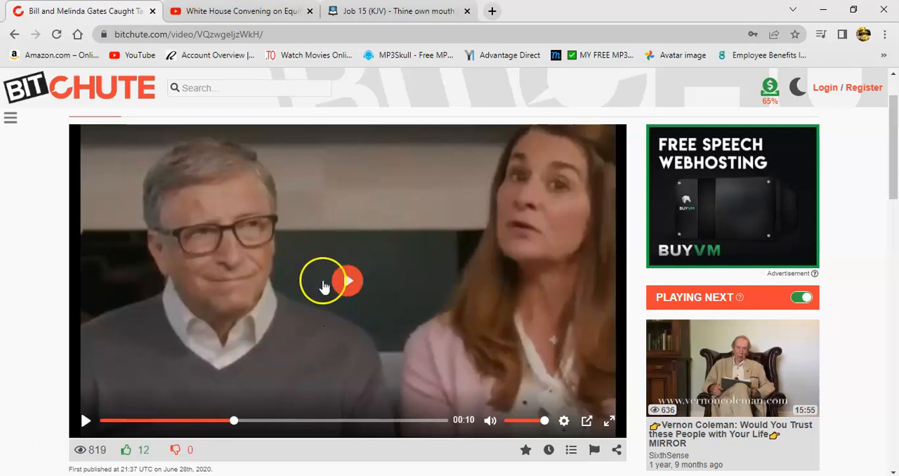
mouse_move(357, 259)
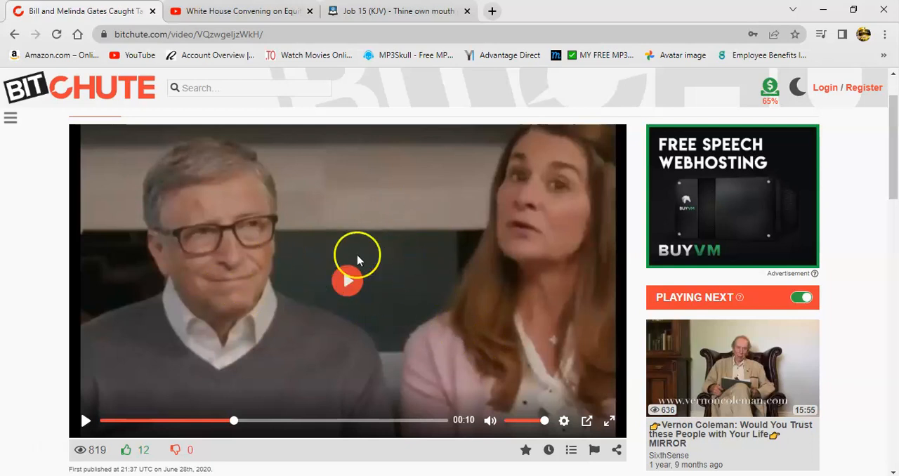
mouse_move(443, 306)
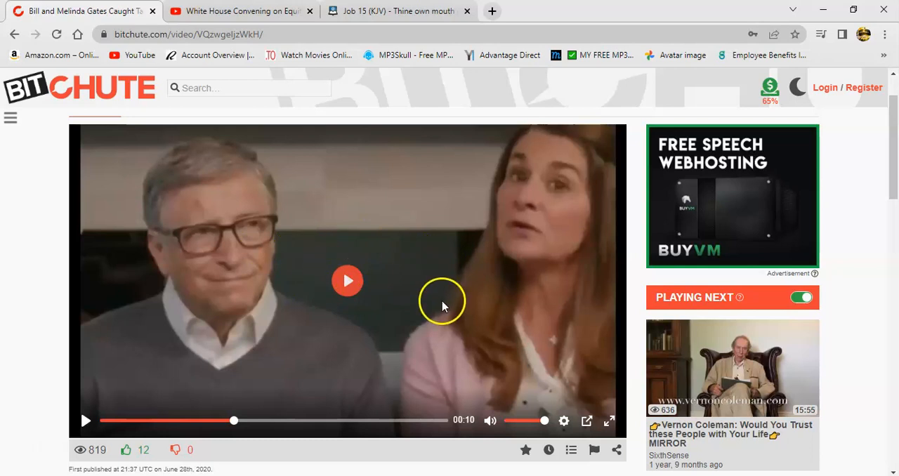
mouse_move(435, 274)
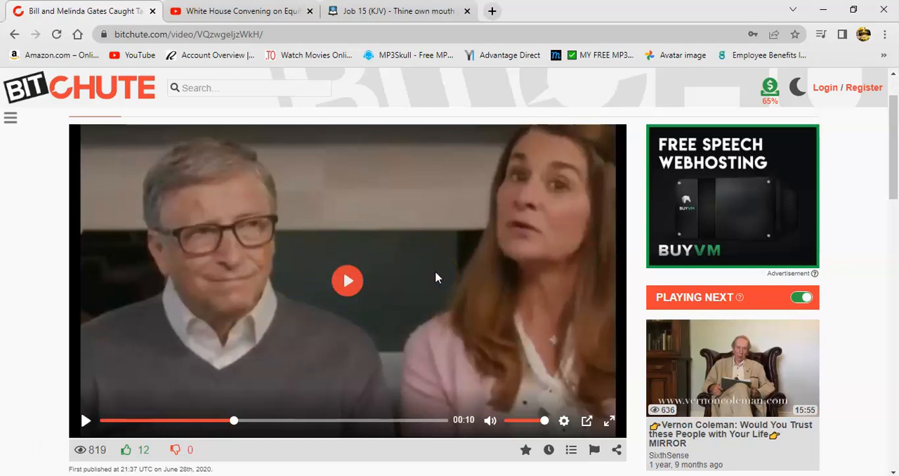
click(399, 12)
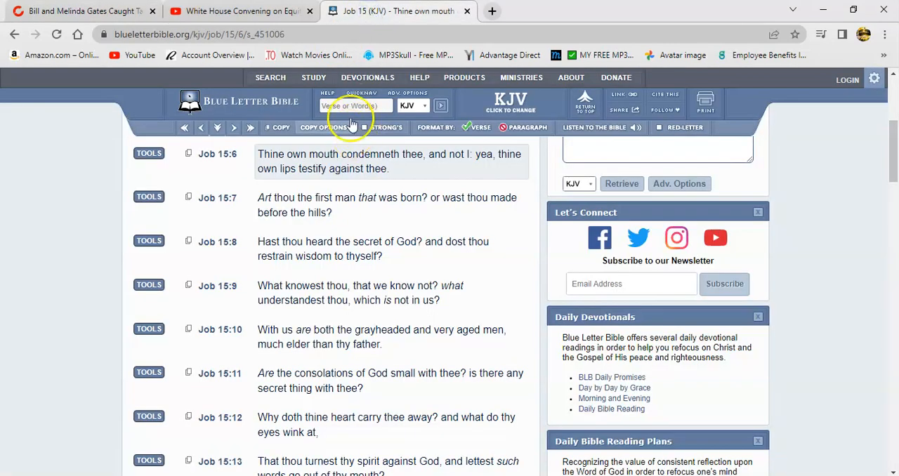
click(354, 105)
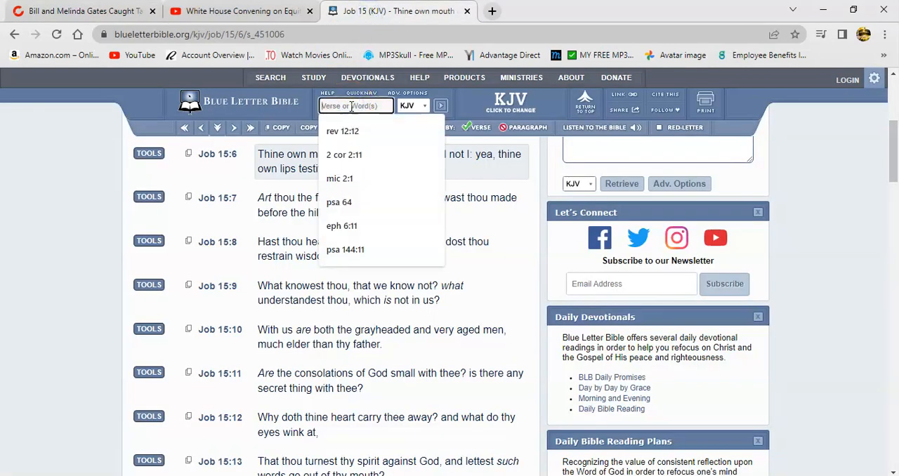
text(psa 7)
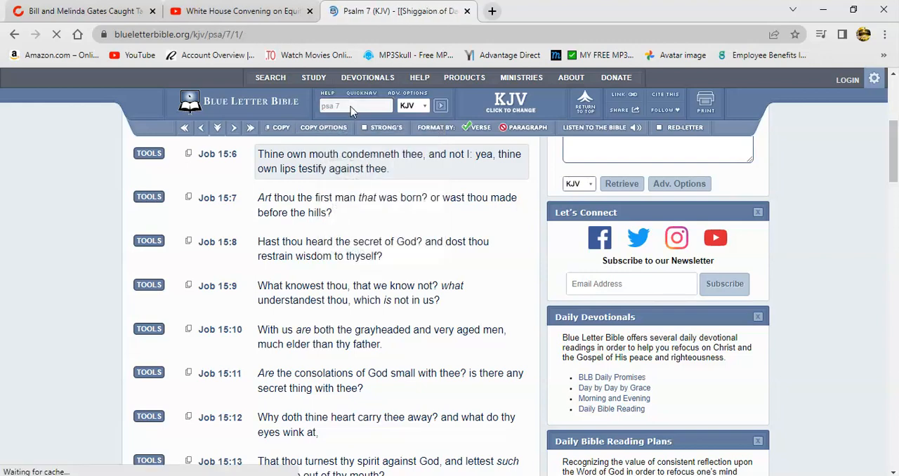
click(441, 105)
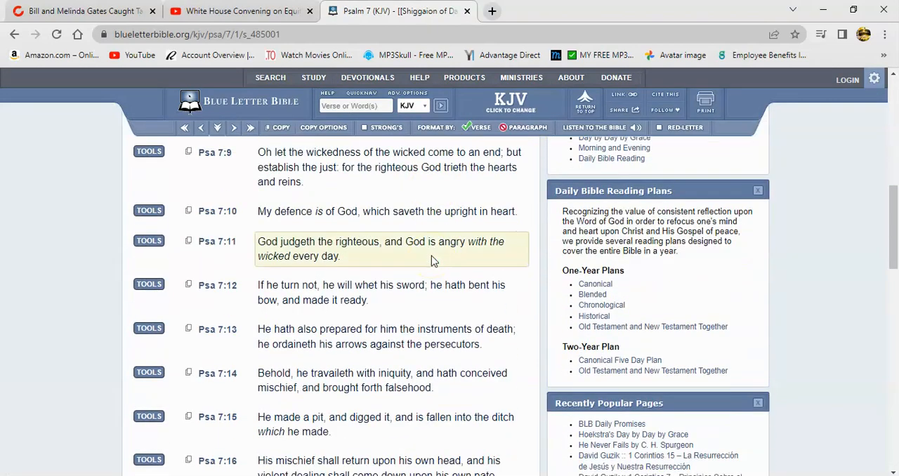
scroll(down, 3)
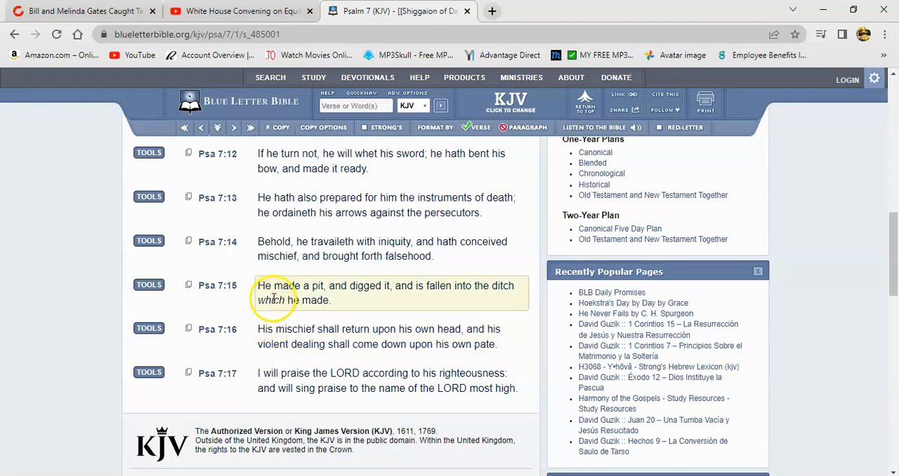
mouse_move(438, 285)
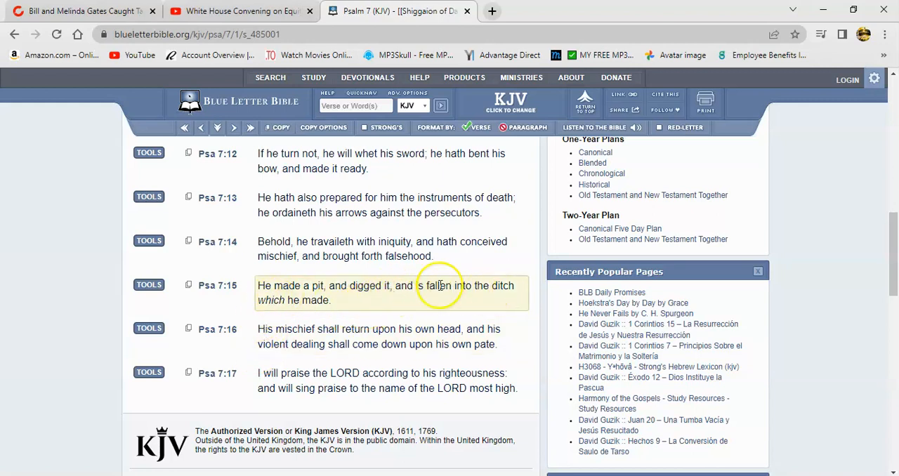
mouse_move(297, 329)
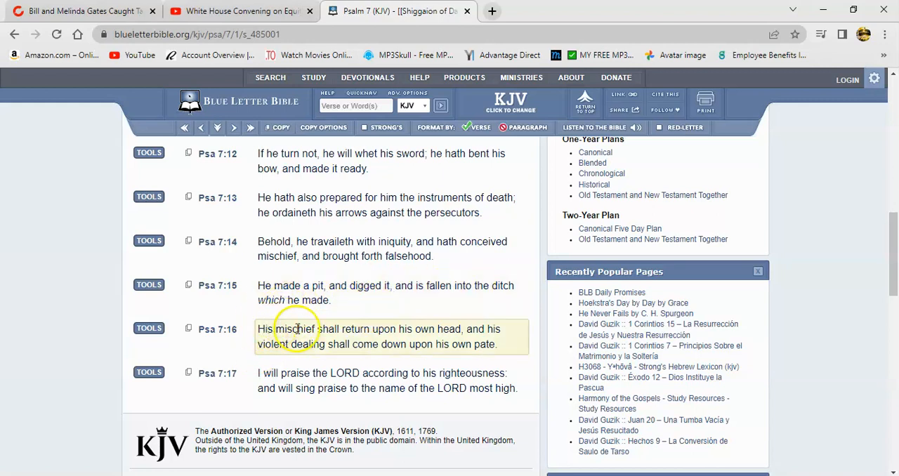
mouse_move(390, 326)
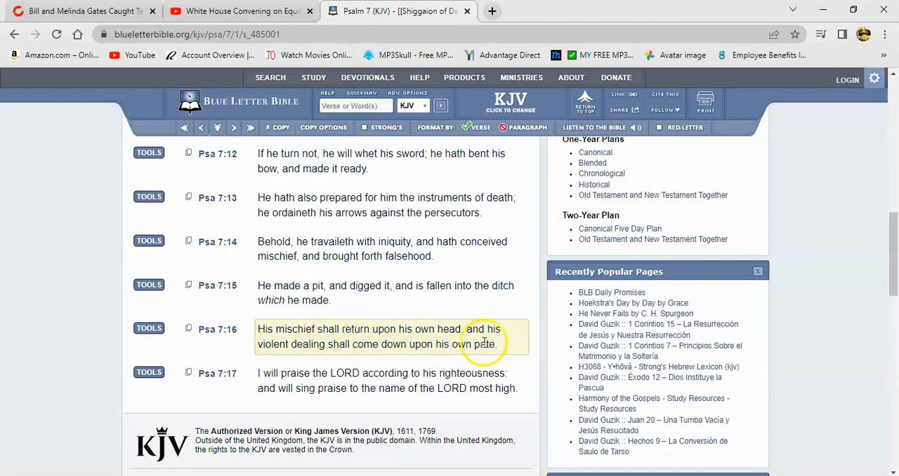
Search 'psa 140' and bring up Psalm 140 verse 9.
click(354, 106)
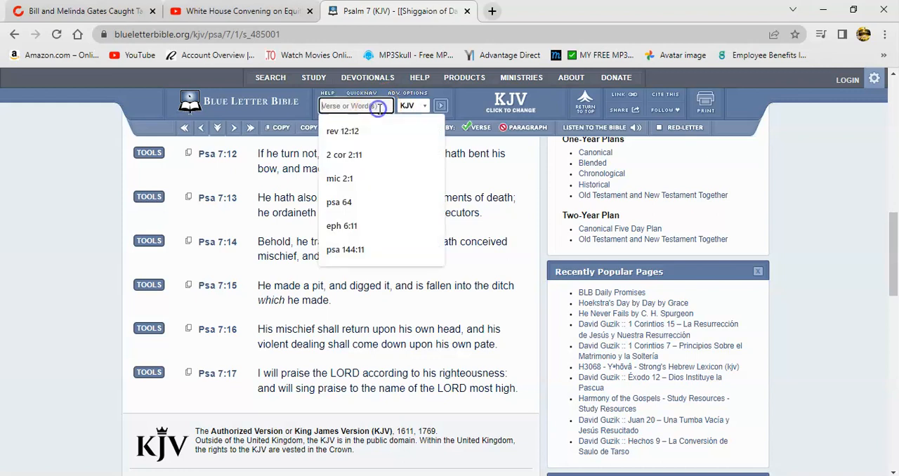
text(psa 140)
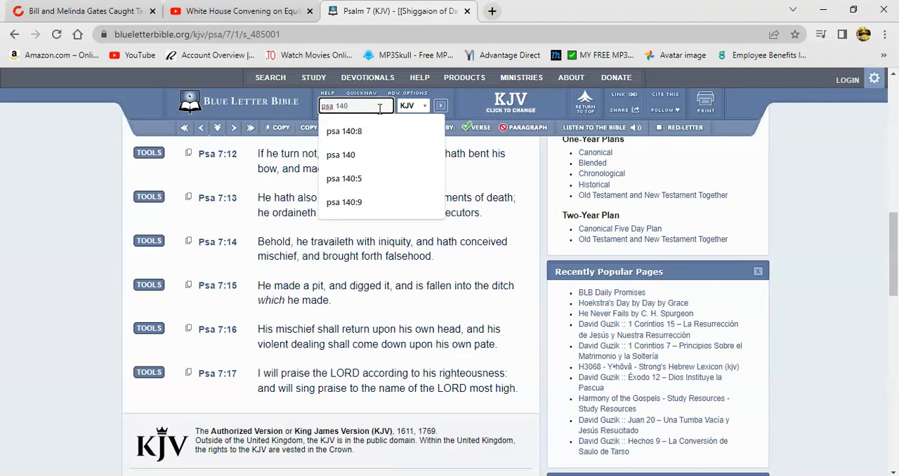
click(344, 202)
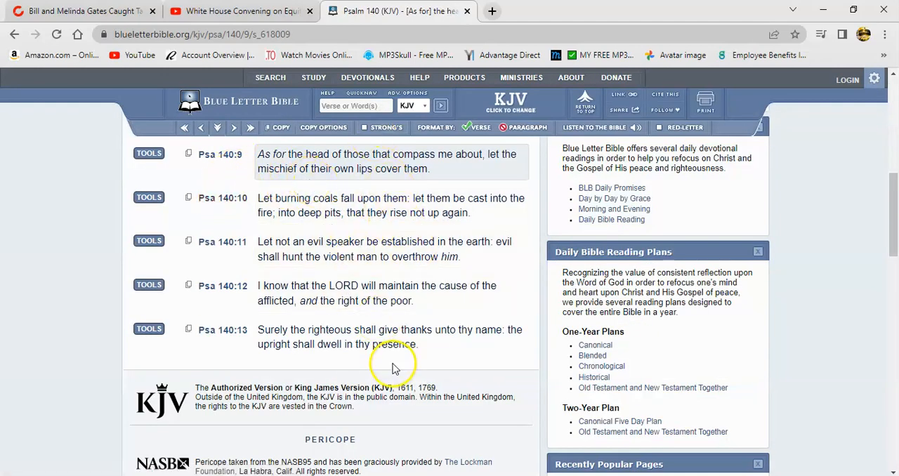
Search 'psa 141' and bring up Psalm 141 verses 9 and 10.
click(354, 105)
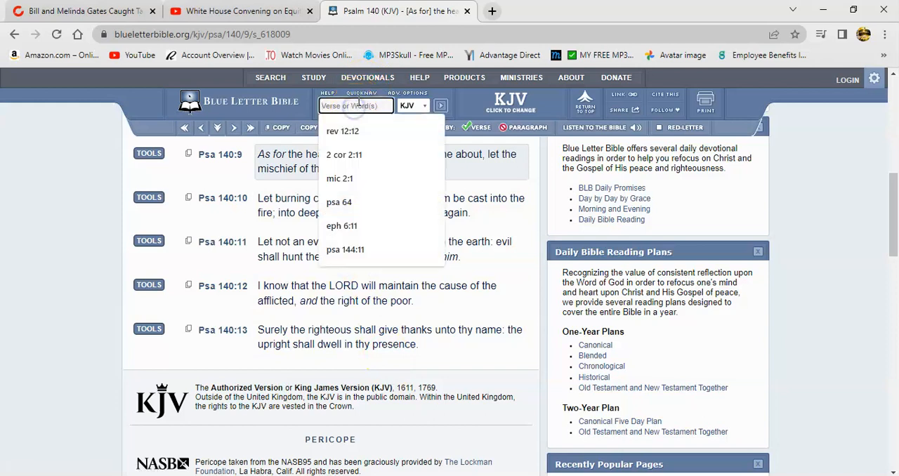
text(psa 141)
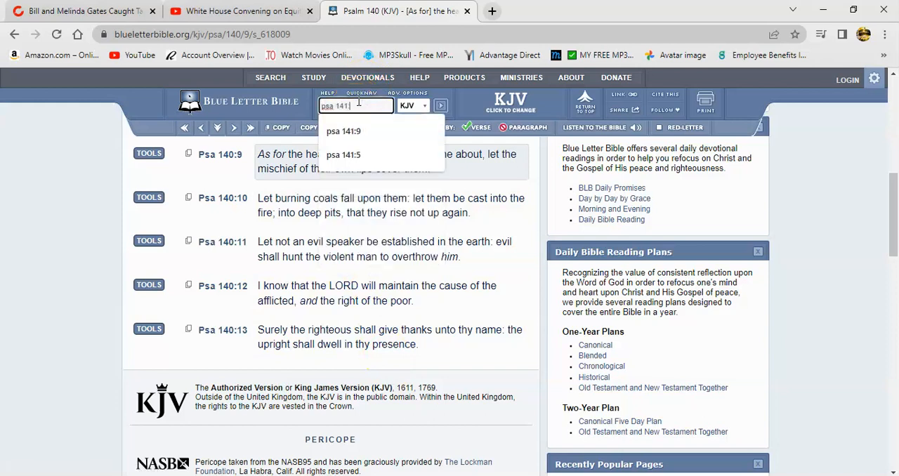
click(342, 130)
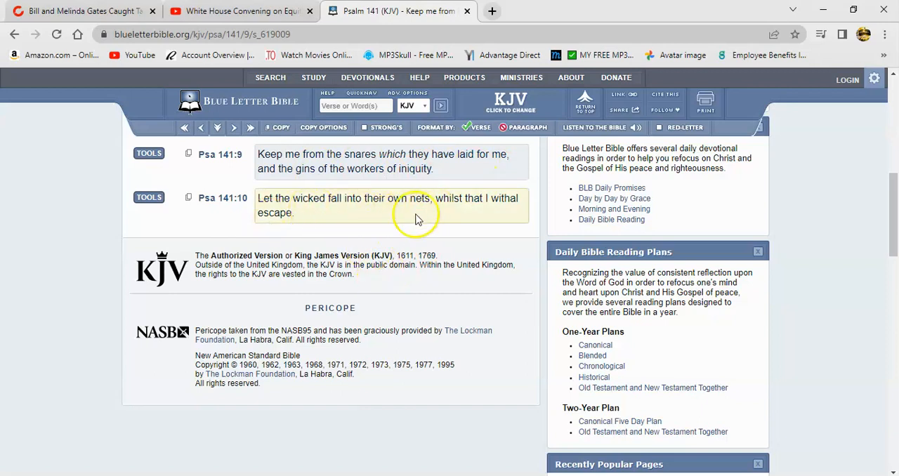
mouse_move(516, 216)
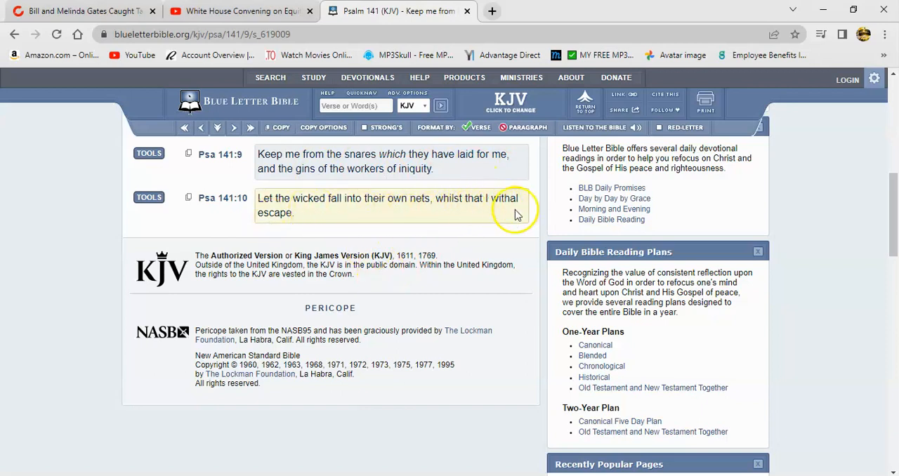
mouse_move(377, 224)
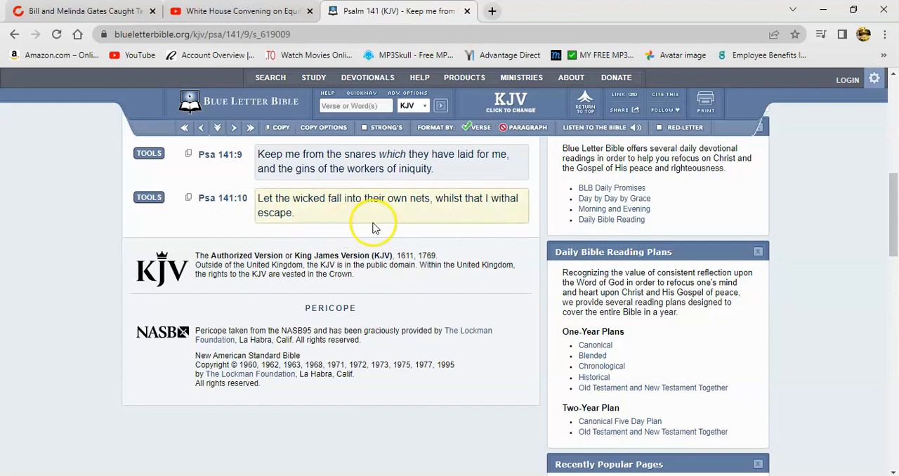
mouse_move(316, 225)
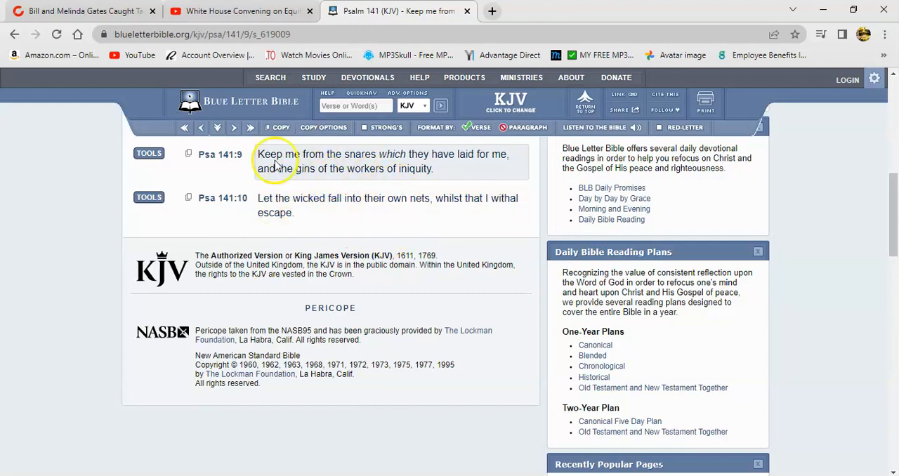
mouse_move(334, 232)
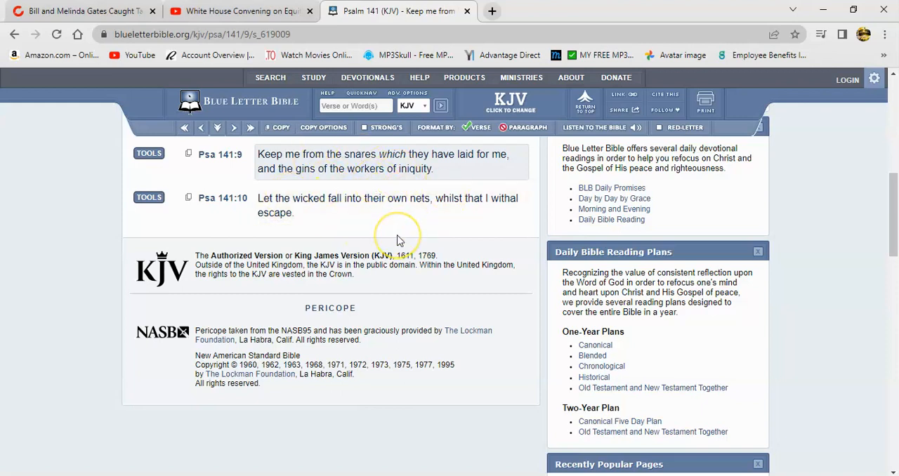
mouse_move(402, 232)
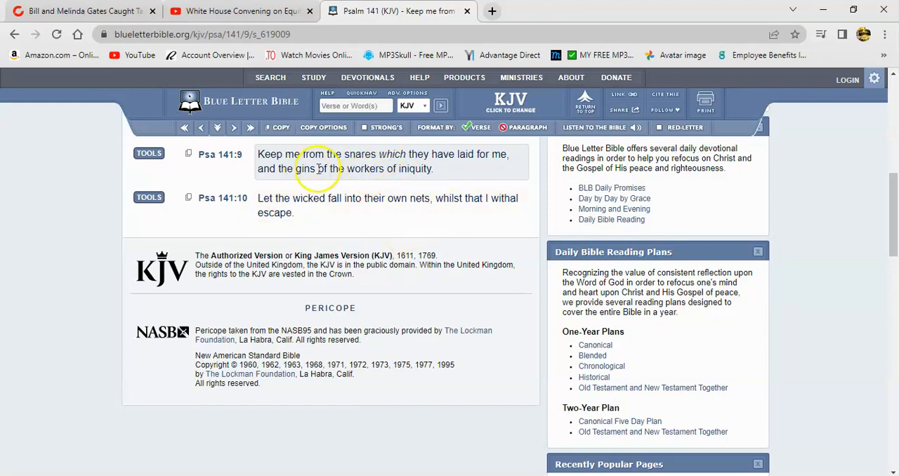
mouse_move(358, 181)
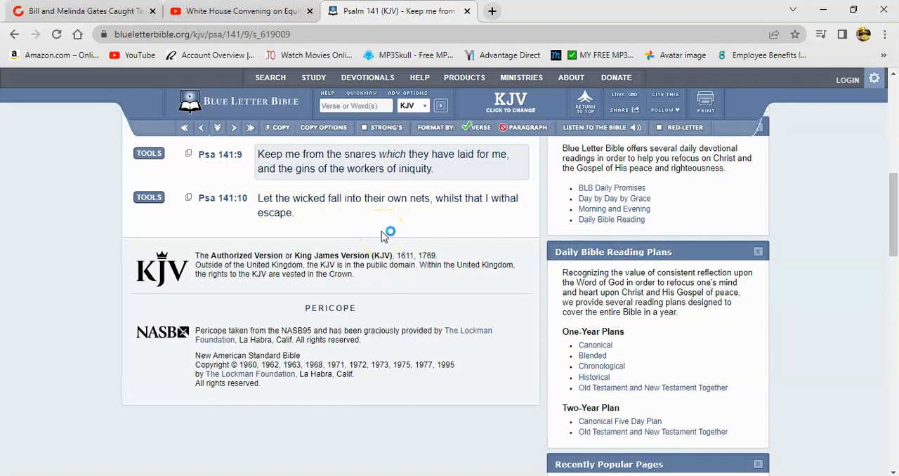
mouse_move(250, 73)
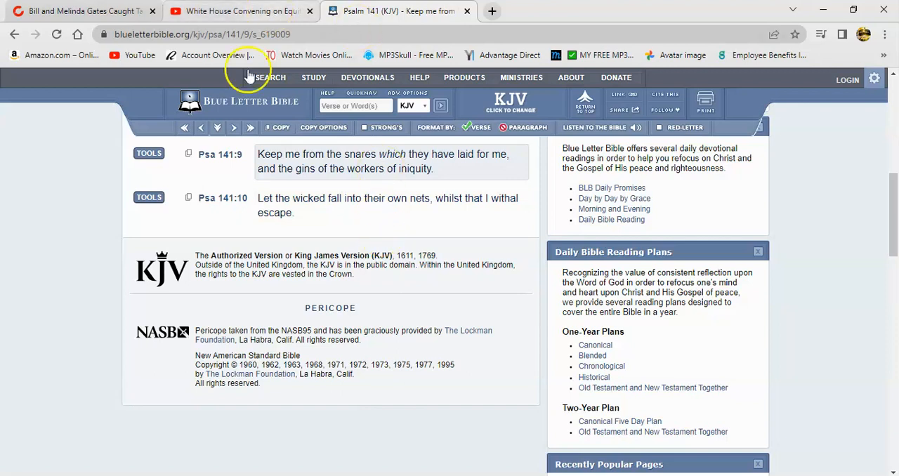
Search 'psa 21:11' and scroll to read Psalm 21 verses 11–13.
click(354, 106)
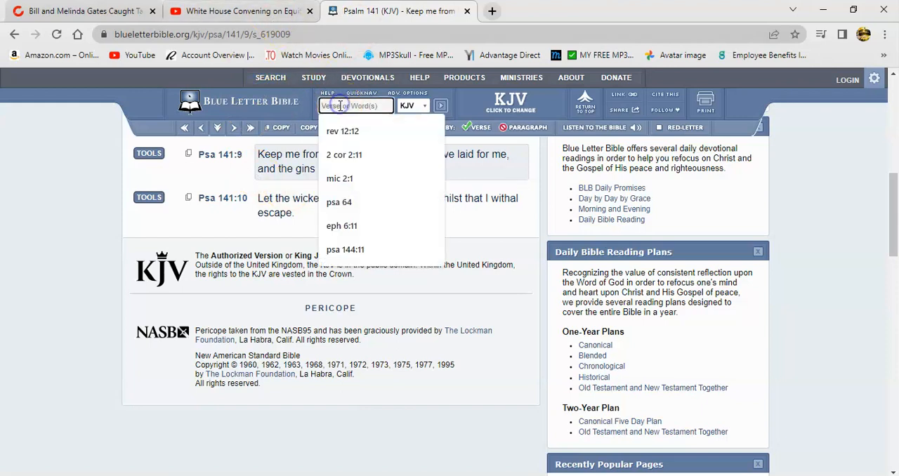
text(psa)
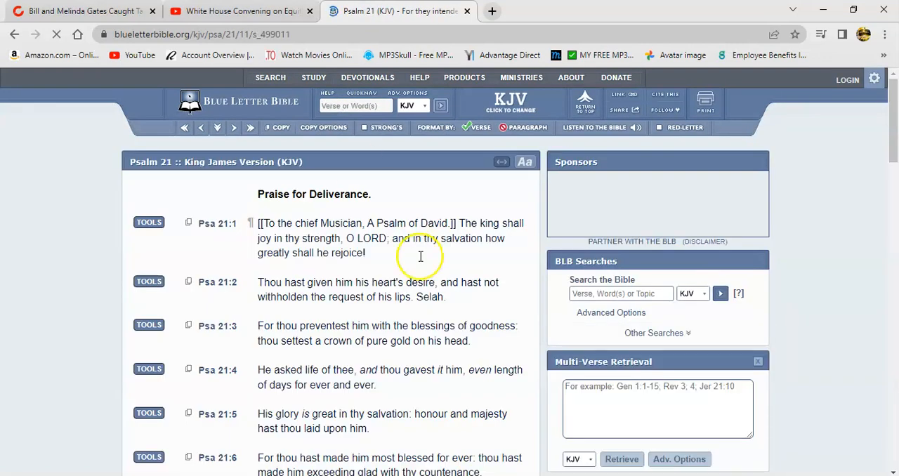
scroll(down, 3)
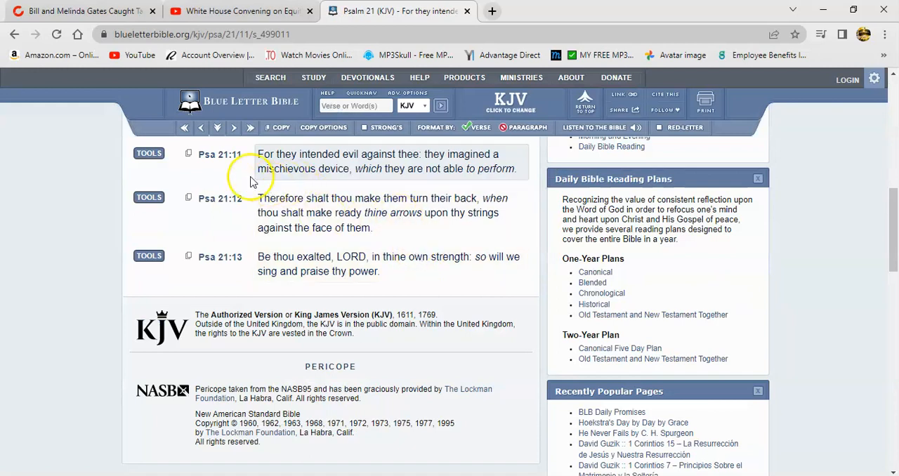
mouse_move(486, 169)
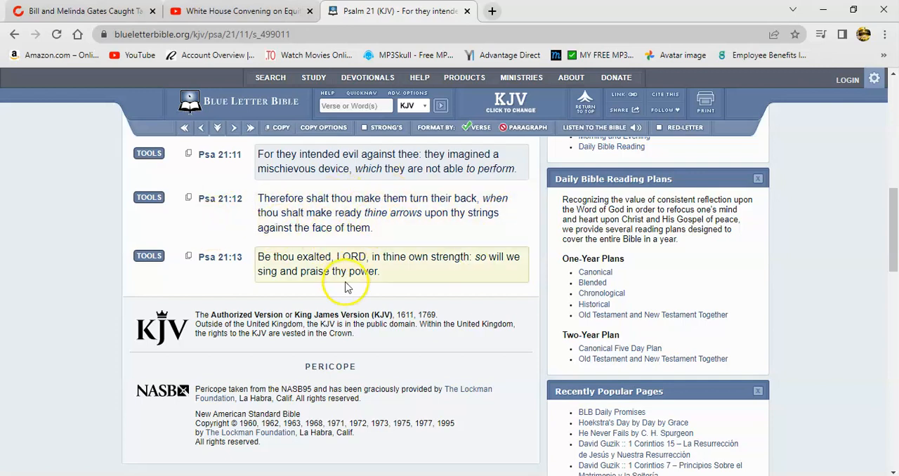
mouse_move(385, 214)
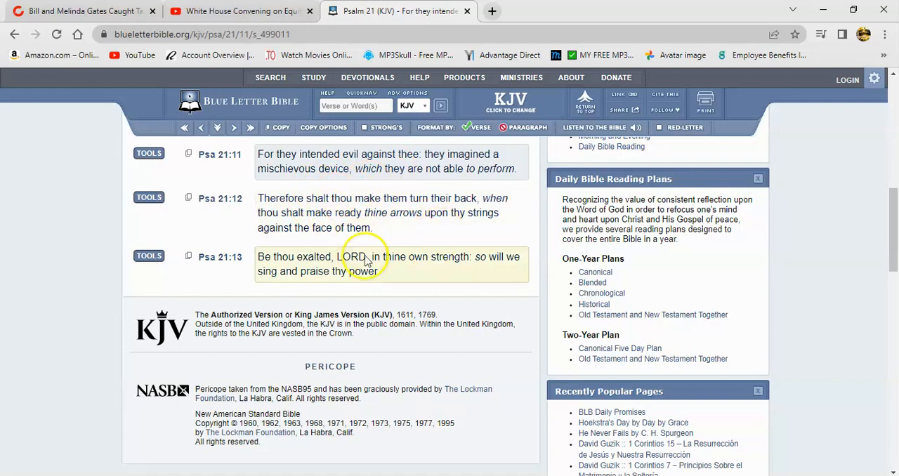
mouse_move(362, 292)
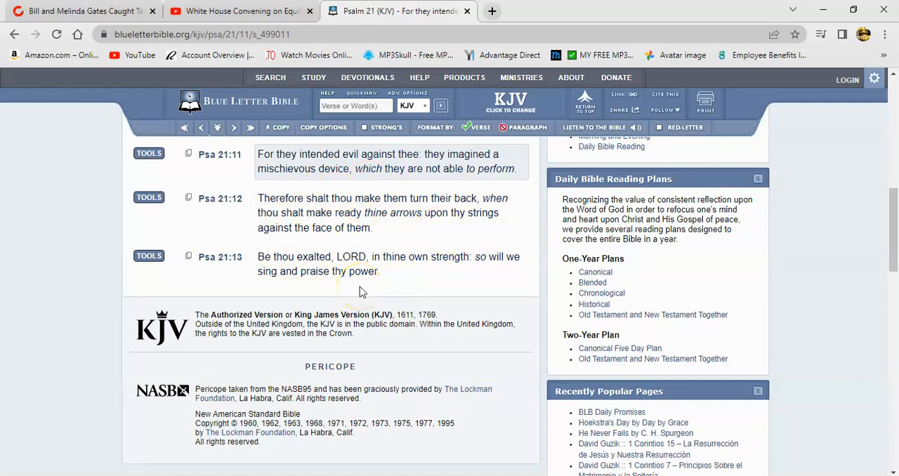
Return to the equity video tab, still paused and muted at 46:03.
click(241, 12)
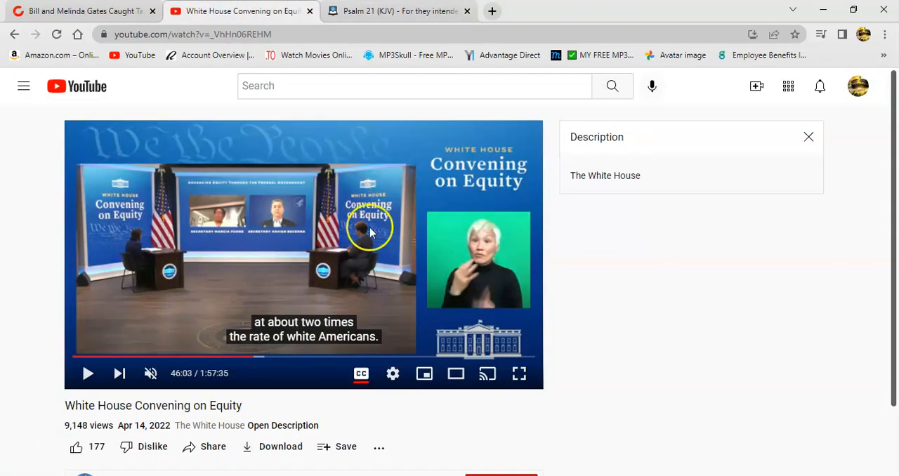
mouse_move(344, 218)
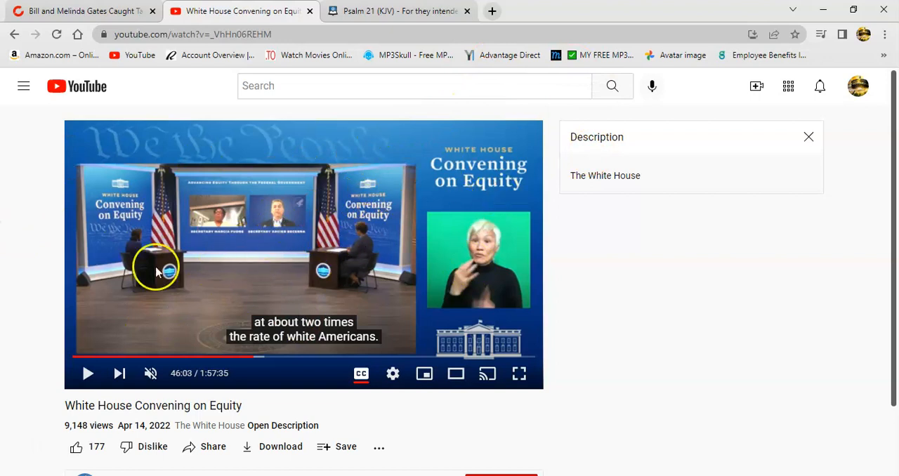
mouse_move(344, 246)
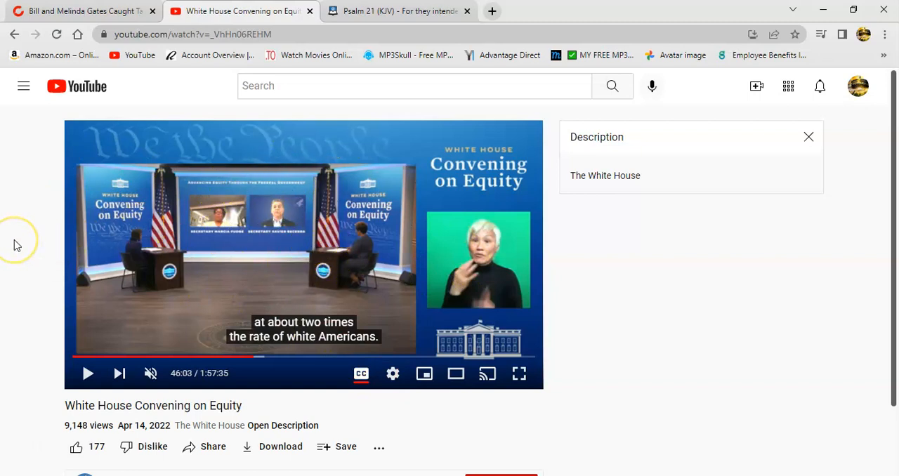
mouse_move(241, 274)
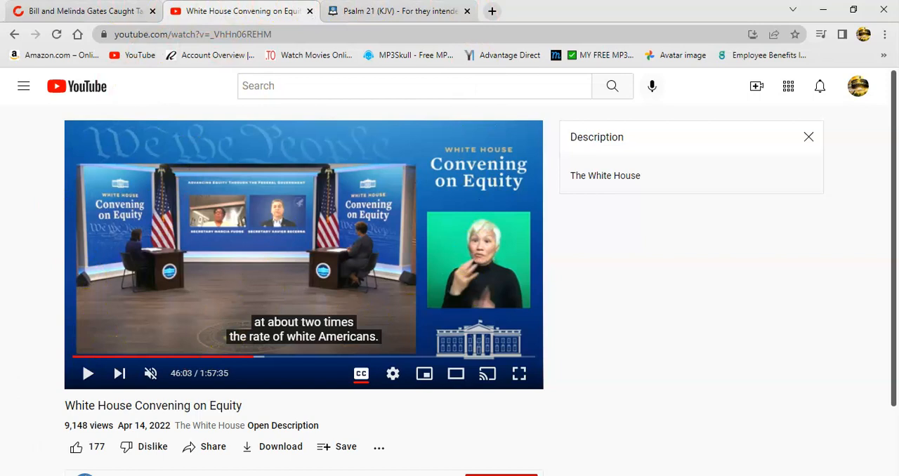
mouse_move(7, 394)
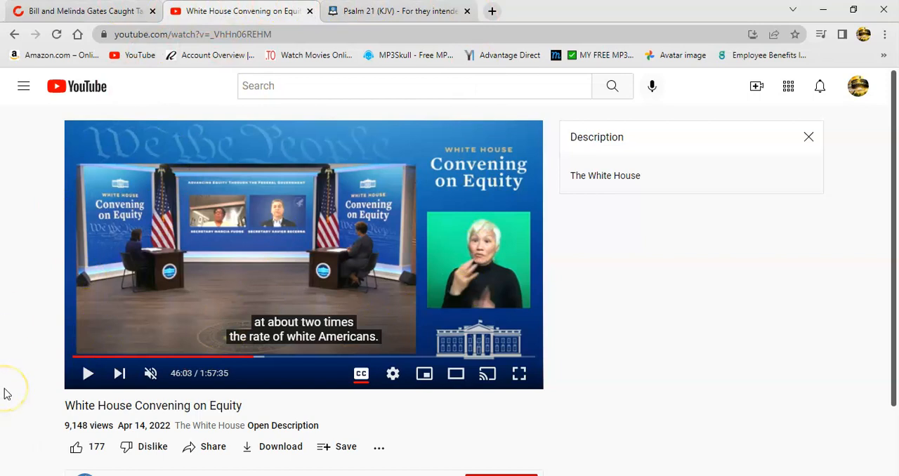